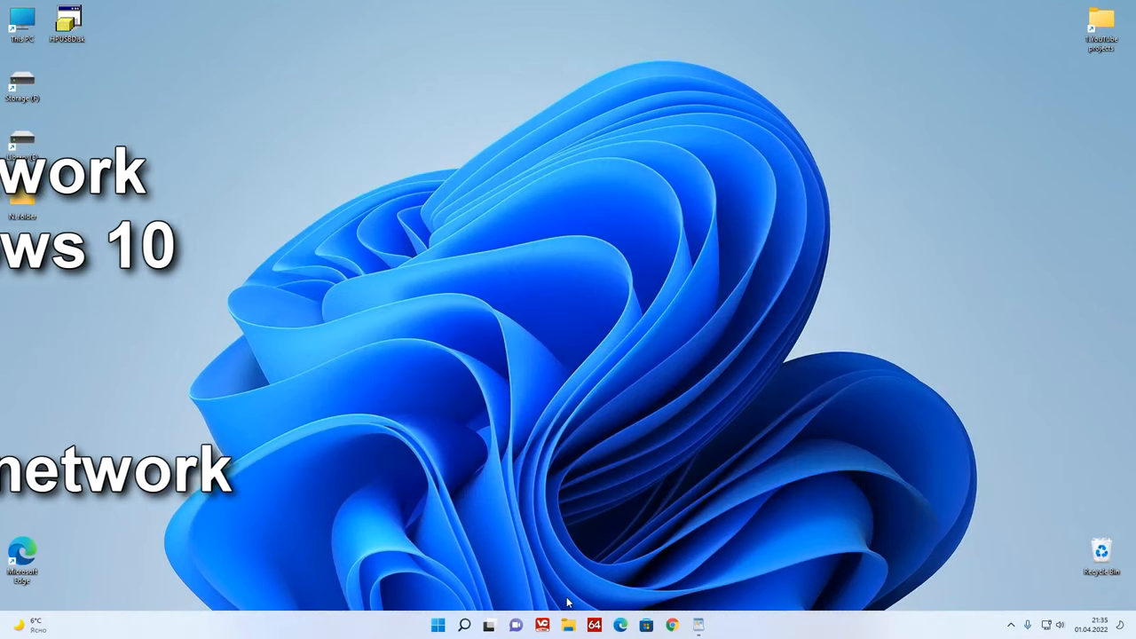
# Launch File Explorer to reach This PC in the navigation pane
pyautogui.click(568, 625)
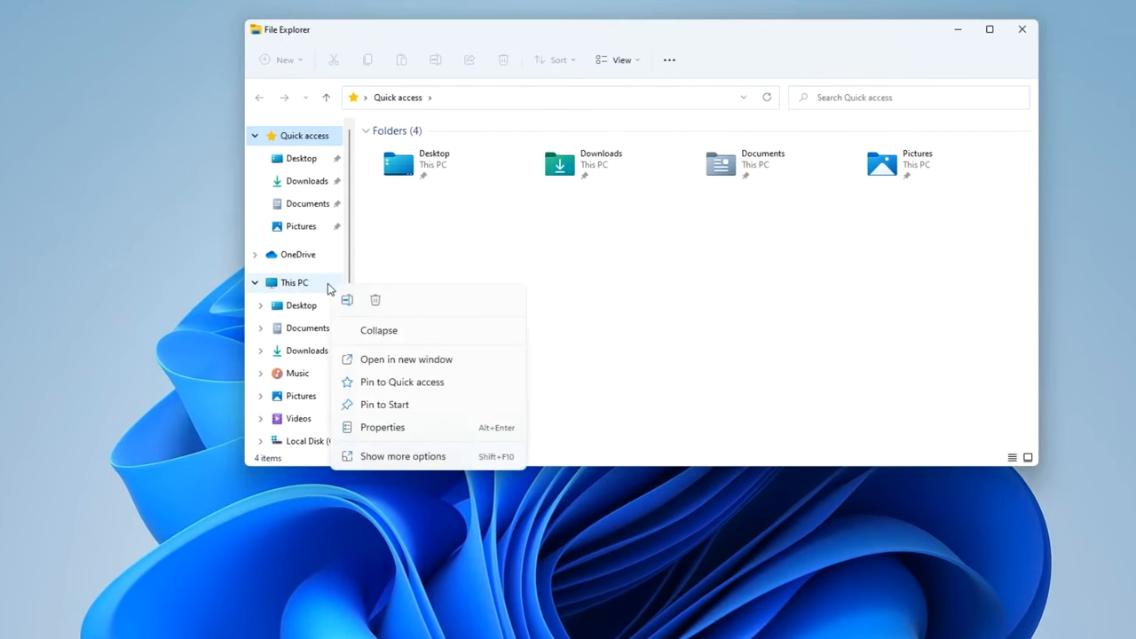
pyautogui.moveTo(444, 422)
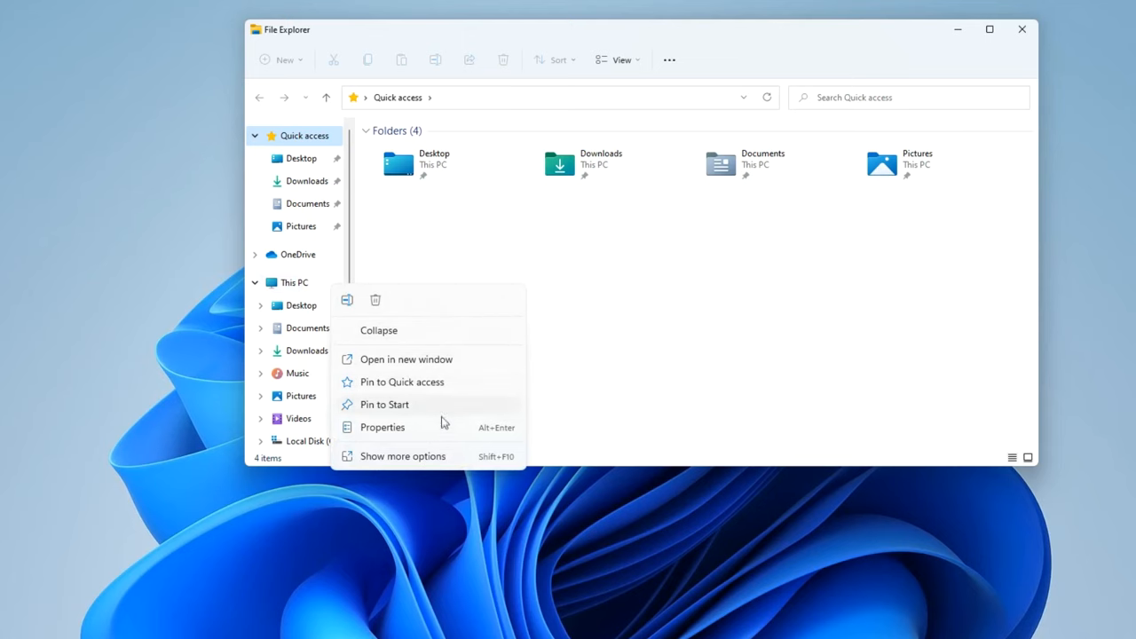
# From This PC's properties, rename the computer to PC-1 and confirm with Next
pyautogui.click(458, 433)
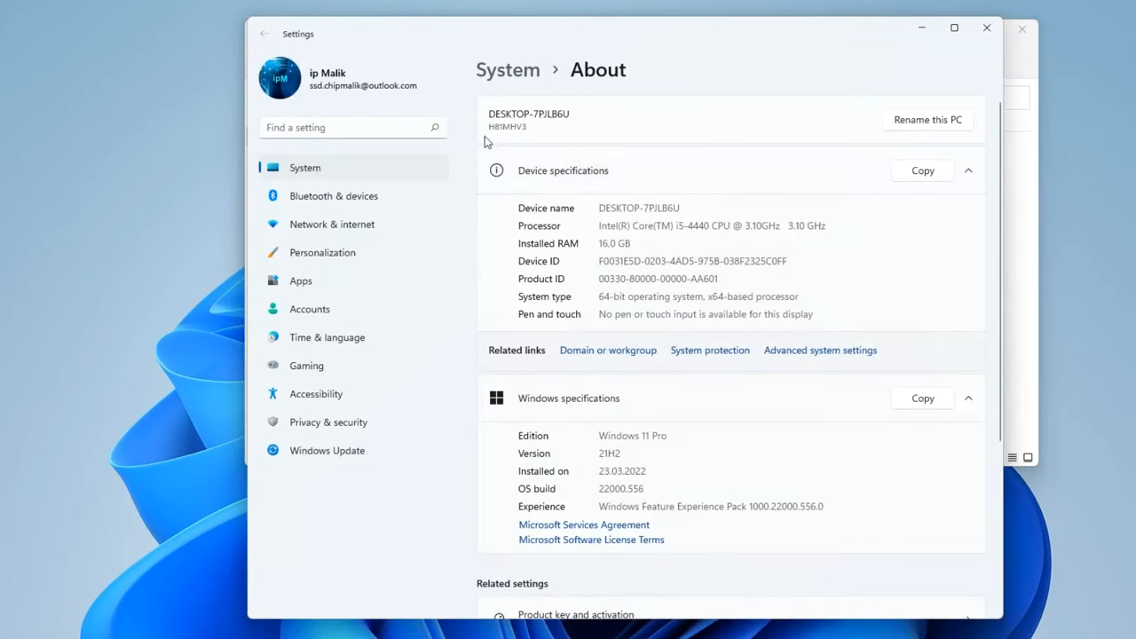
pyautogui.moveTo(548, 146)
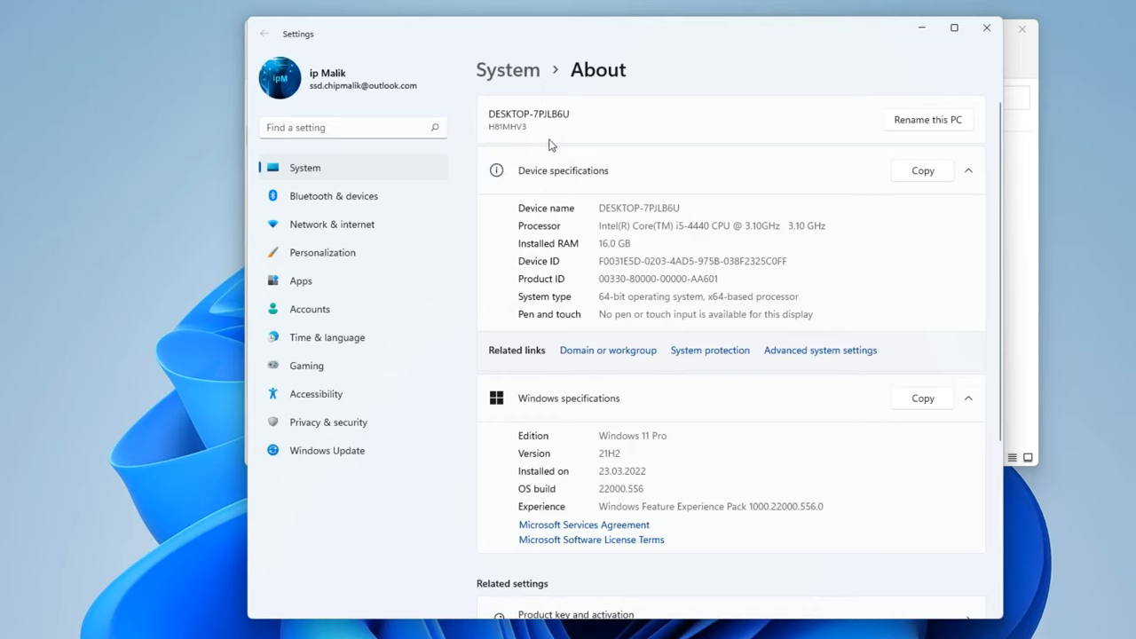
pyautogui.click(926, 119)
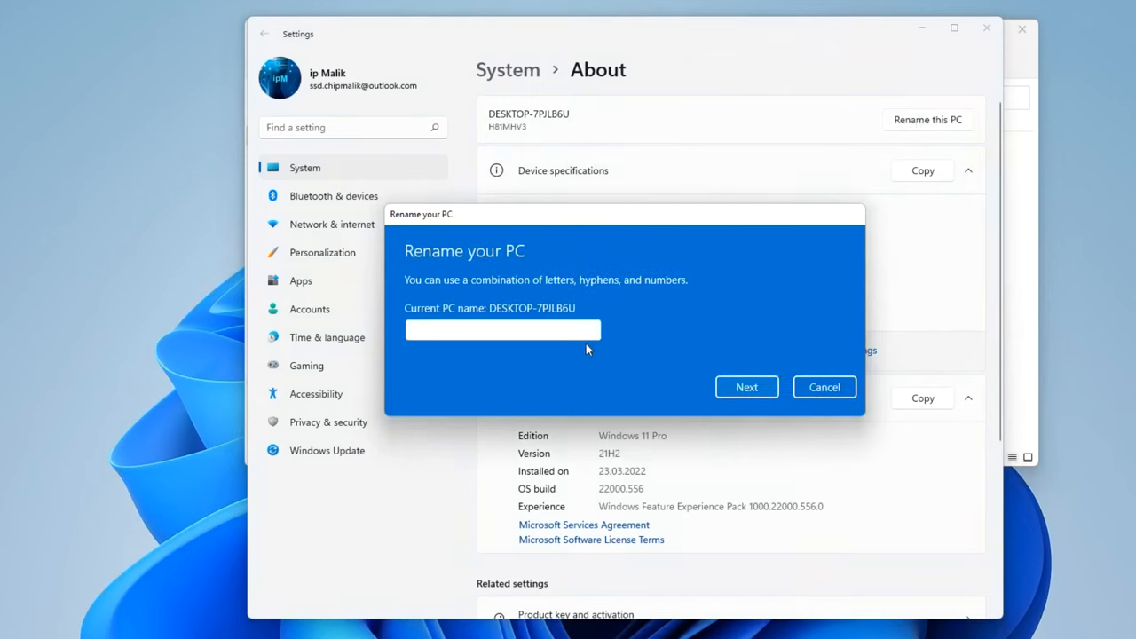
pyautogui.moveTo(507, 376)
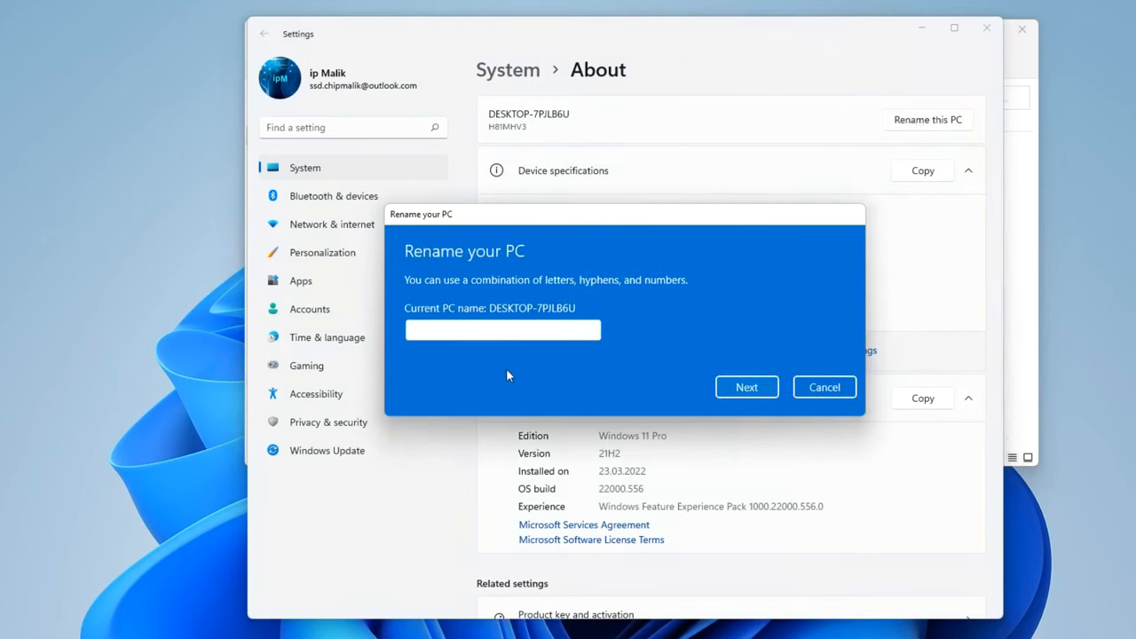
pyautogui.write('PC-')
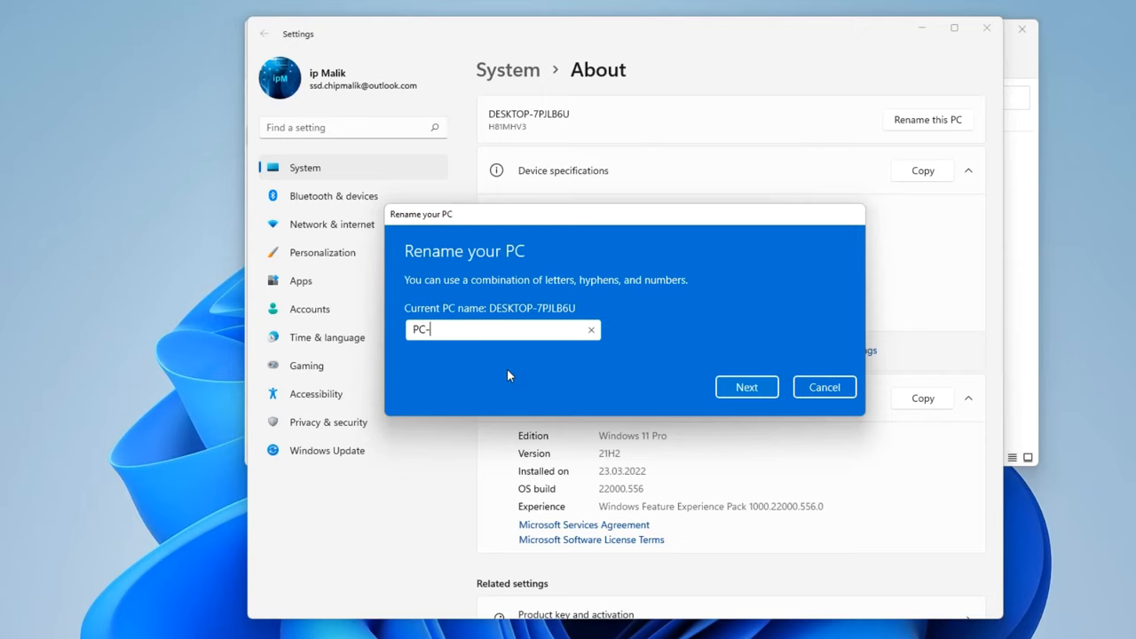
pyautogui.write('1')
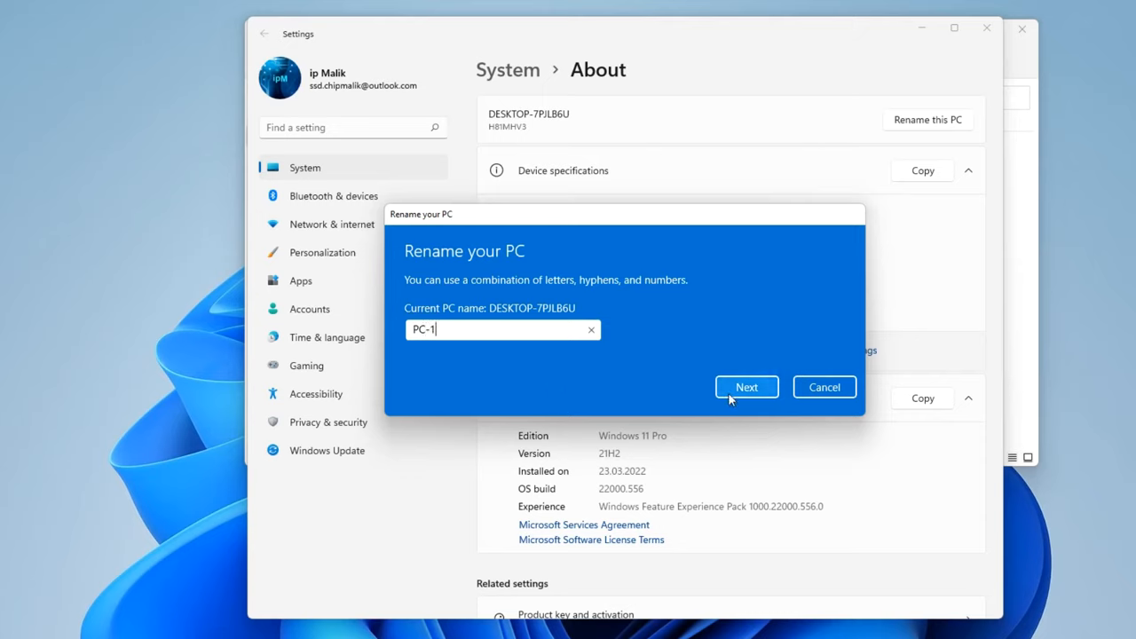
pyautogui.click(746, 386)
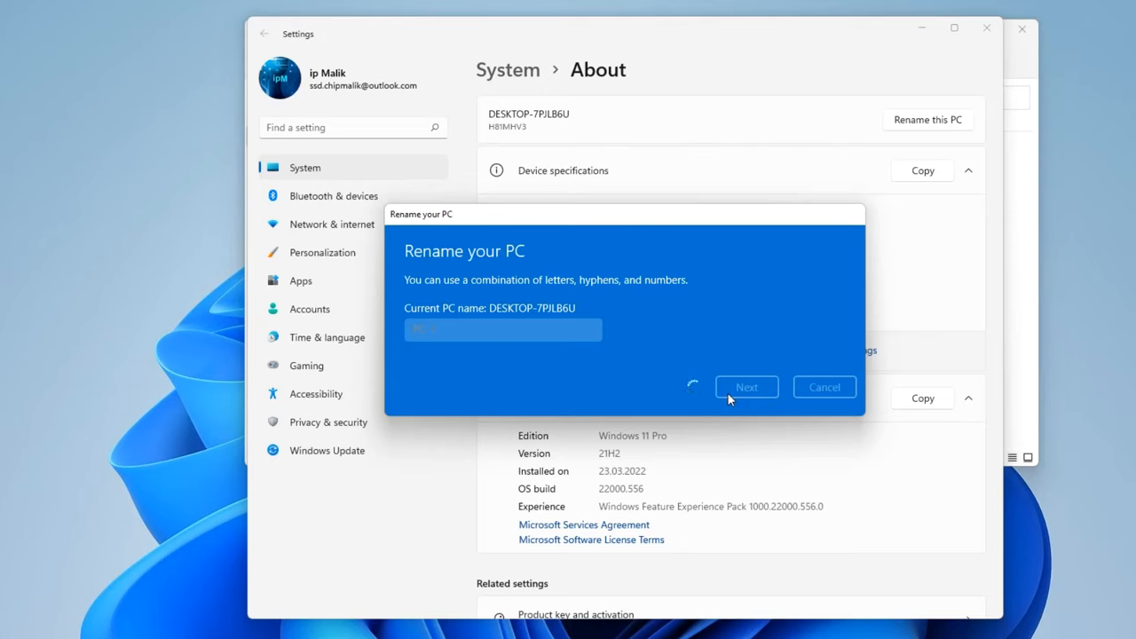
pyautogui.click(745, 386)
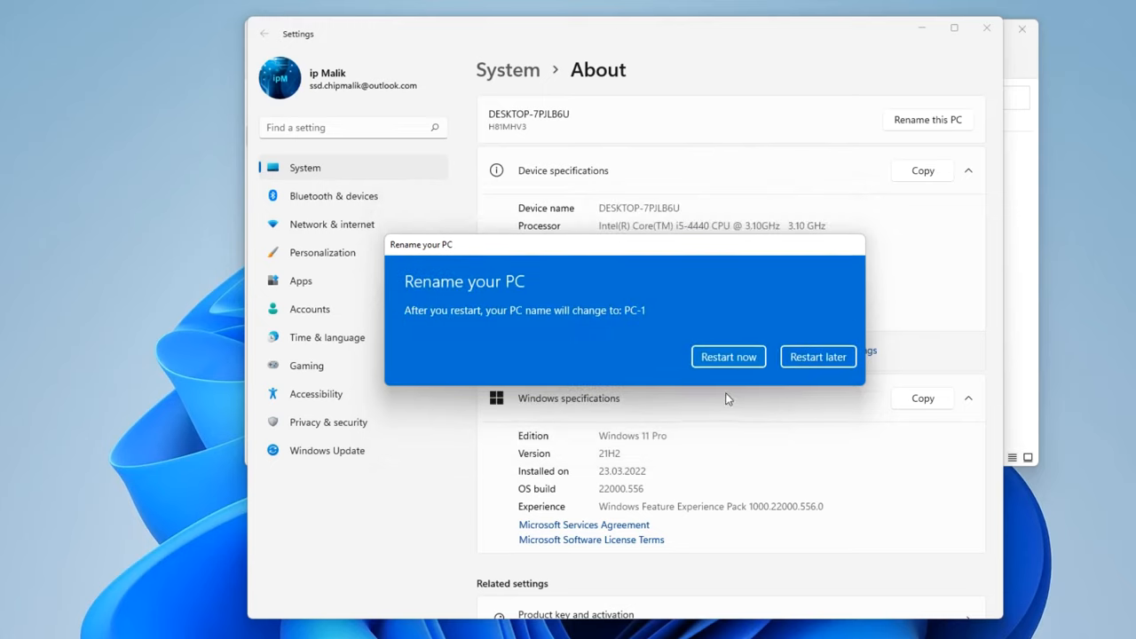
pyautogui.moveTo(816, 355)
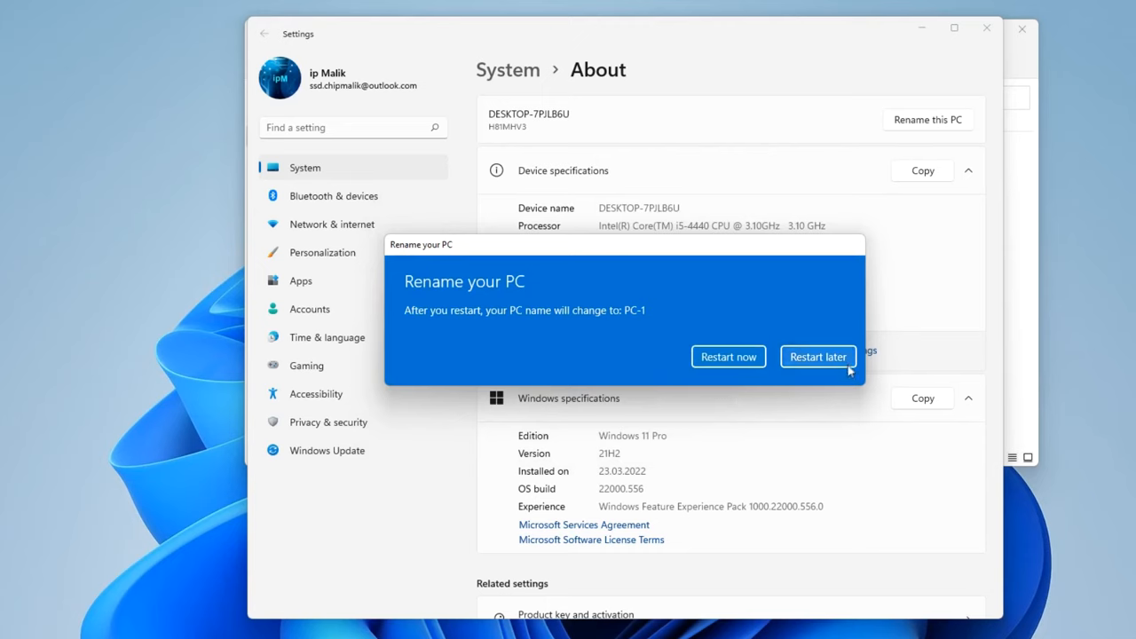
# Postpone the restart, check PC-1's WORKGROUP membership in System Properties and cancel without changes
pyautogui.click(817, 355)
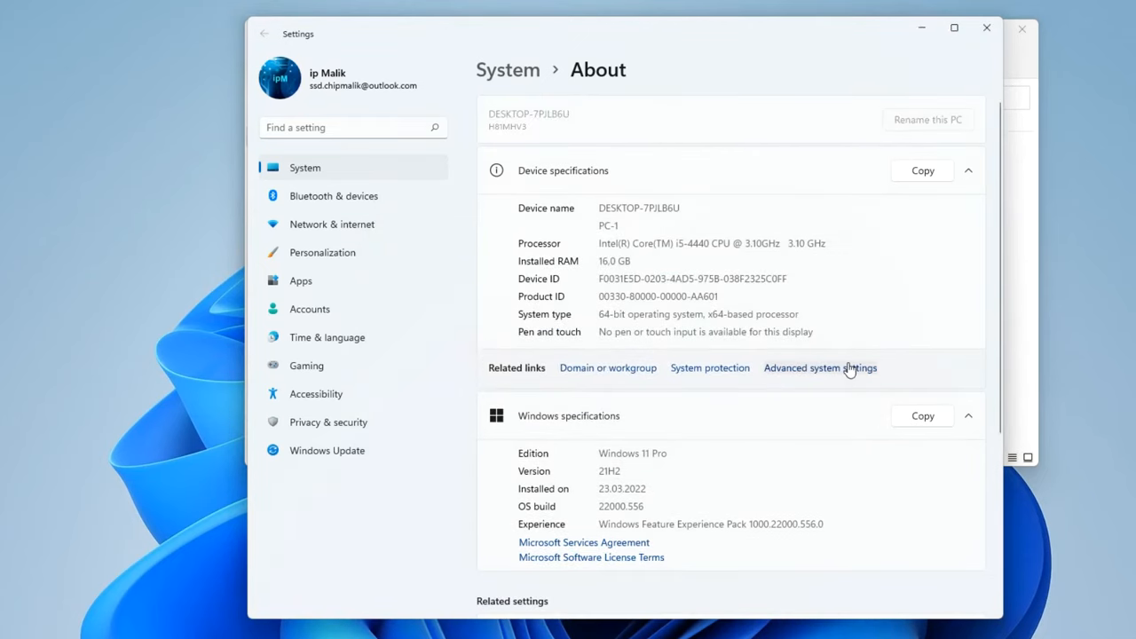
pyautogui.moveTo(785, 373)
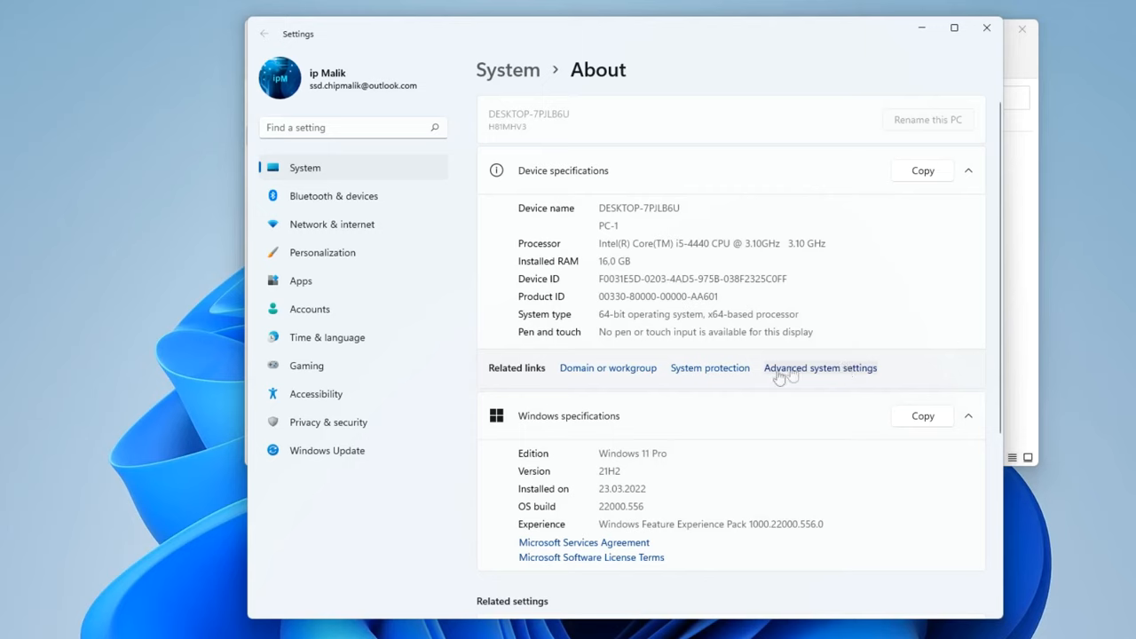
pyautogui.moveTo(625, 368)
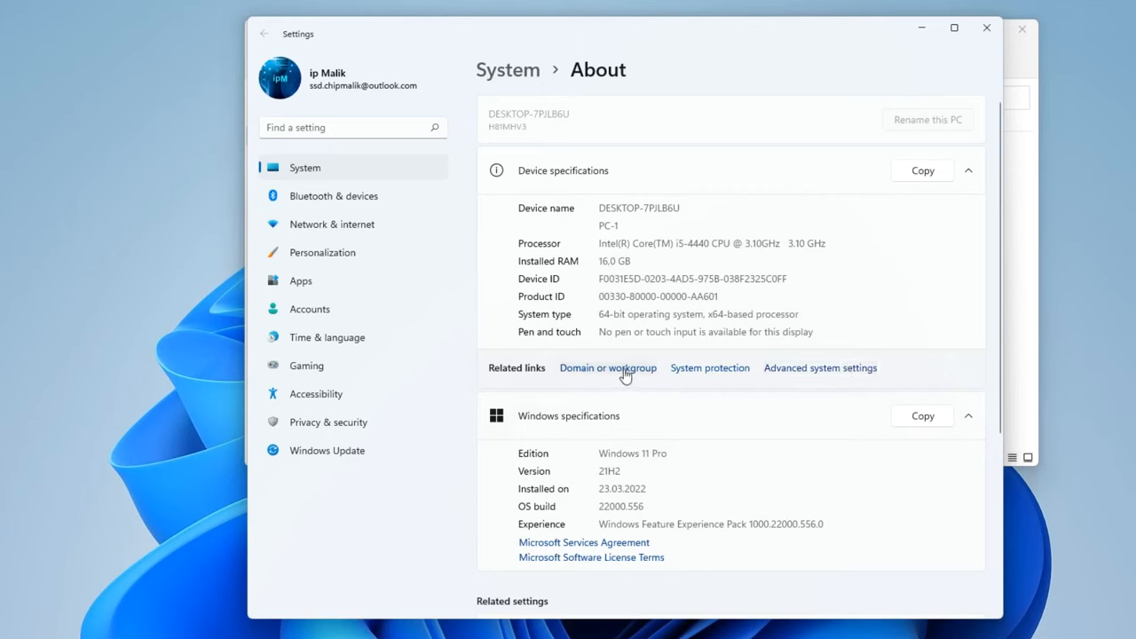
pyautogui.click(607, 368)
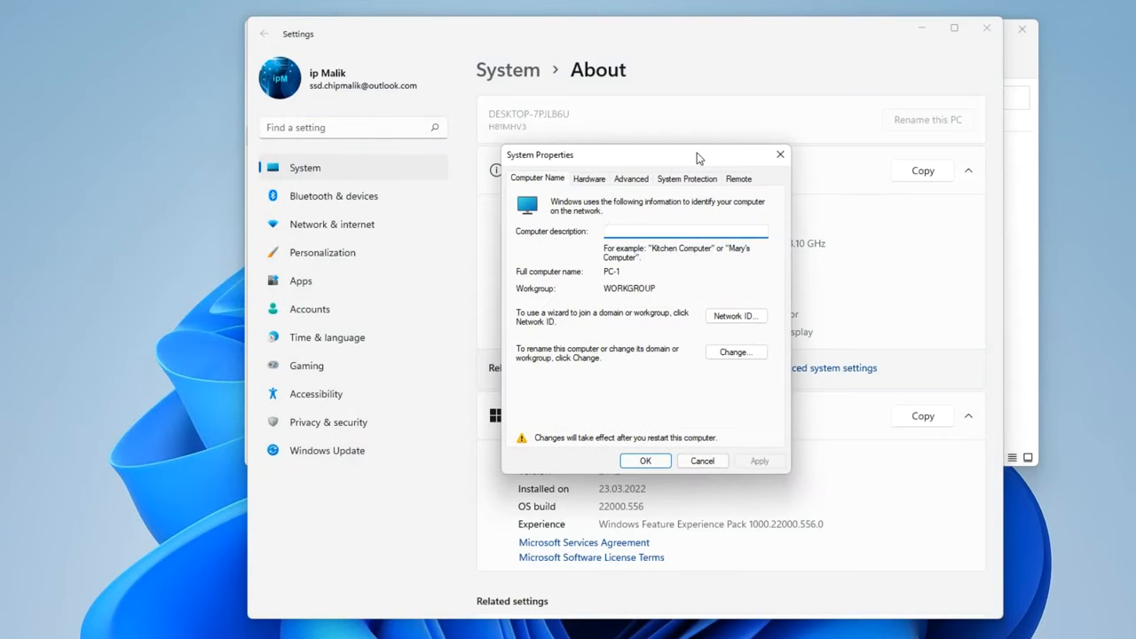
pyautogui.click(683, 230)
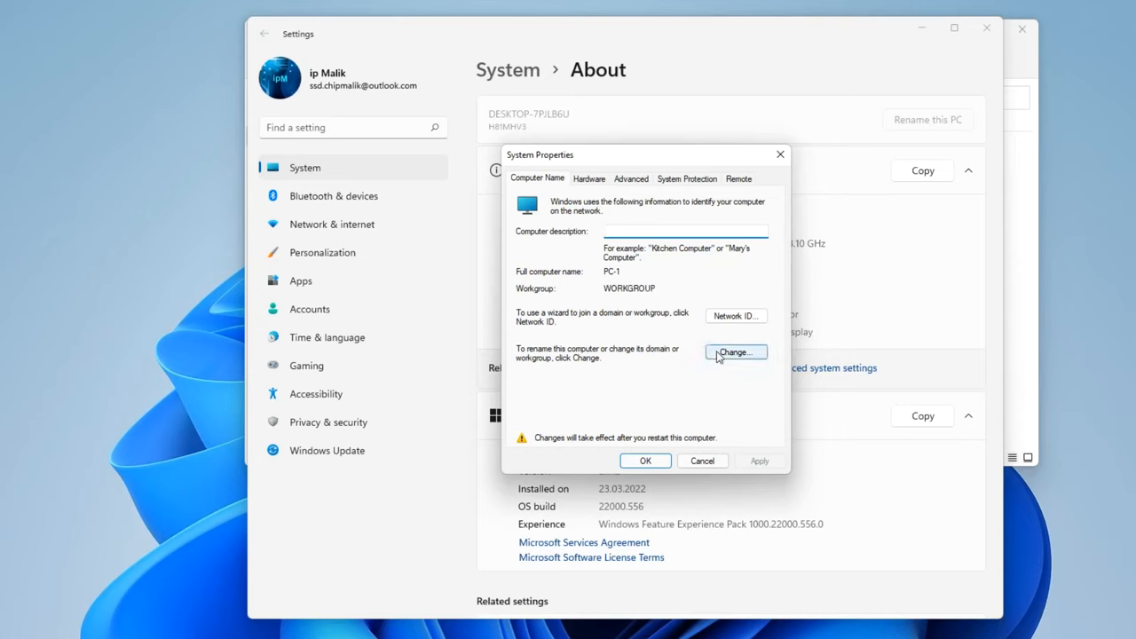
pyautogui.click(734, 352)
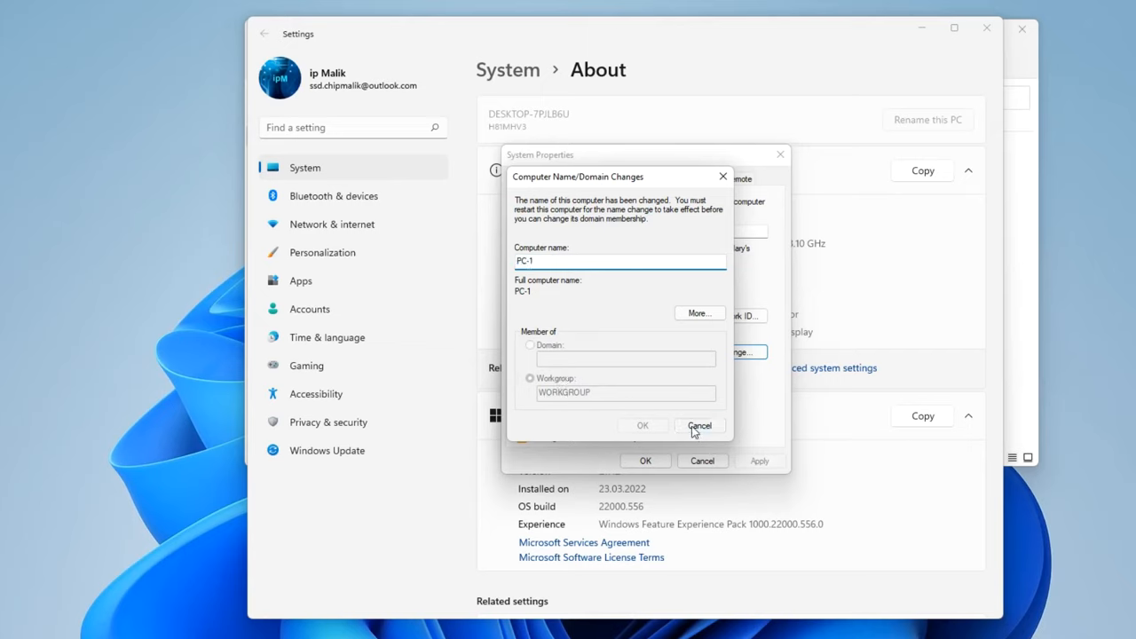
pyautogui.click(699, 426)
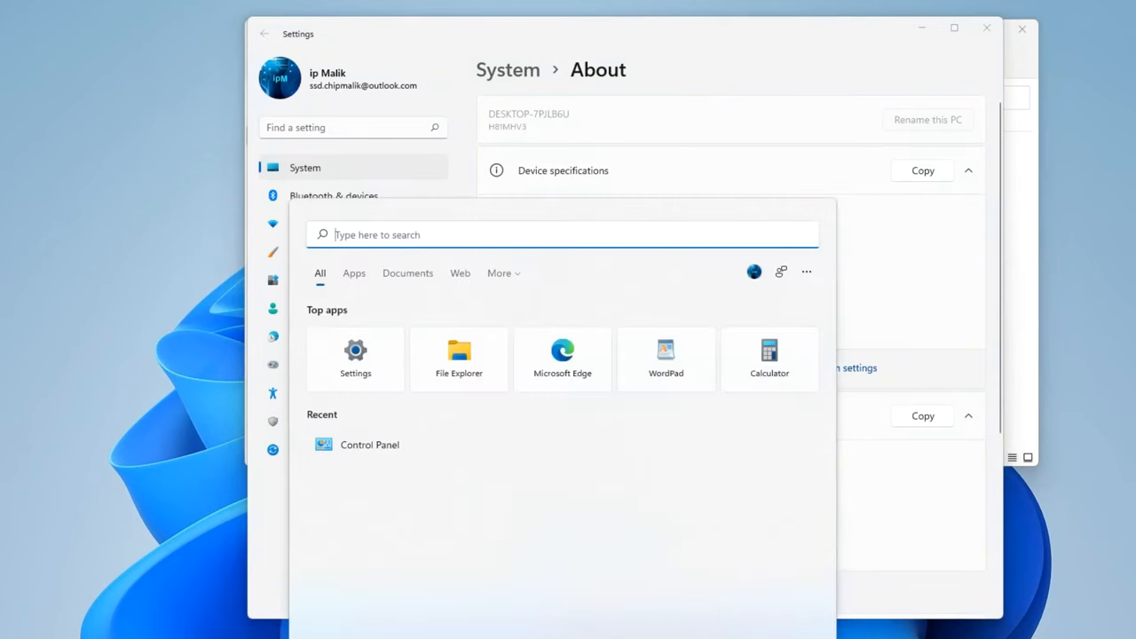
# Search 'con' to launch Control Panel and navigate through Network and Internet to Network and Sharing Center
pyautogui.write('control')
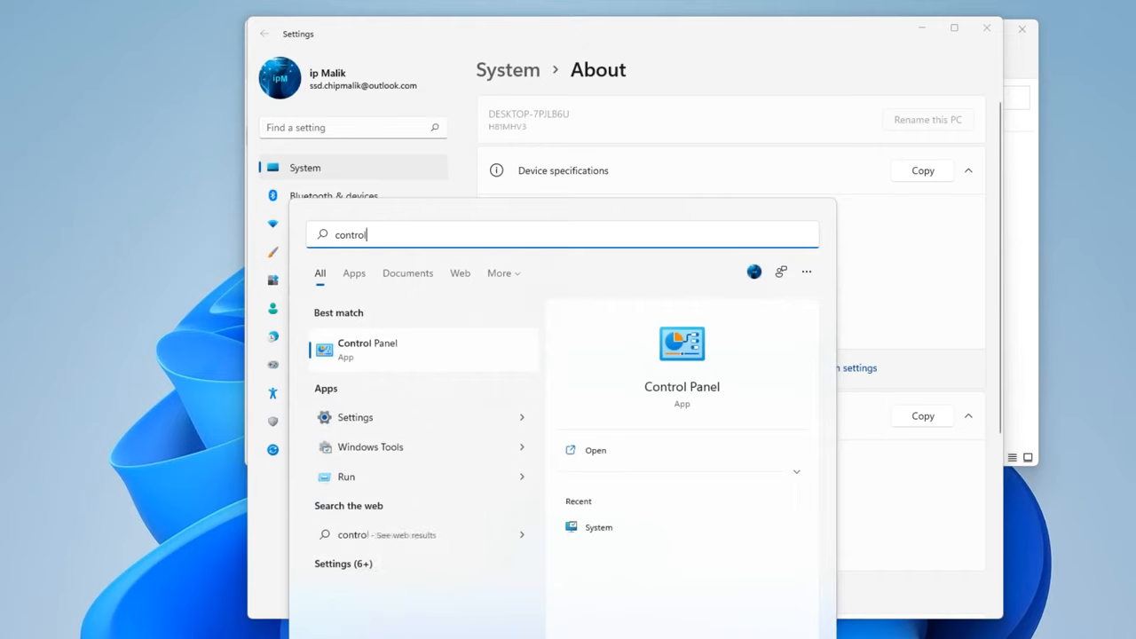
pyautogui.moveTo(447, 362)
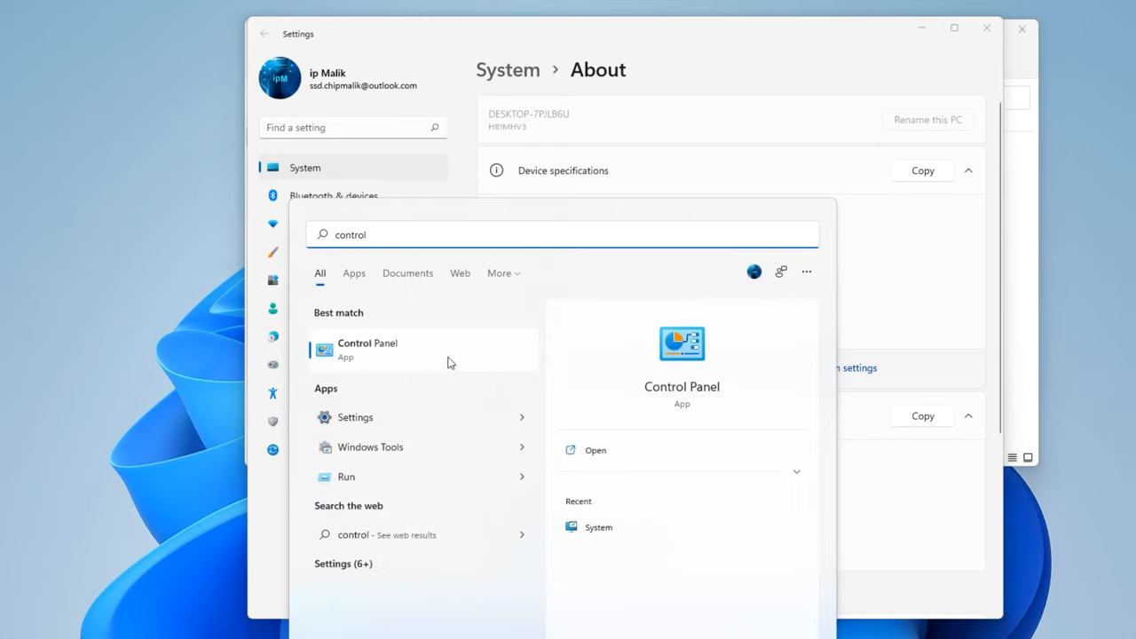
pyautogui.click(367, 348)
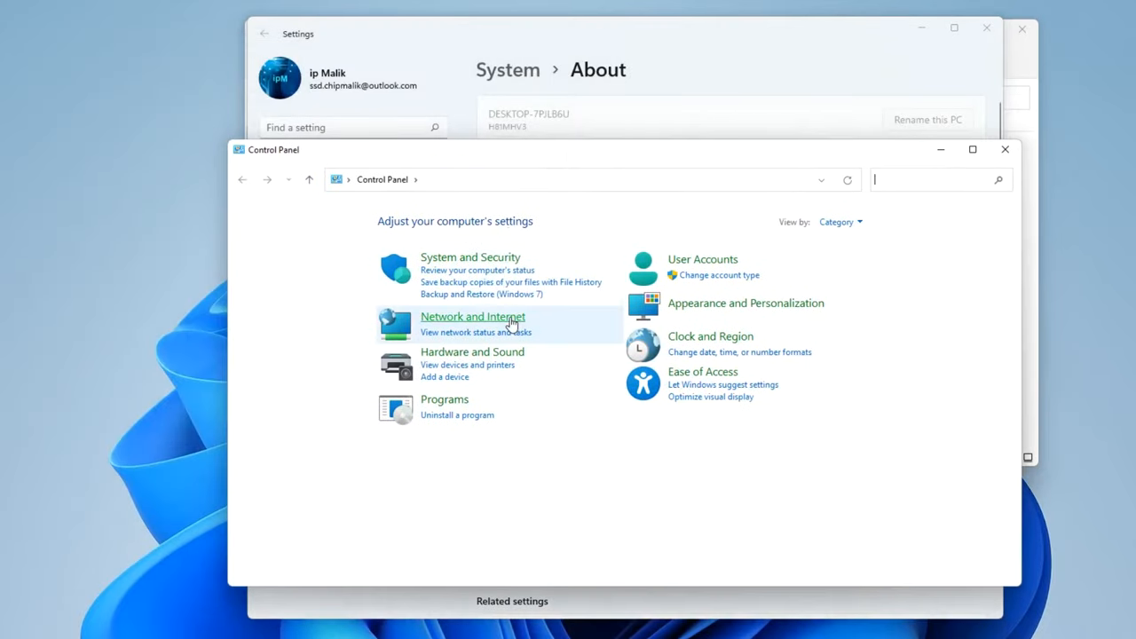
pyautogui.click(472, 316)
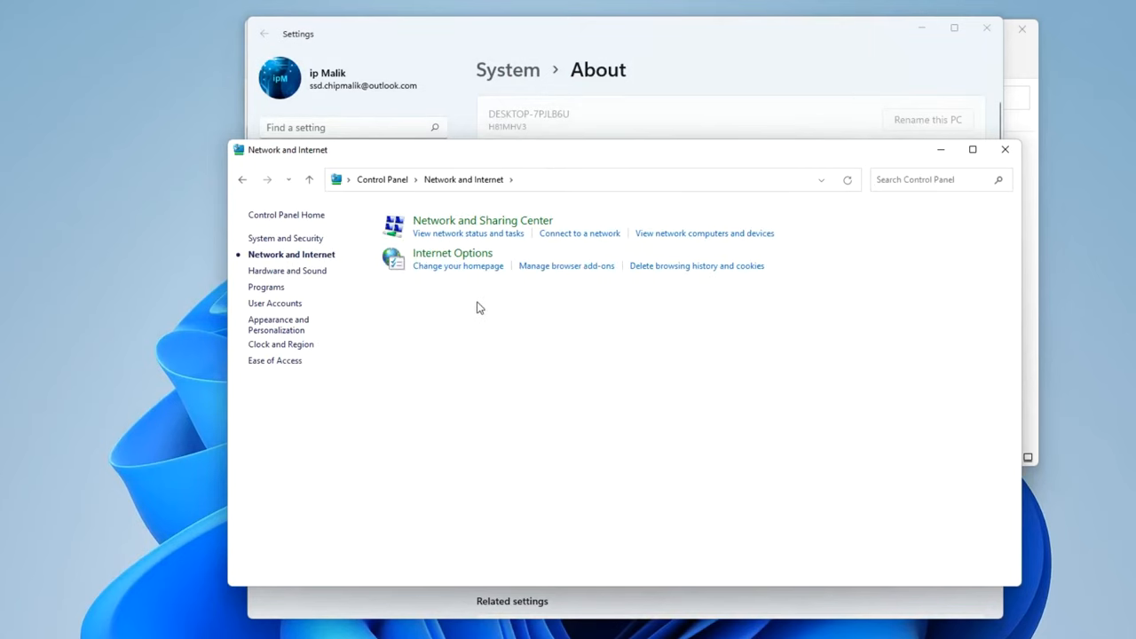
pyautogui.click(482, 220)
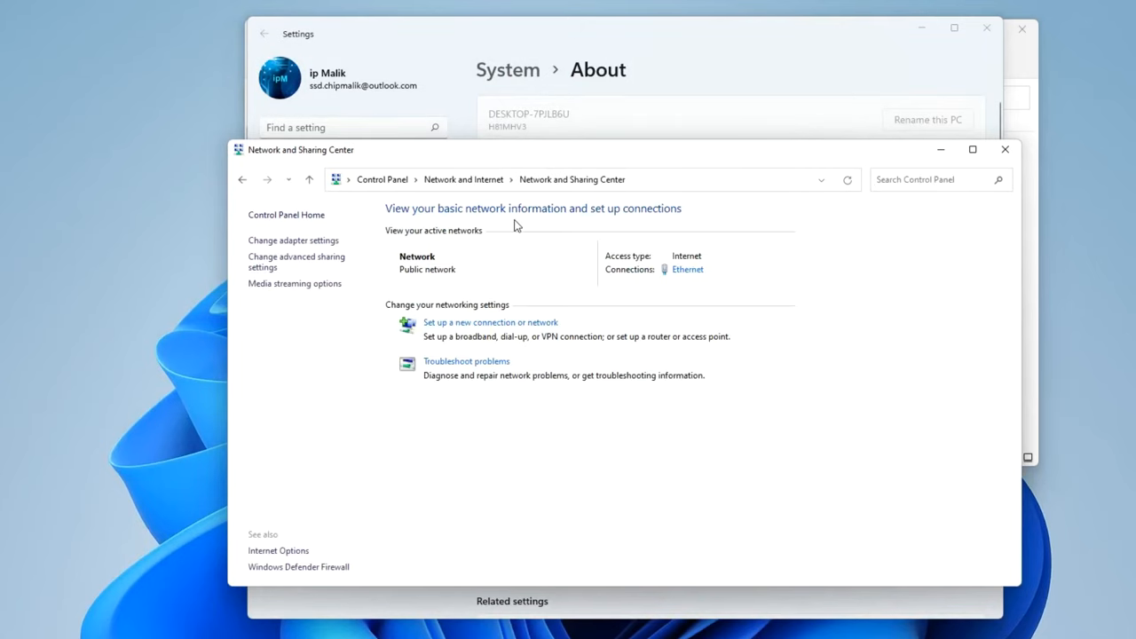
pyautogui.moveTo(364, 269)
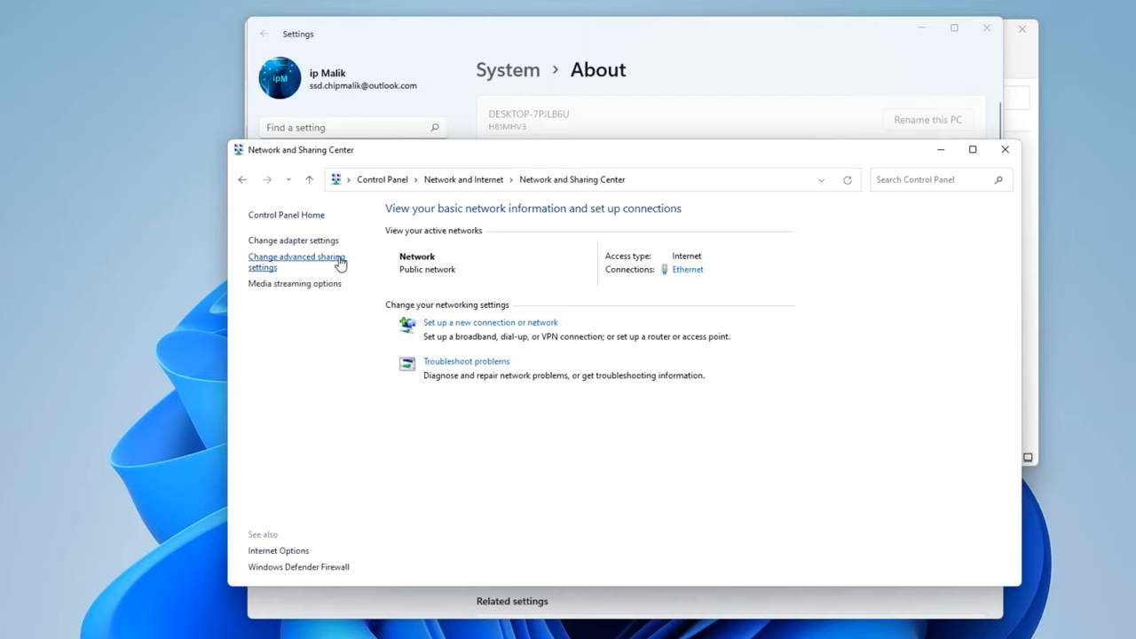
# In advanced sharing settings, turn on network discovery and file and printer sharing
pyautogui.click(296, 262)
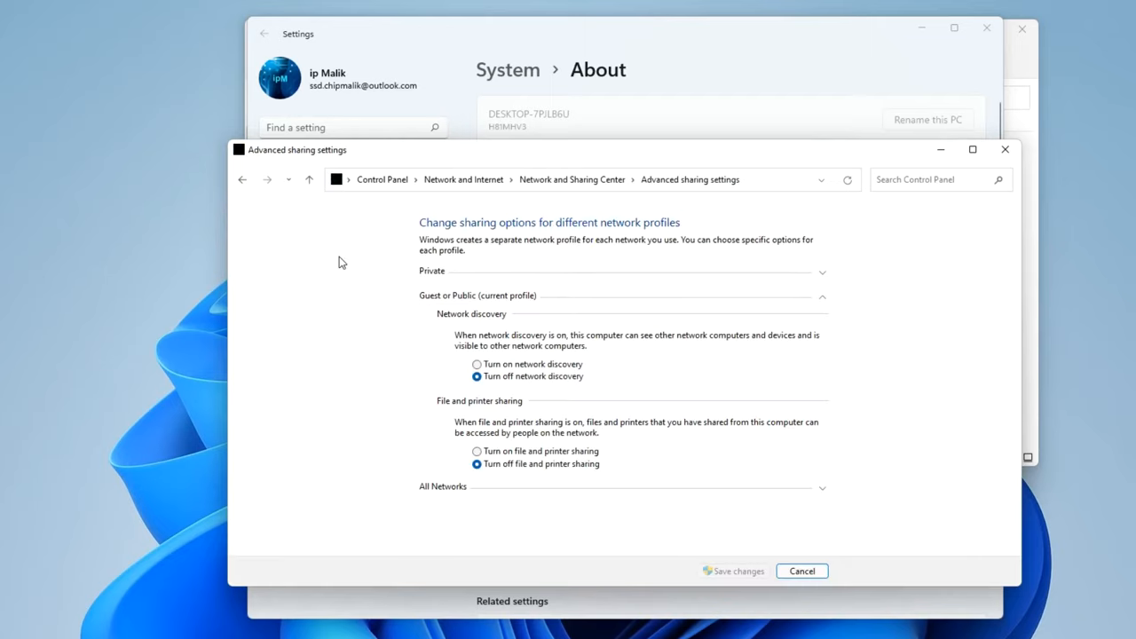
pyautogui.moveTo(426, 281)
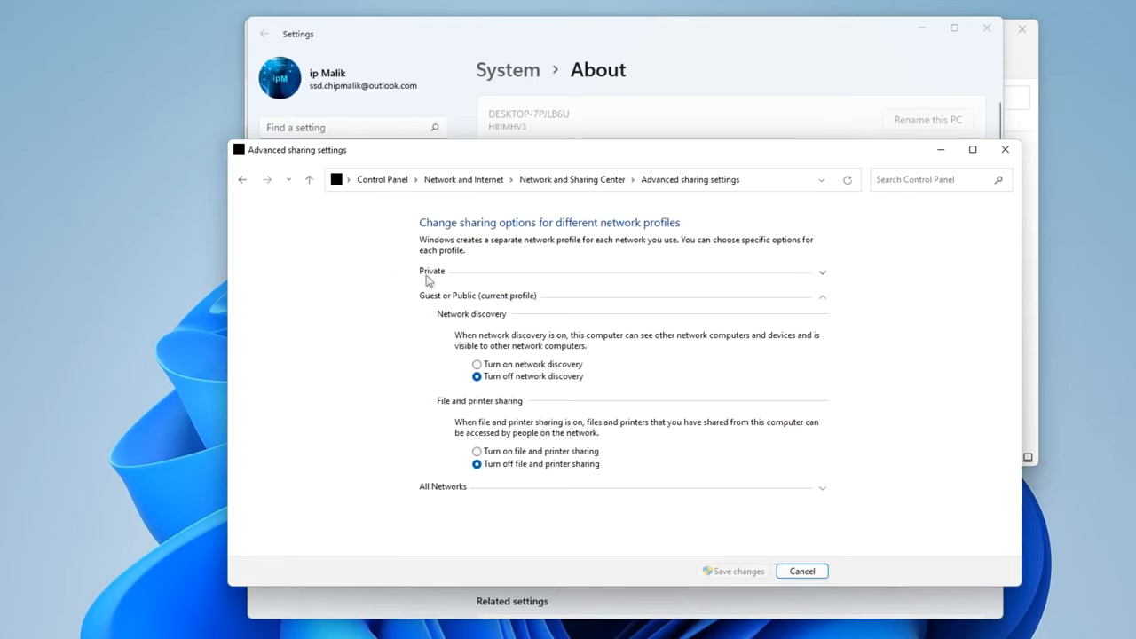
pyautogui.moveTo(405, 323)
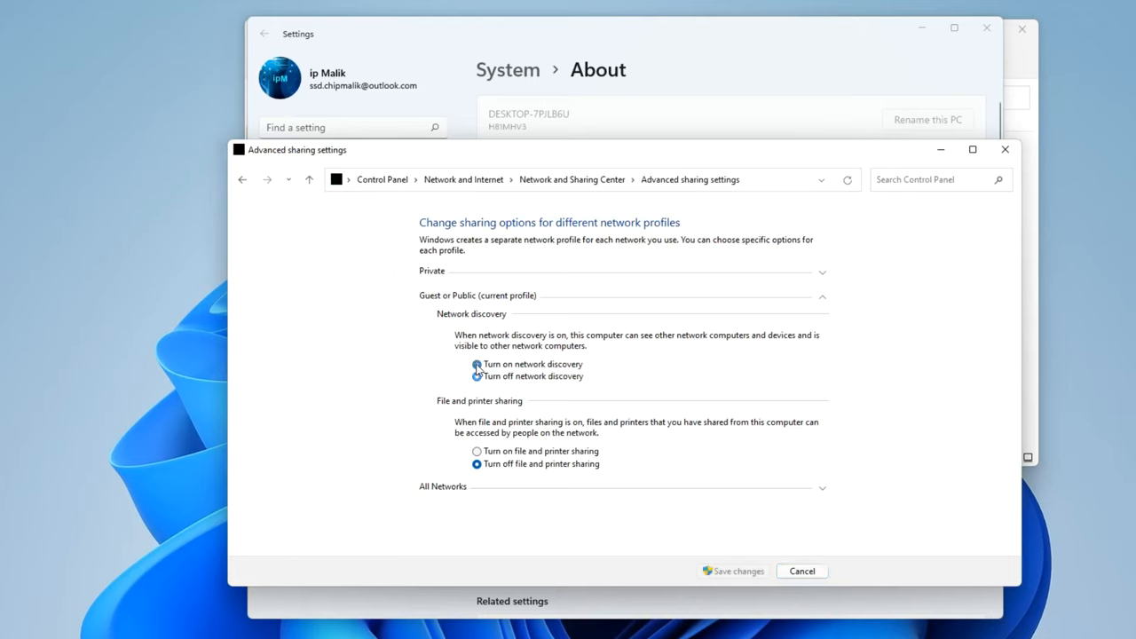
pyautogui.click(475, 364)
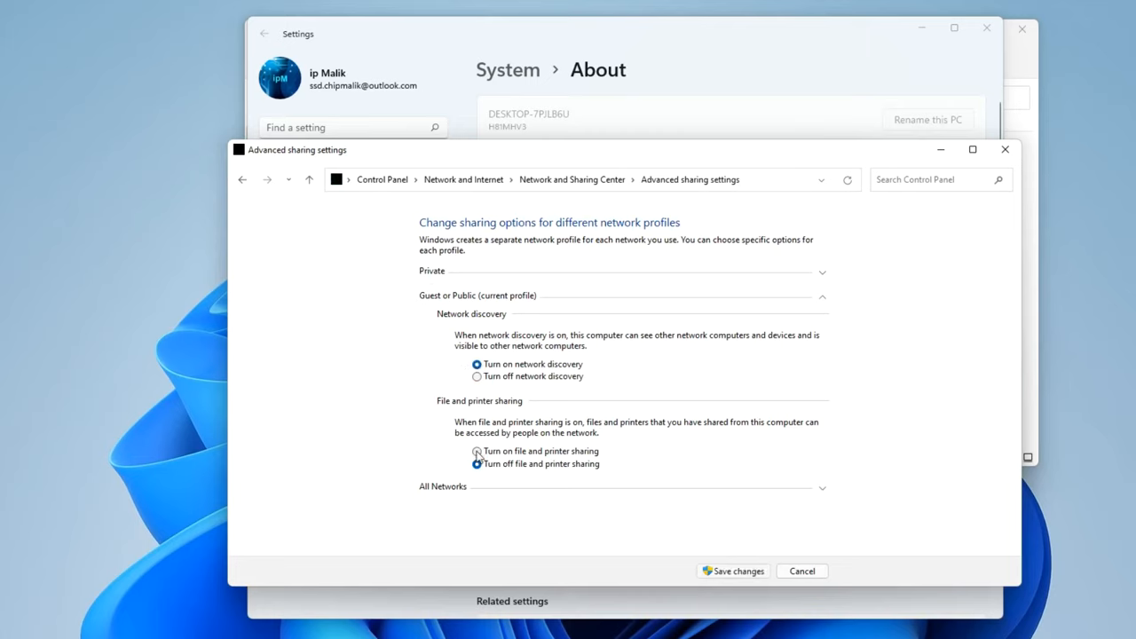
pyautogui.click(478, 451)
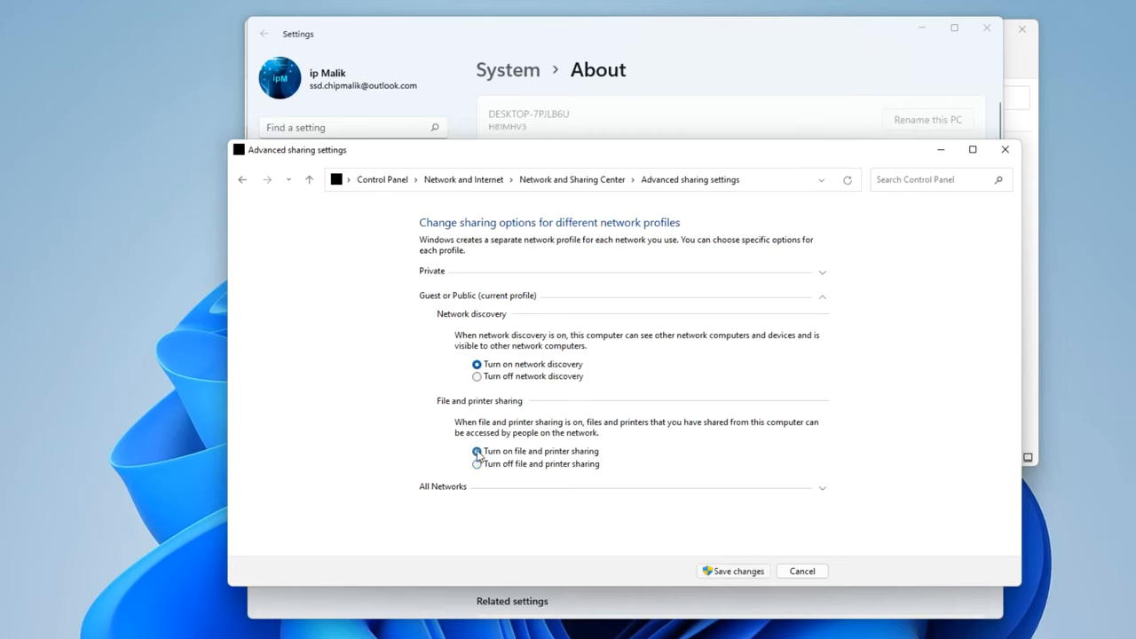
pyautogui.click(475, 452)
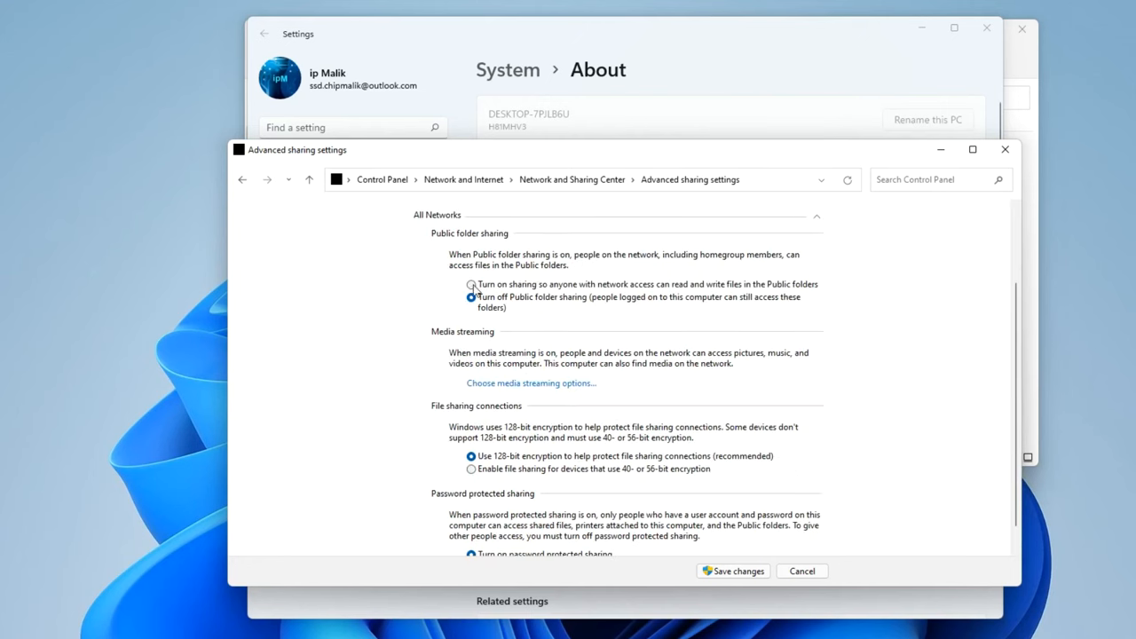
# Turn on Public folder sharing, turn off password protected sharing, and save the changes
pyautogui.click(472, 284)
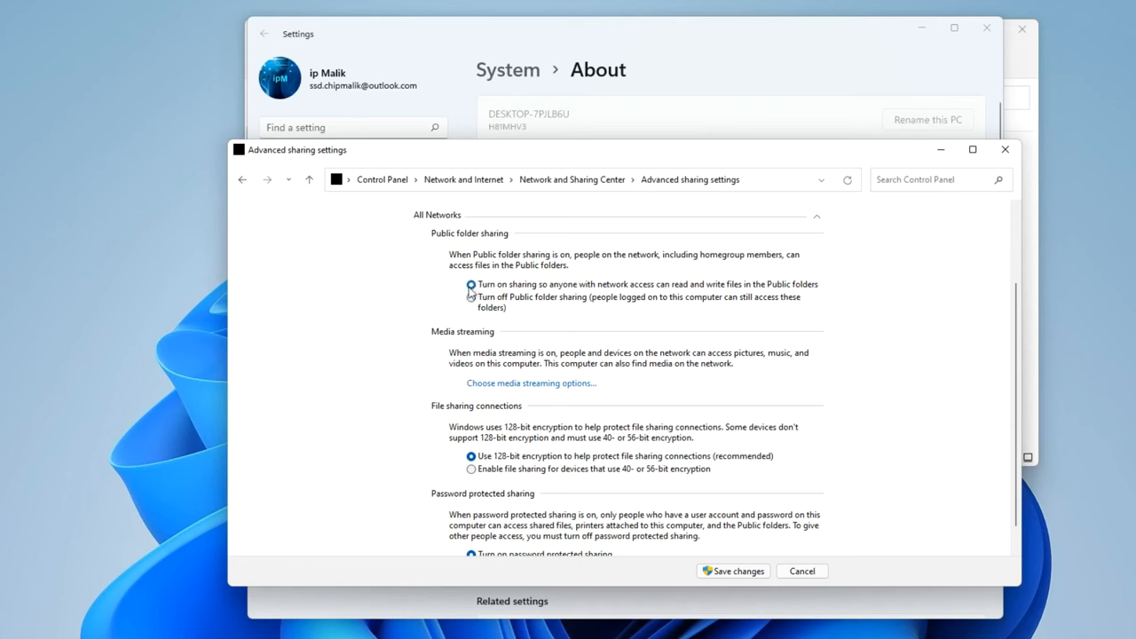
pyautogui.scroll(-3)
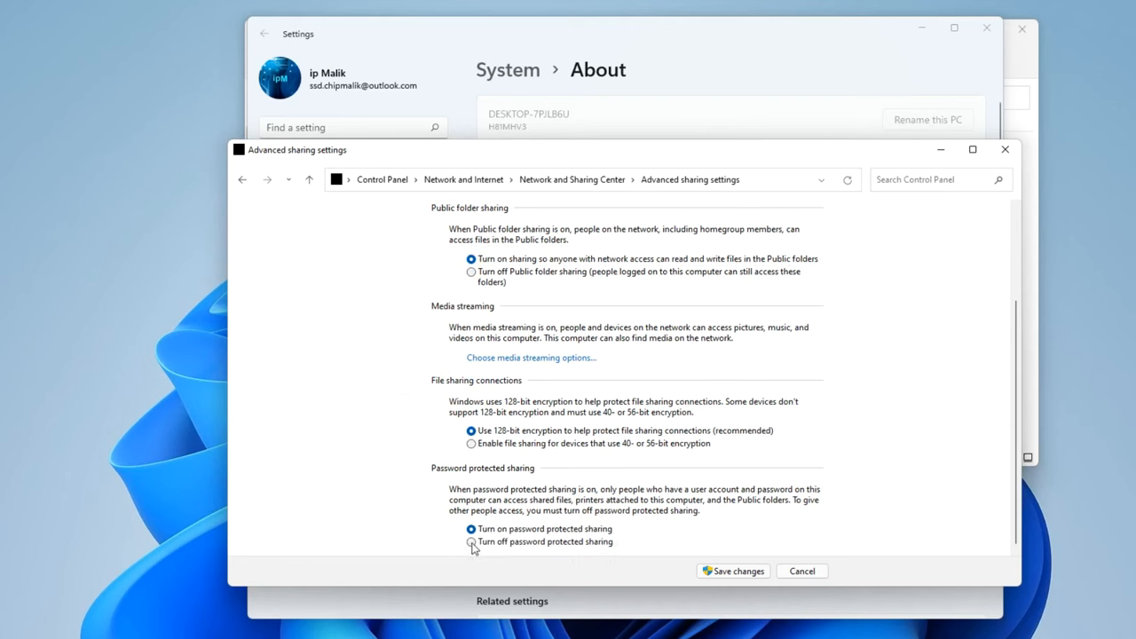
pyautogui.click(472, 541)
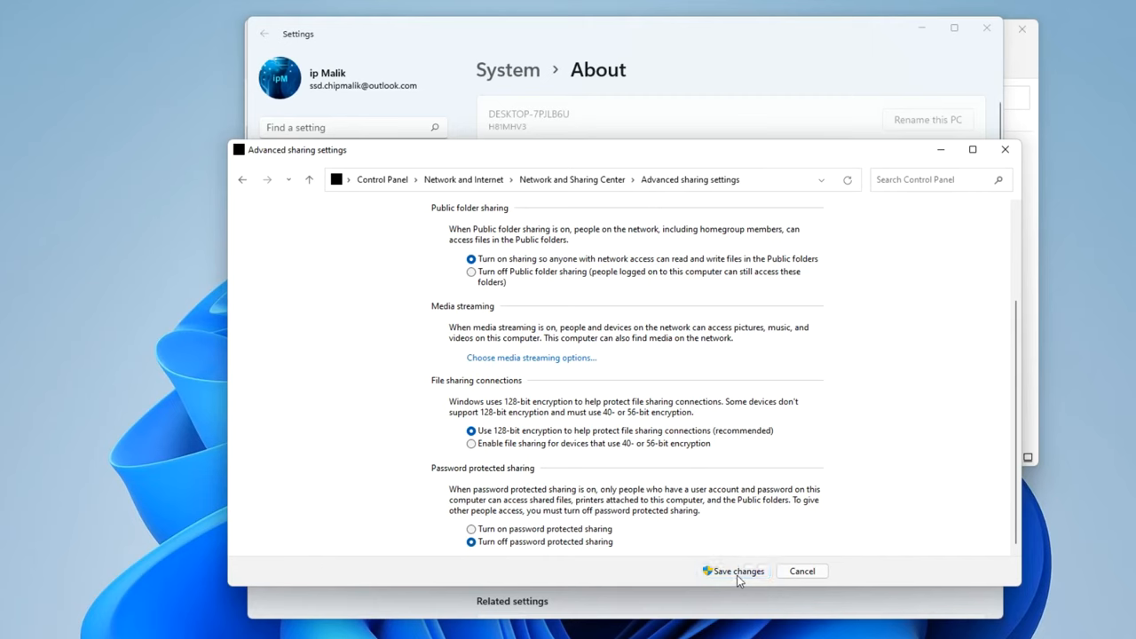
pyautogui.click(738, 571)
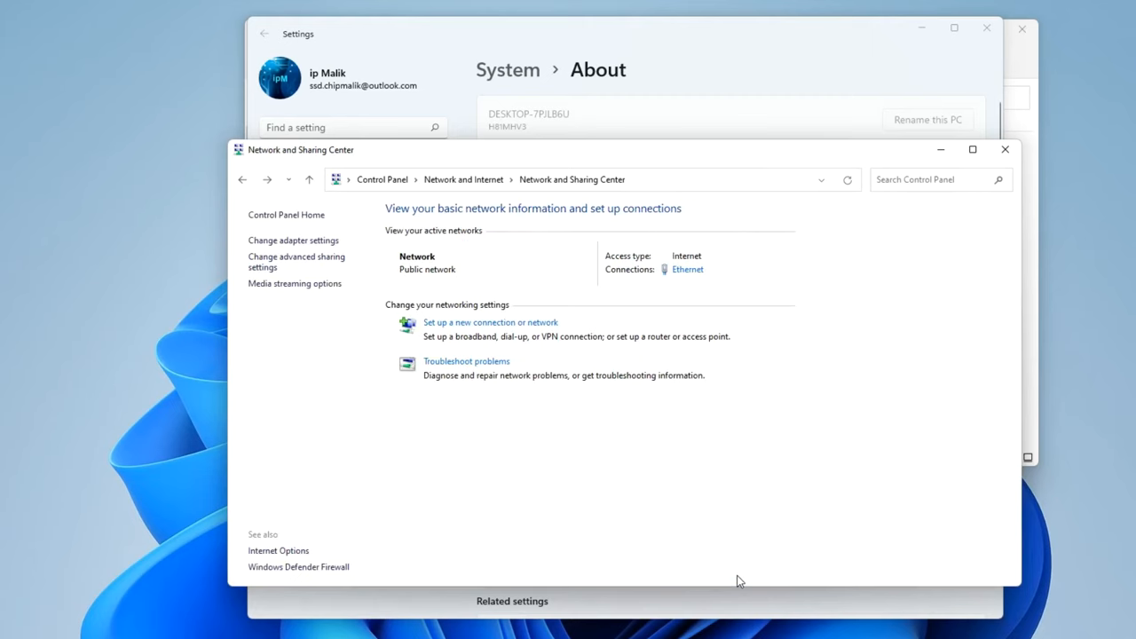
pyautogui.moveTo(1004, 149)
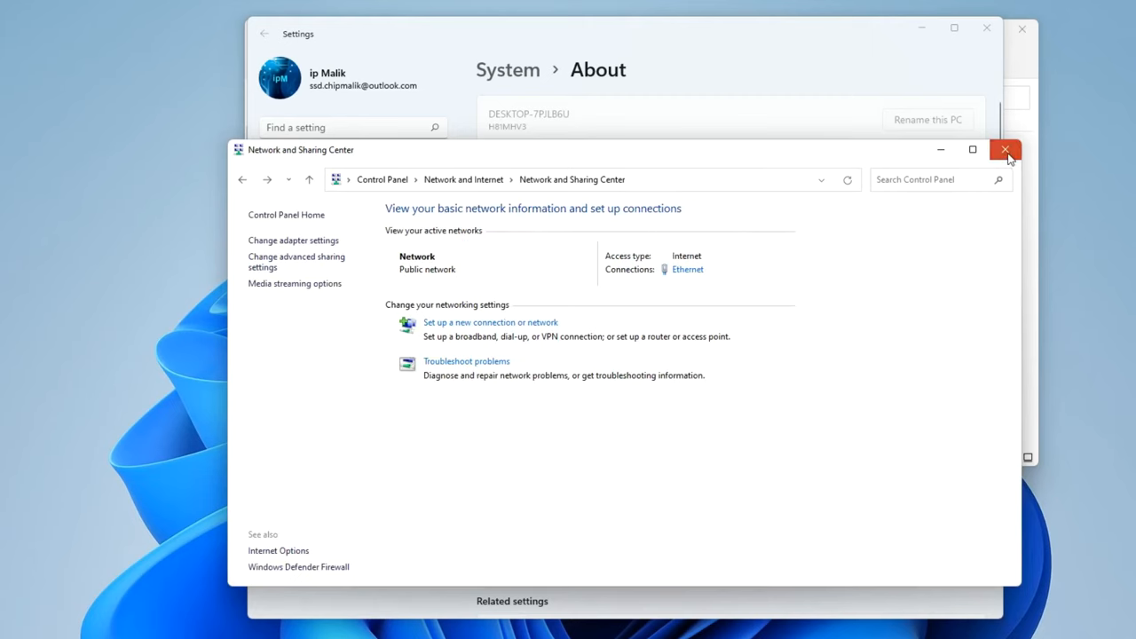
# Close the Network and Sharing Center and File Explorer, then restart the computer from the Start menu
pyautogui.click(1005, 149)
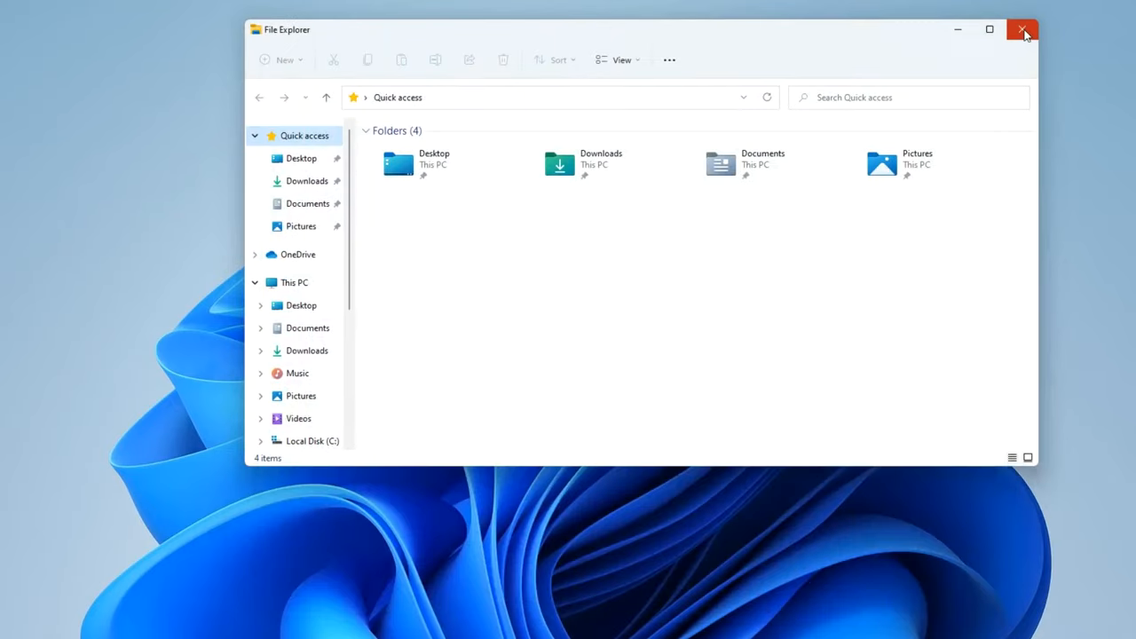
pyautogui.click(1022, 28)
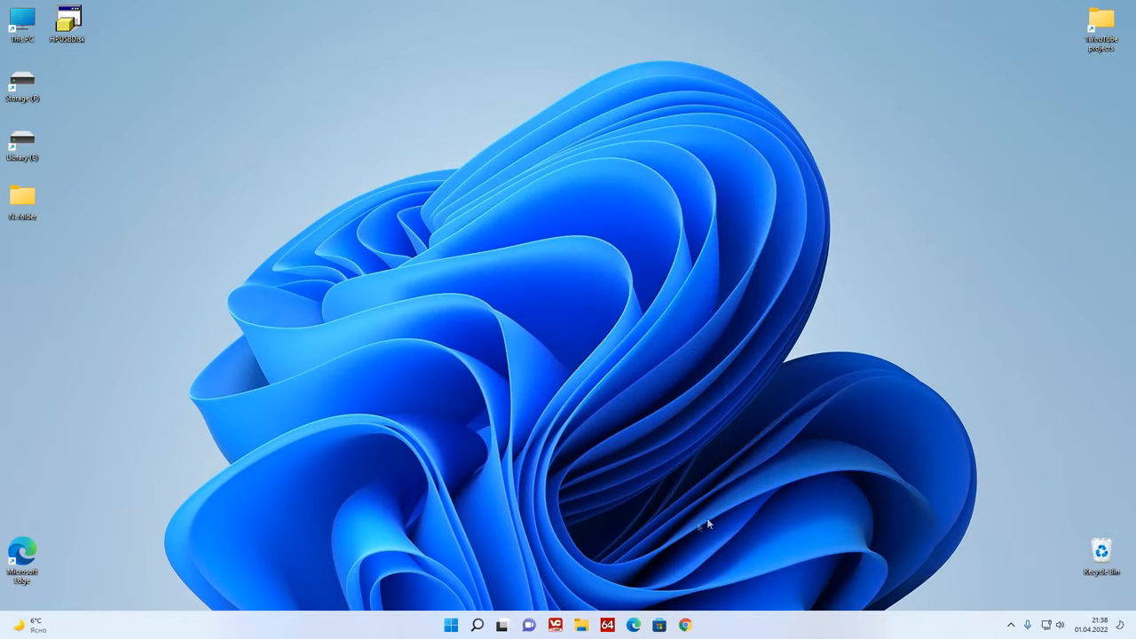
pyautogui.moveTo(451, 625)
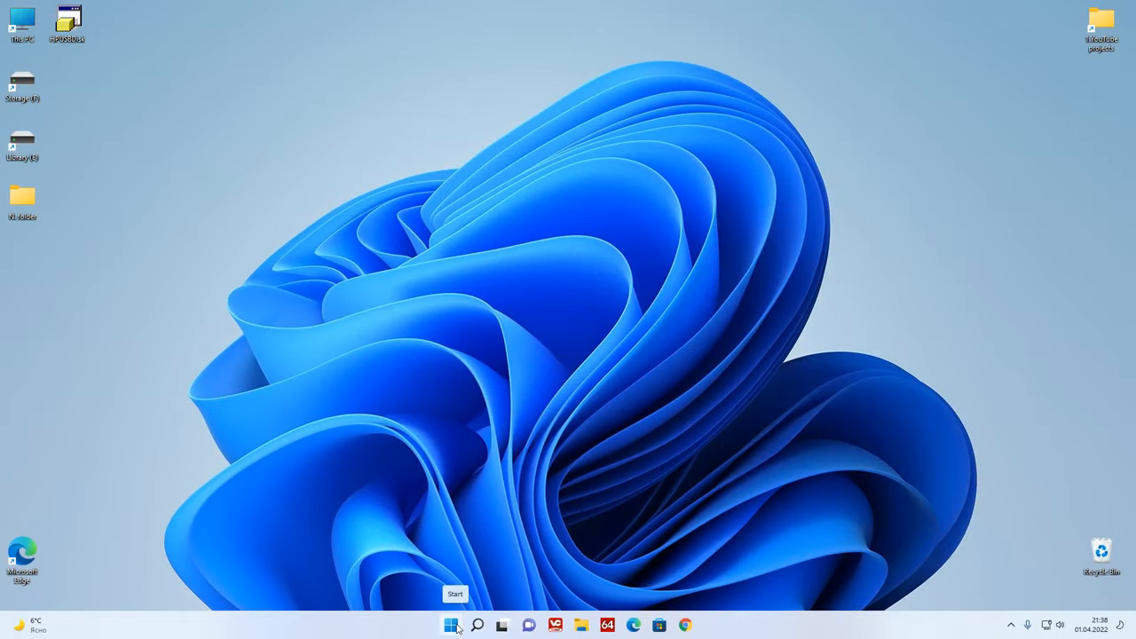
pyautogui.rightClick(451, 625)
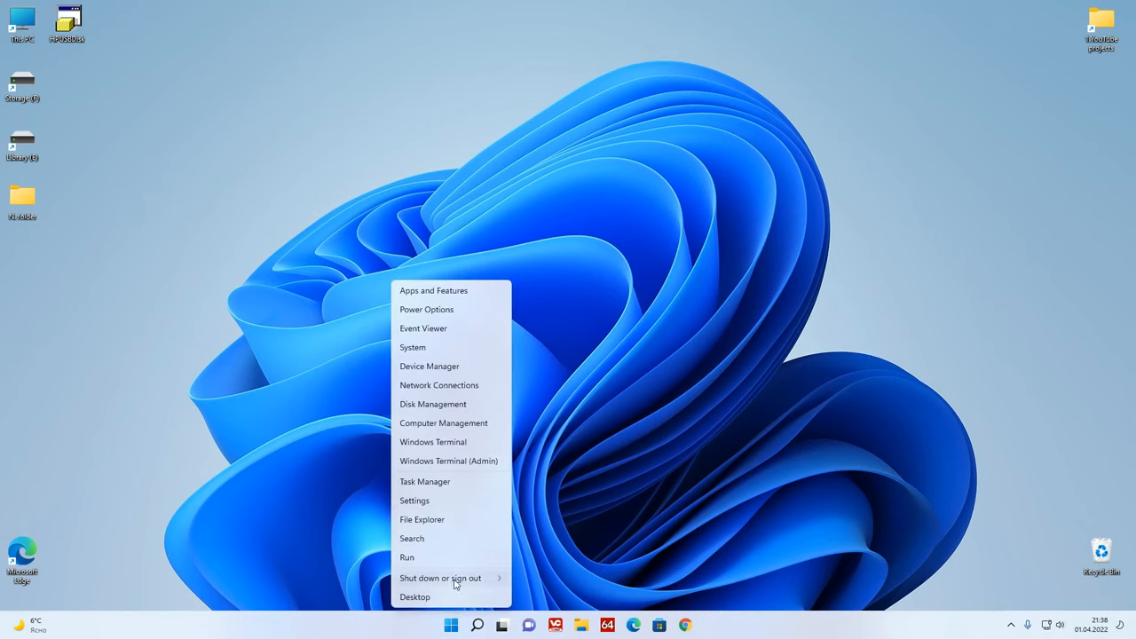
pyautogui.click(440, 578)
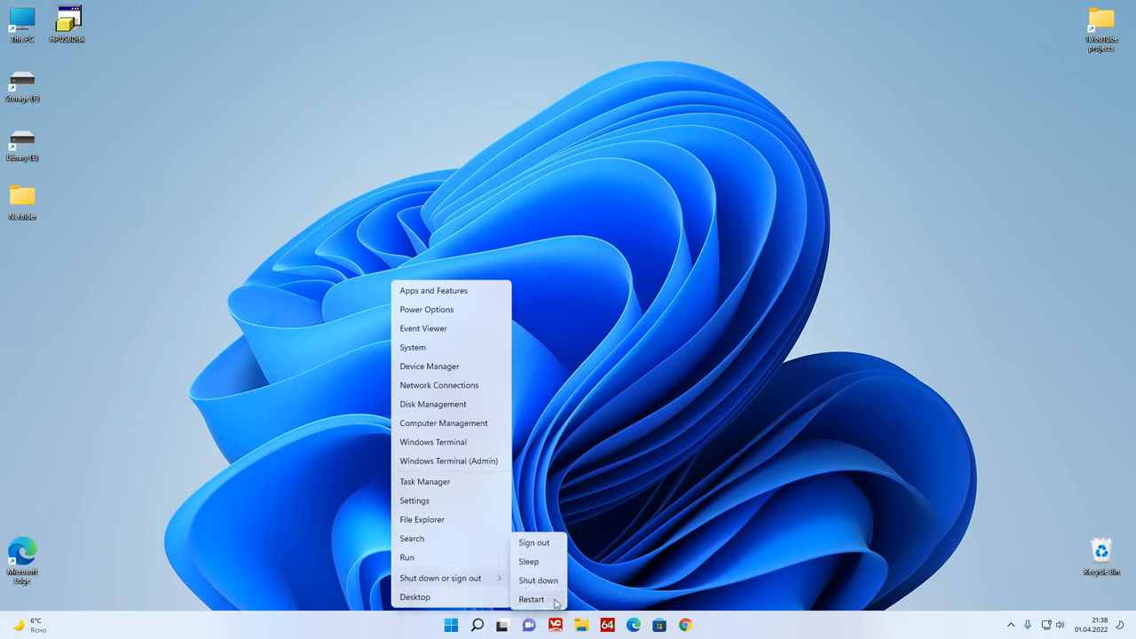
pyautogui.click(531, 599)
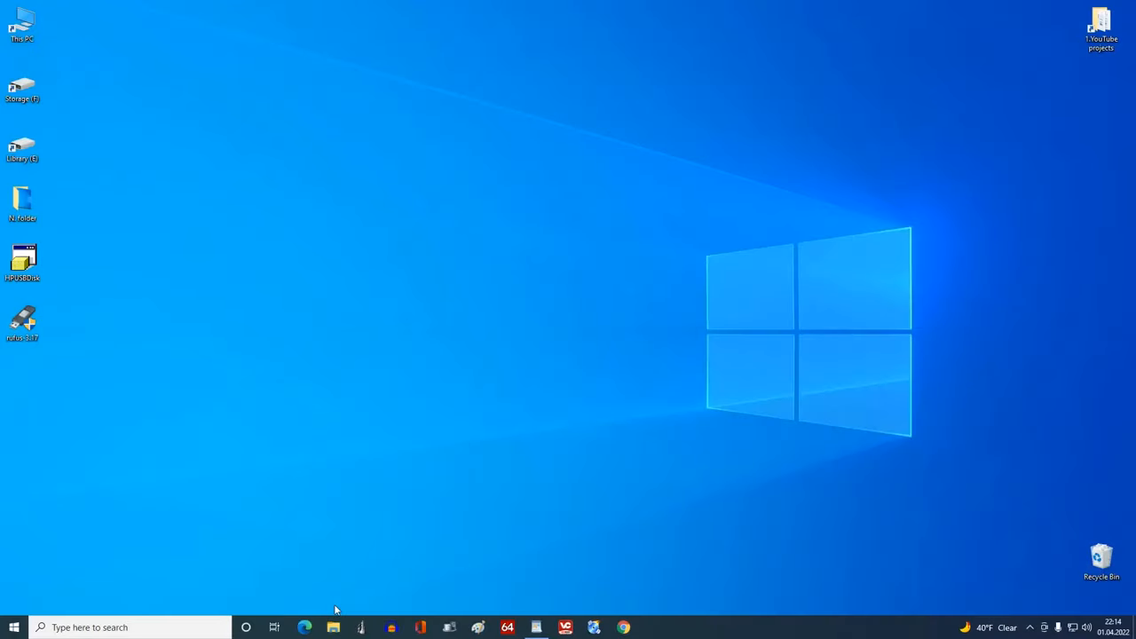
# Reach the Computer Name settings through This PC's properties and advanced system settings
pyautogui.click(334, 626)
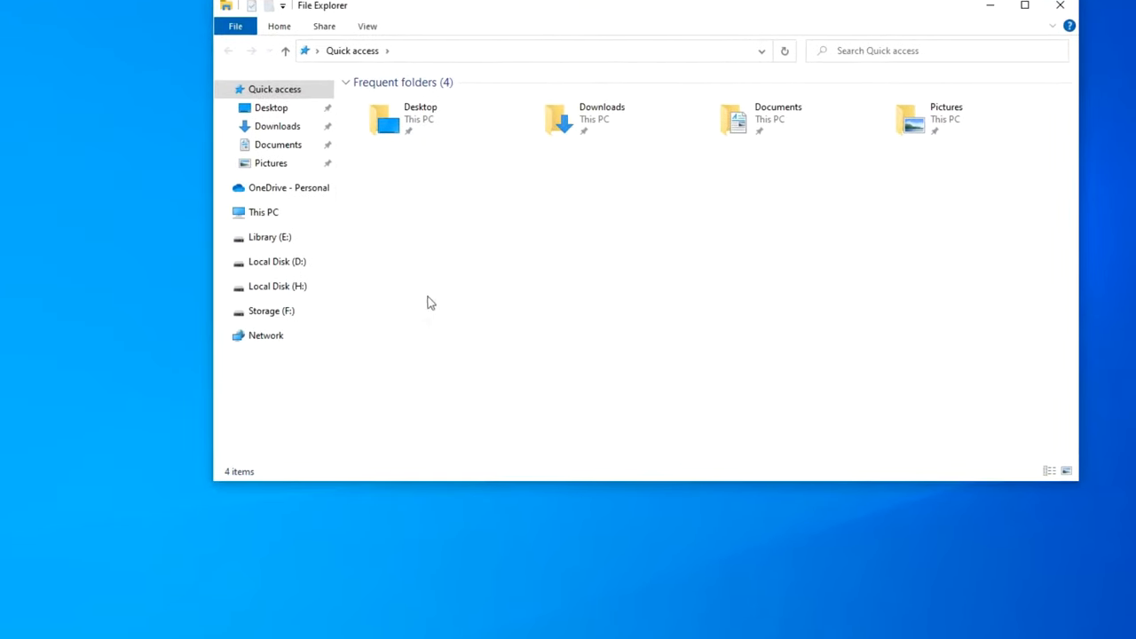
pyautogui.click(263, 211)
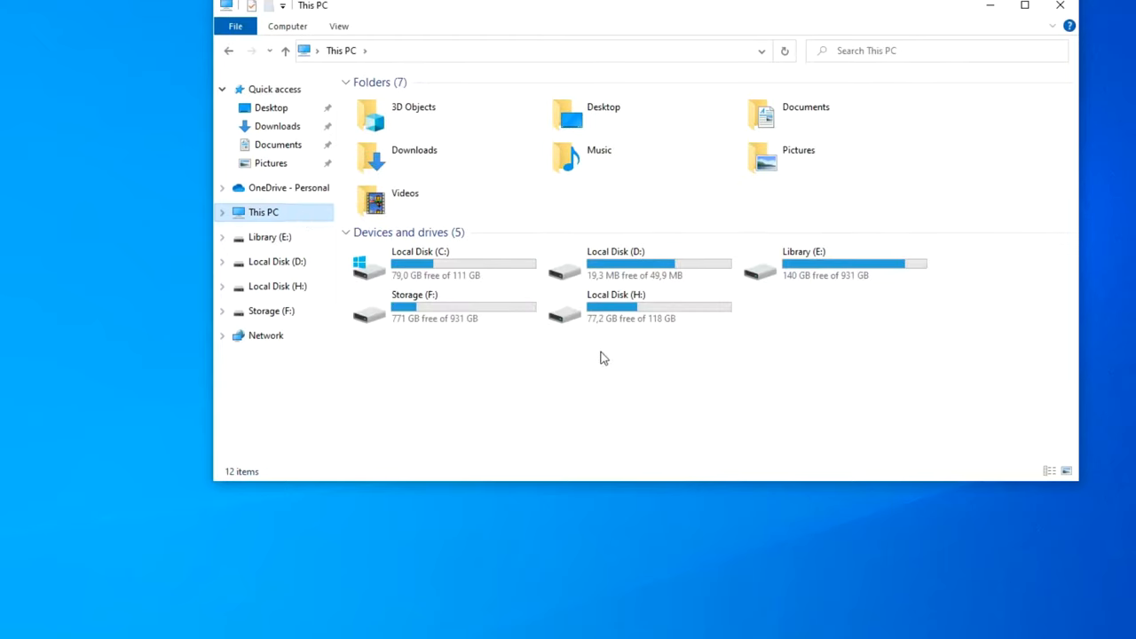
pyautogui.rightClick(604, 359)
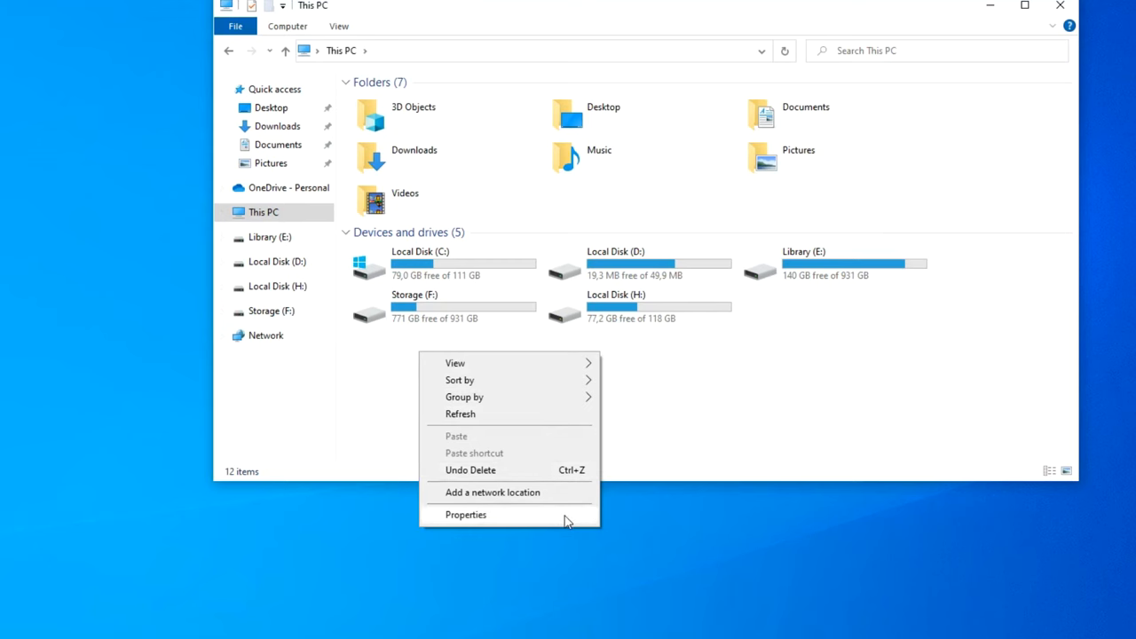
pyautogui.click(465, 515)
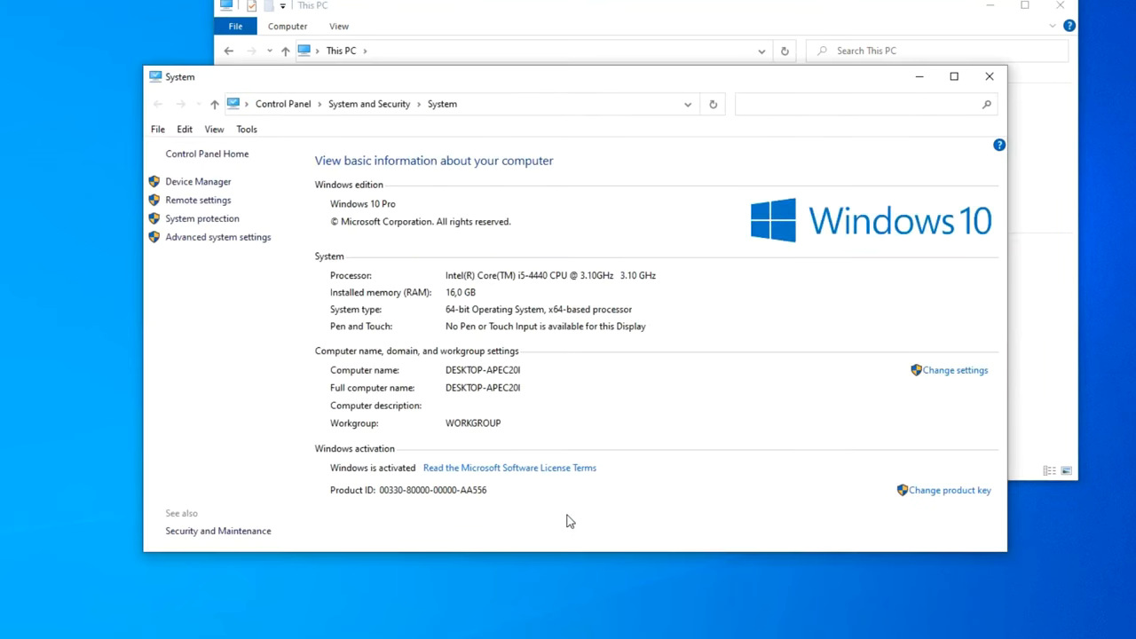
pyautogui.moveTo(240, 277)
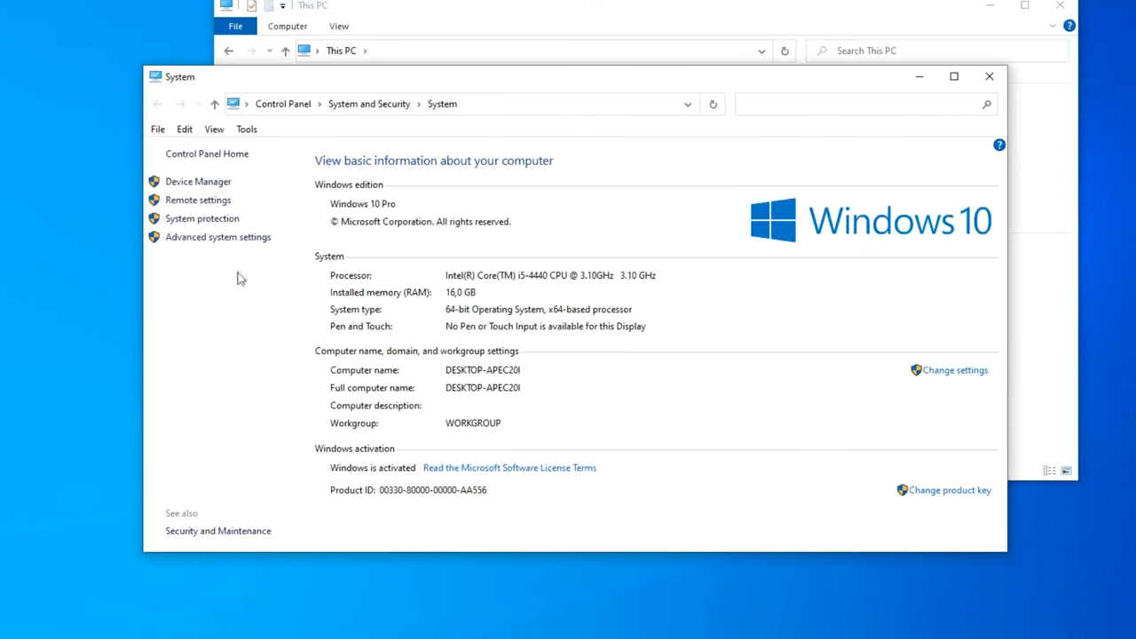
pyautogui.moveTo(216, 238)
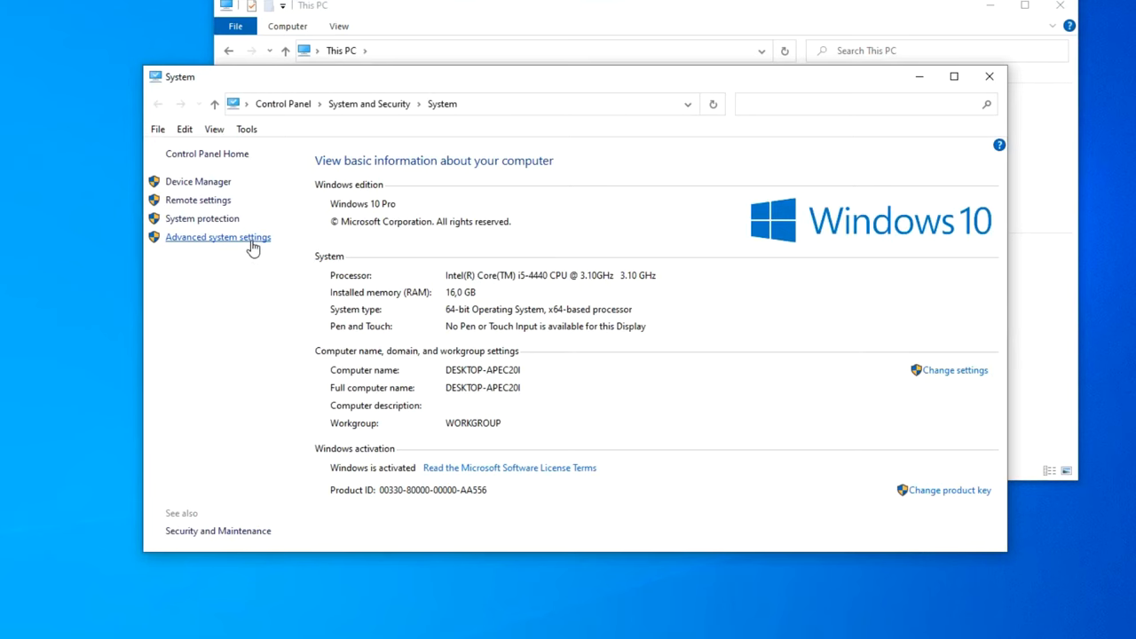
pyautogui.click(217, 238)
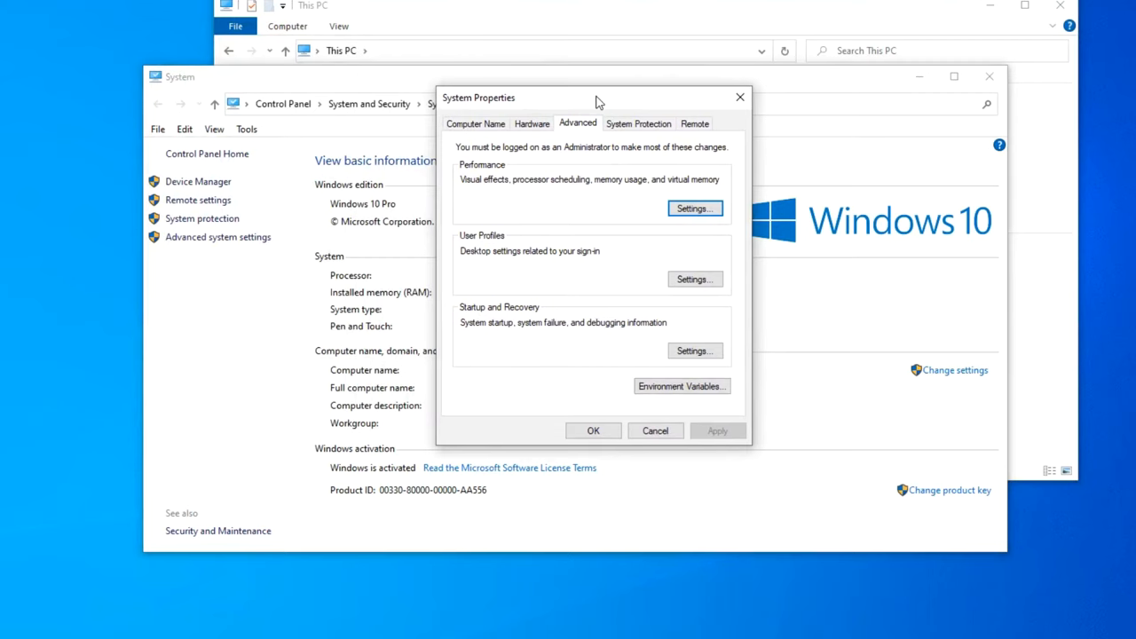
pyautogui.click(476, 124)
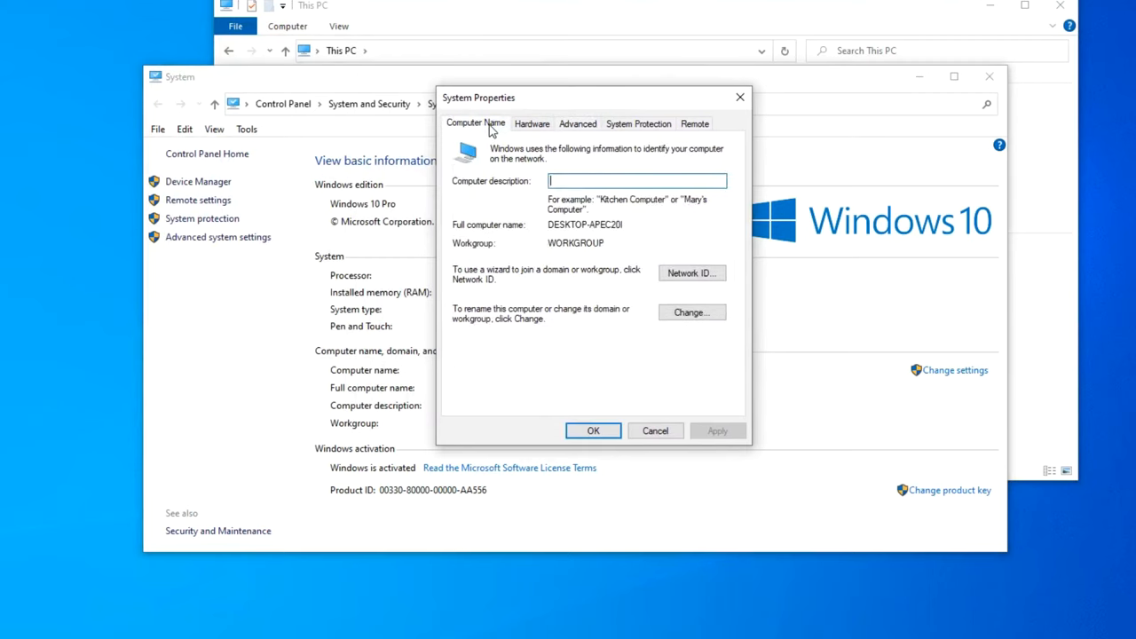
pyautogui.moveTo(542, 293)
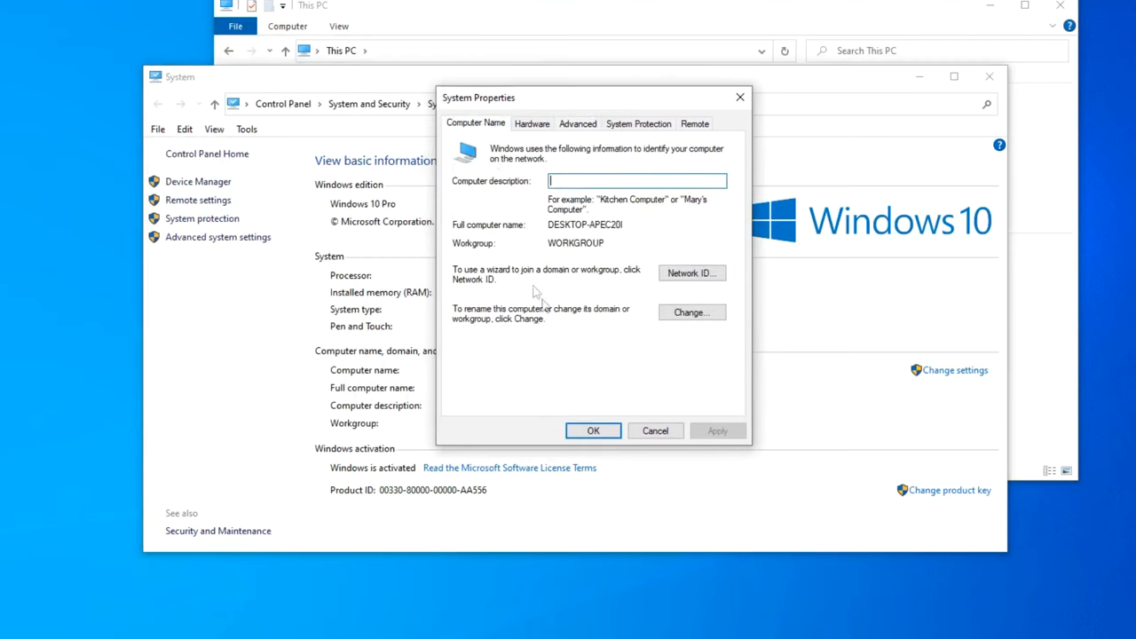
# Change the computer name to PC-2, confirming past the duplicate-name warning and restart notice
pyautogui.click(692, 312)
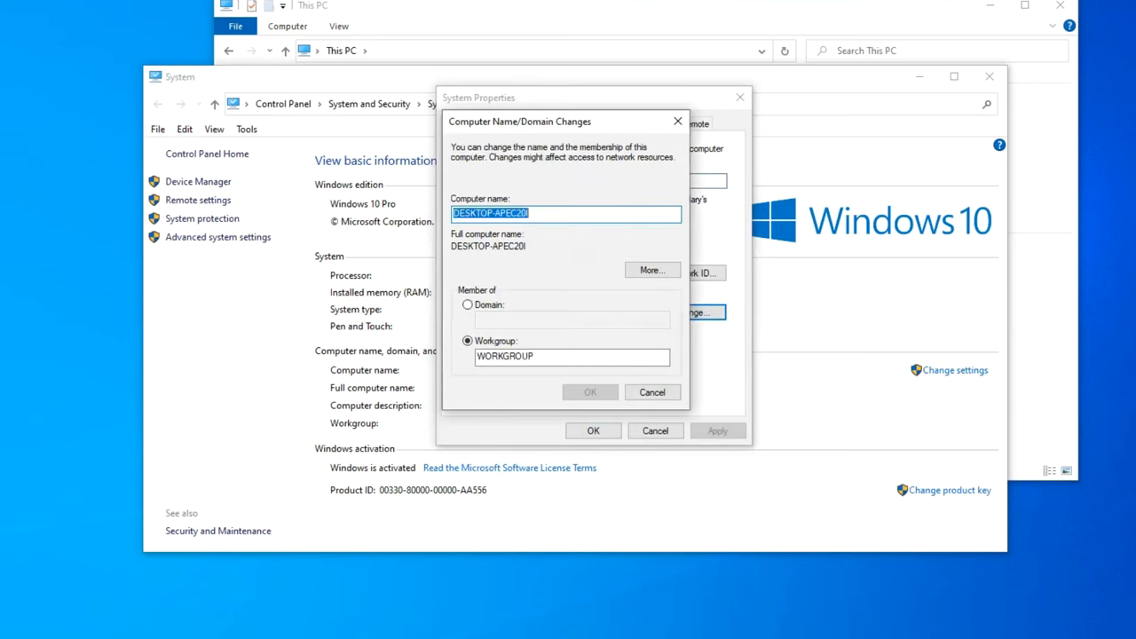
pyautogui.write('PC-')
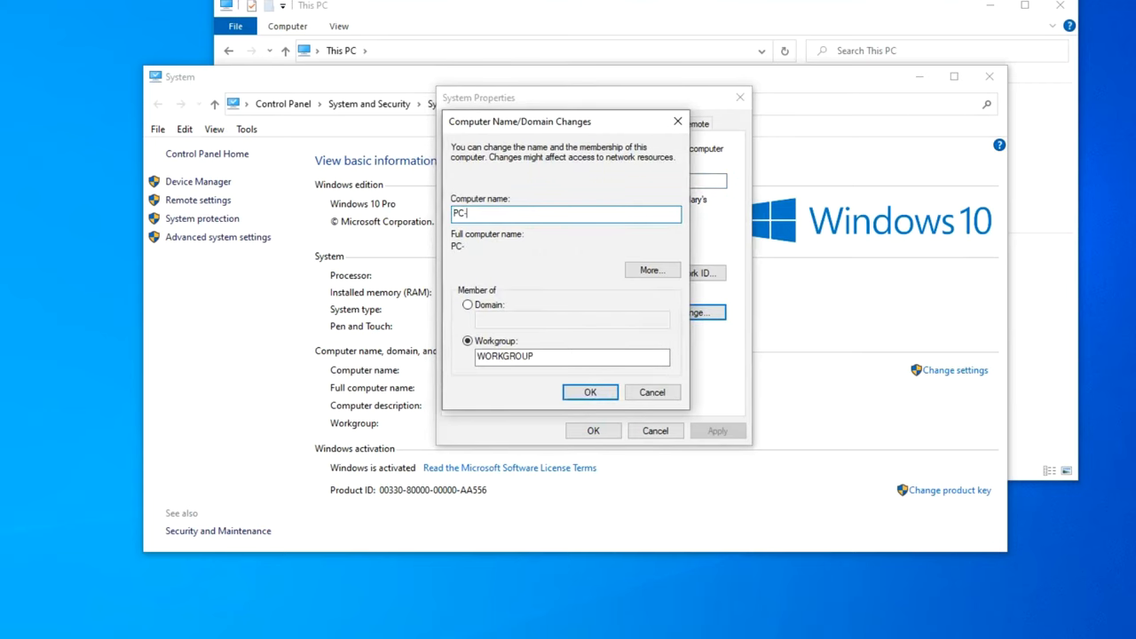
pyautogui.write('2')
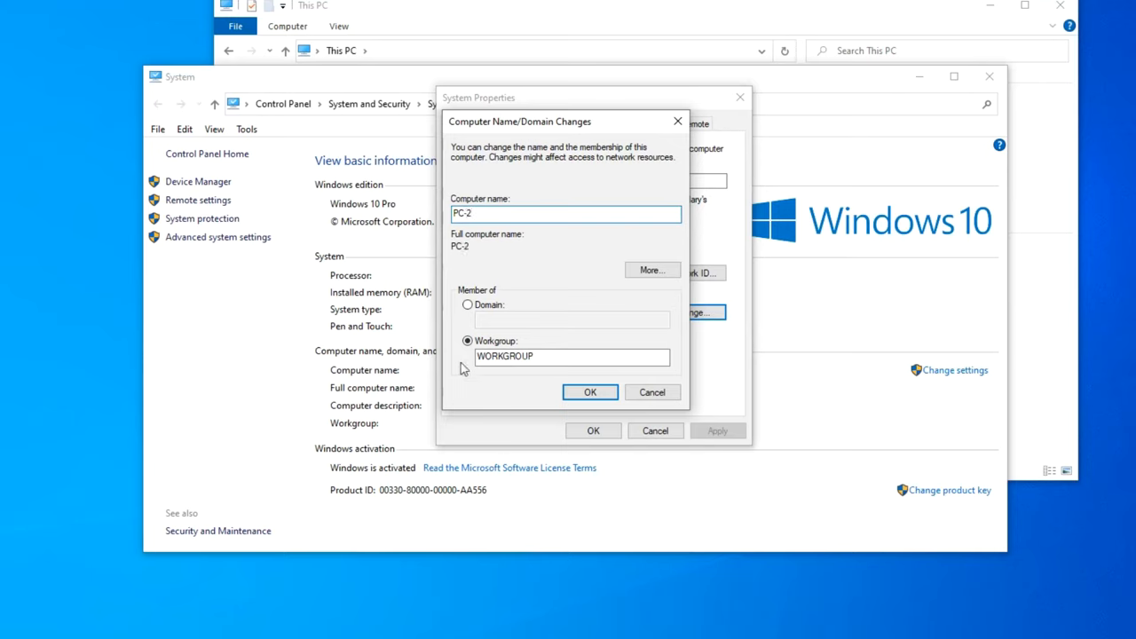
pyautogui.click(589, 392)
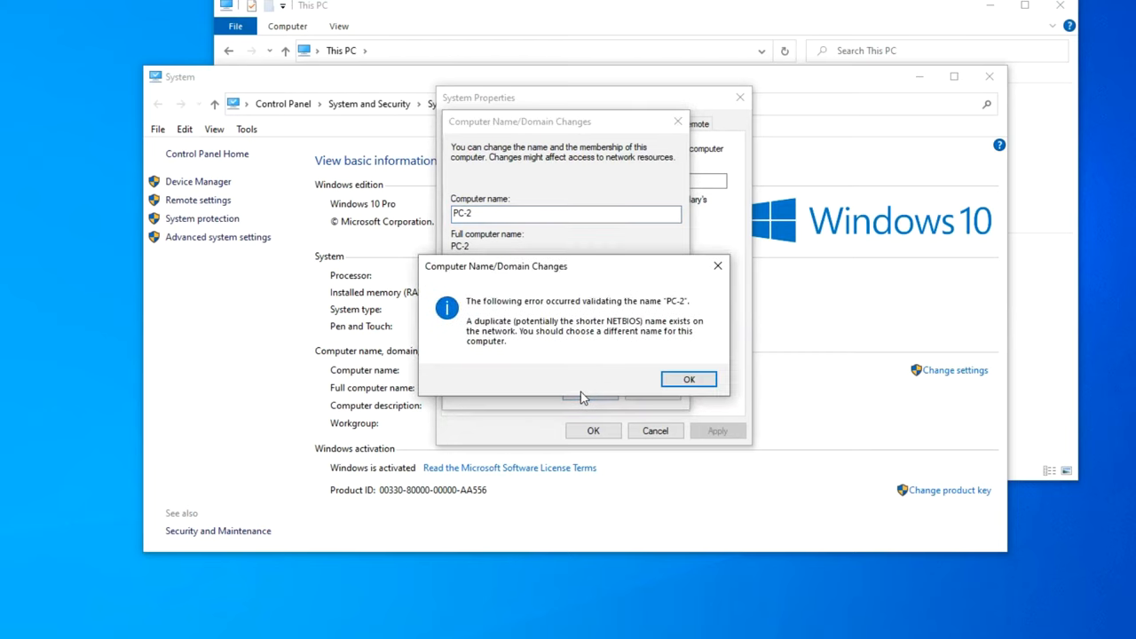
pyautogui.click(689, 380)
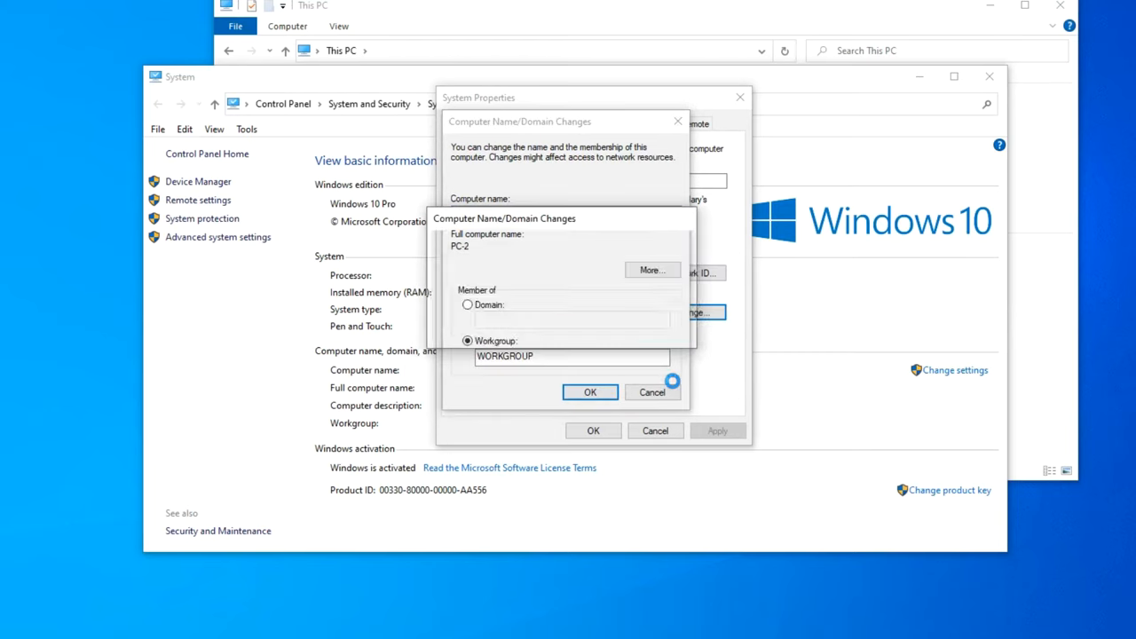
pyautogui.click(589, 392)
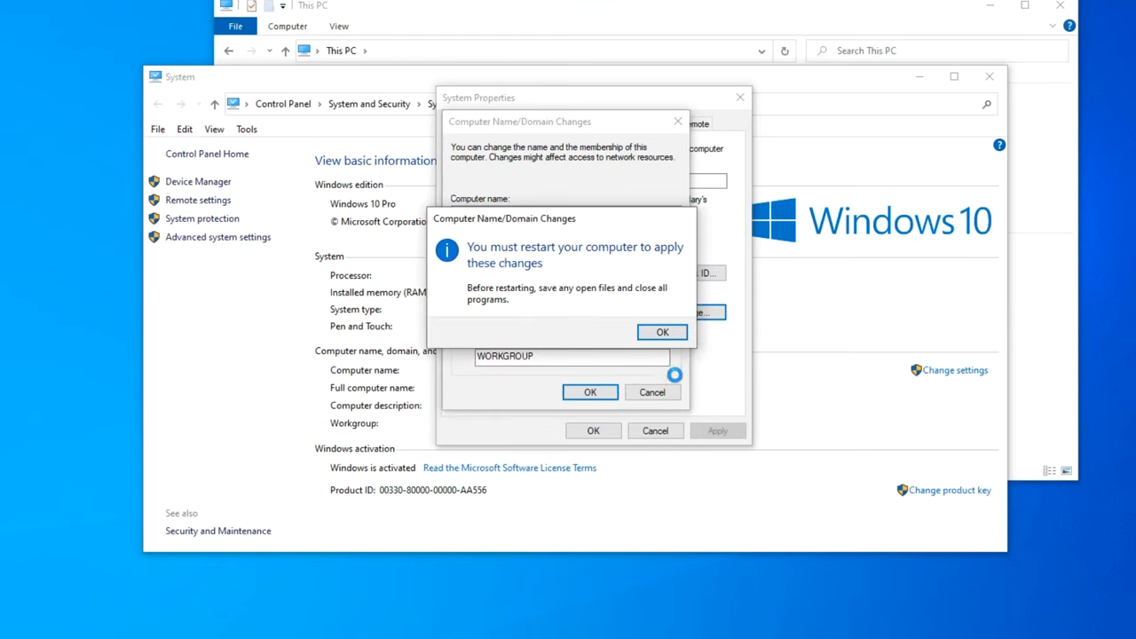
pyautogui.click(661, 332)
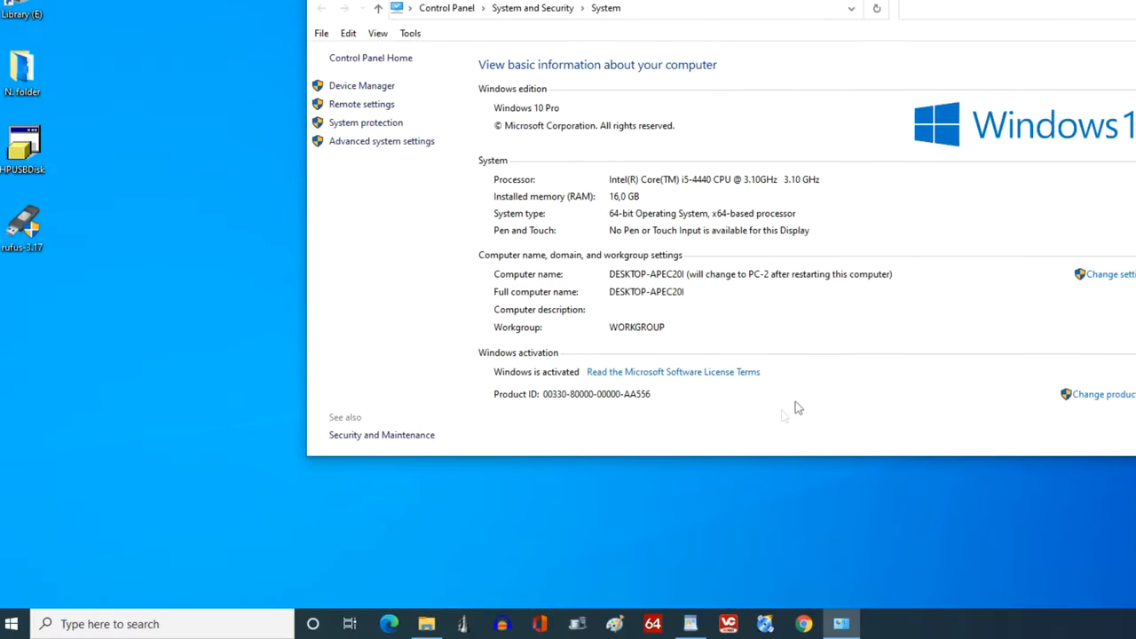
# Navigate Control Panel through Network and Internet to the Network and Sharing Center
pyautogui.click(160, 623)
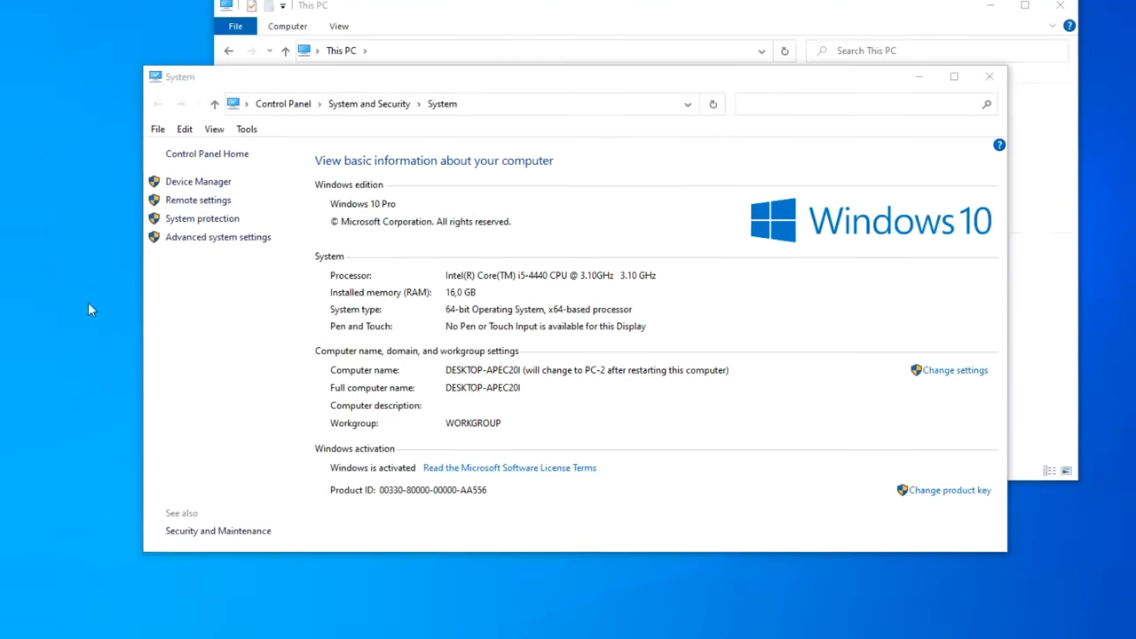
pyautogui.click(284, 103)
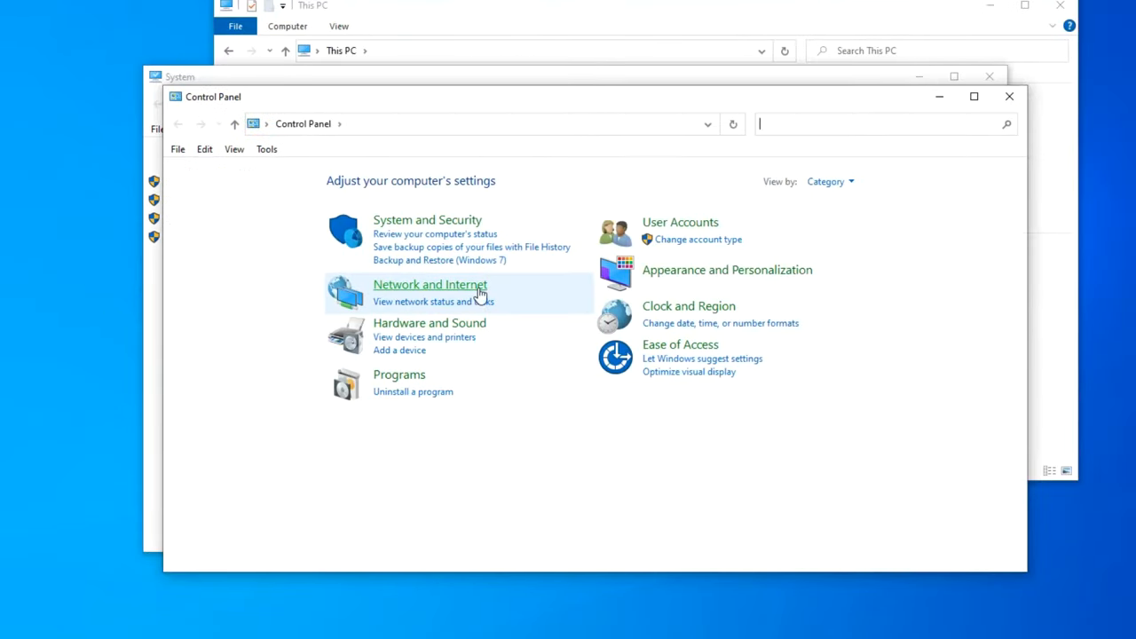
pyautogui.click(429, 284)
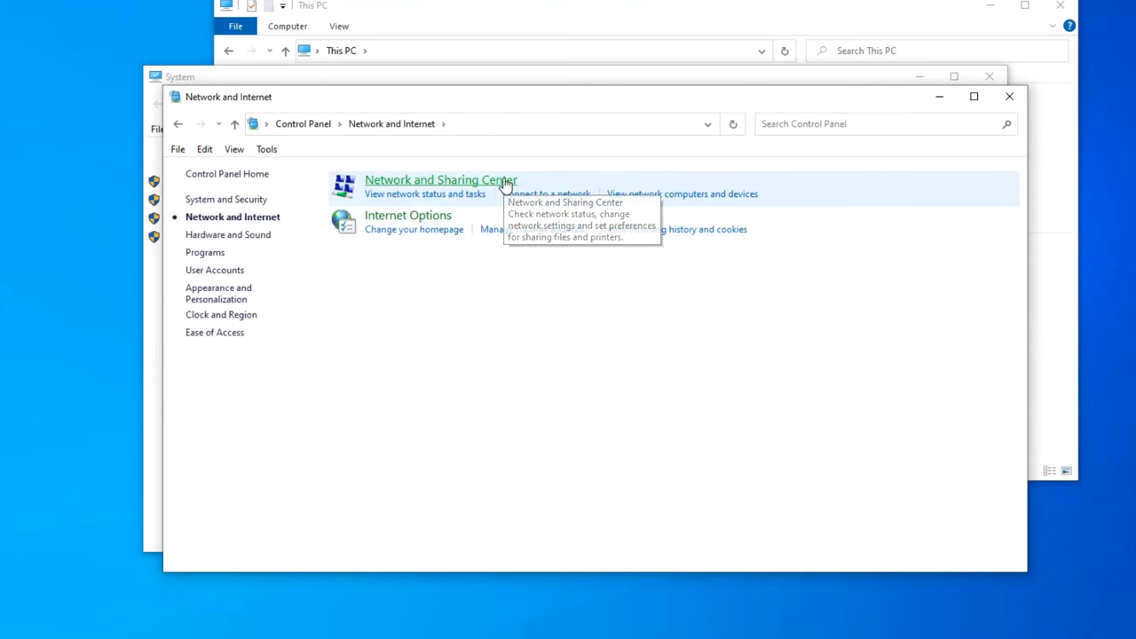
pyautogui.click(440, 179)
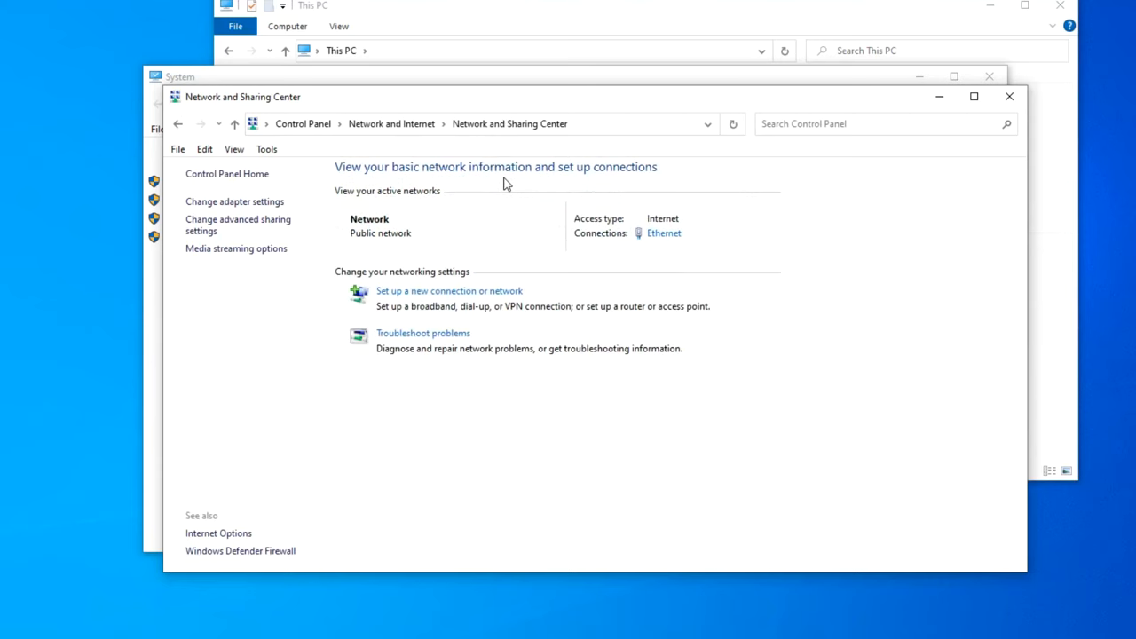
pyautogui.moveTo(501, 204)
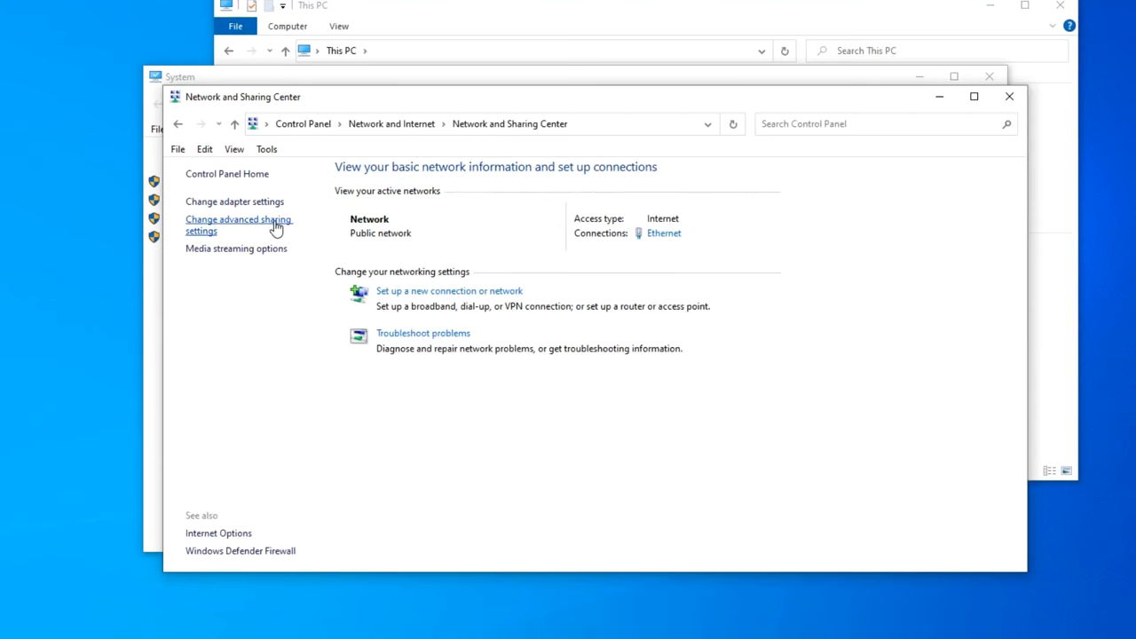
# In advanced sharing settings, turn on network discovery, file and printer sharing, and Public folder sharing
pyautogui.click(238, 223)
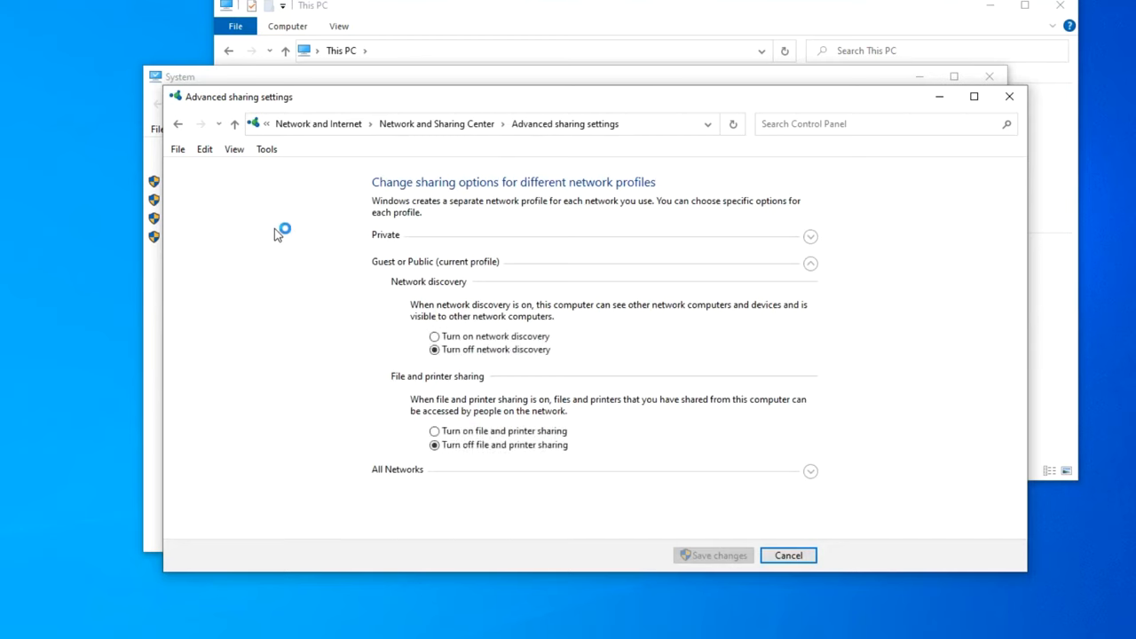
pyautogui.moveTo(408, 255)
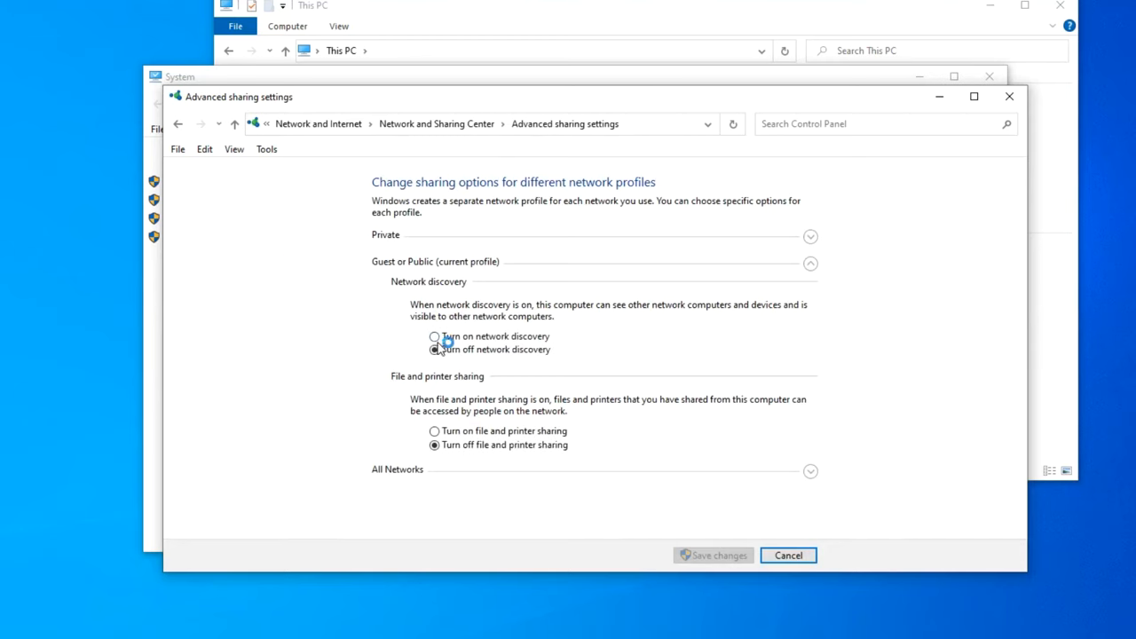
pyautogui.click(434, 338)
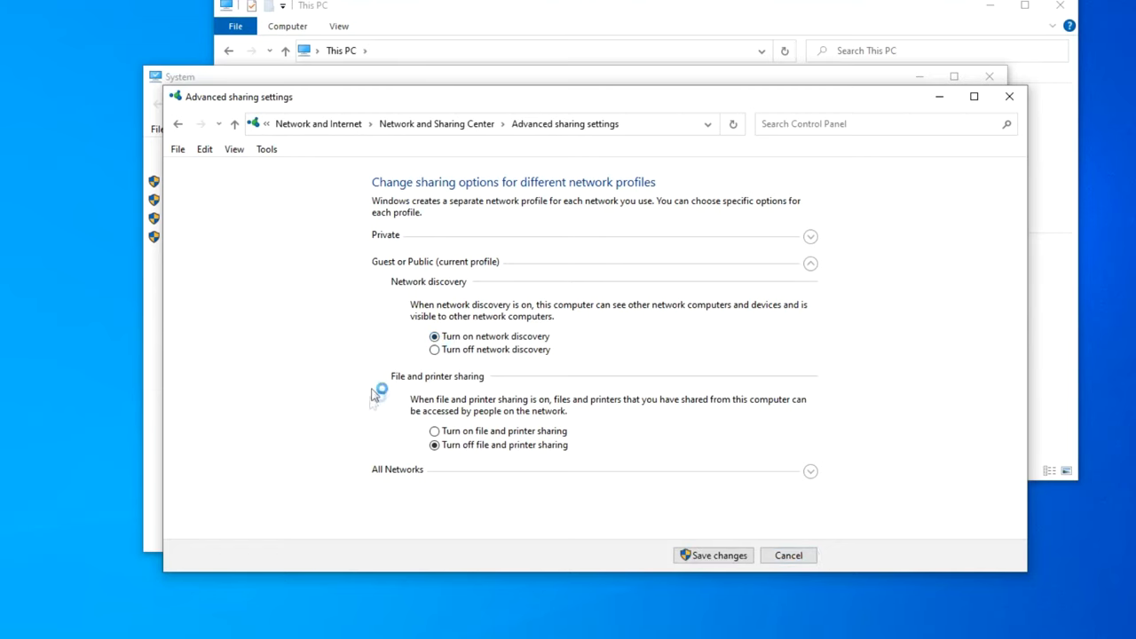
pyautogui.click(435, 431)
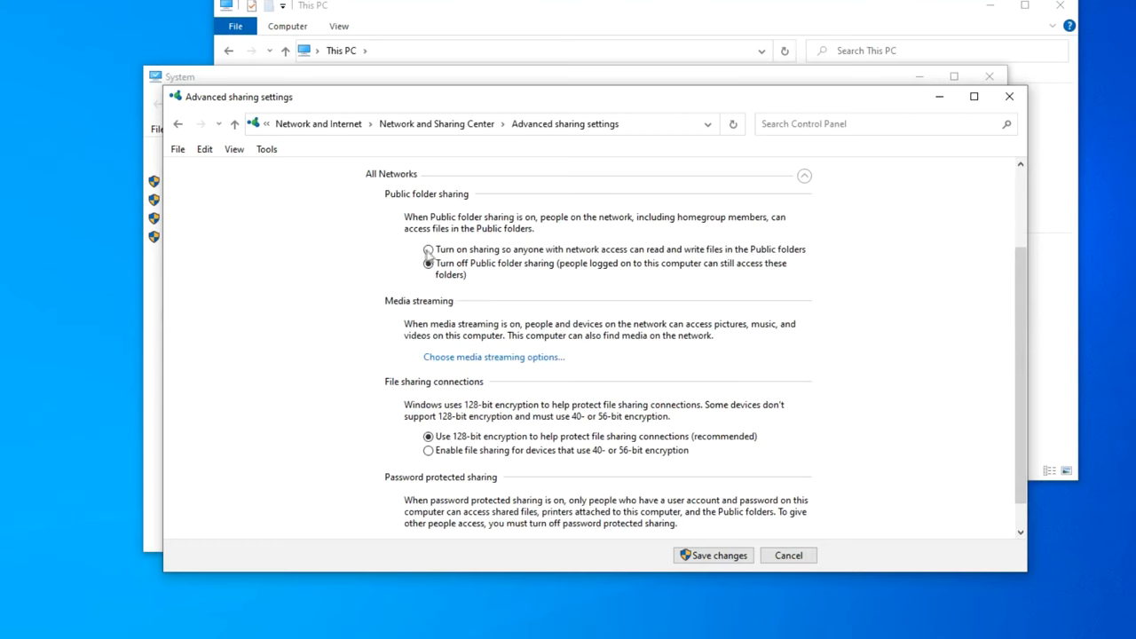
pyautogui.click(428, 248)
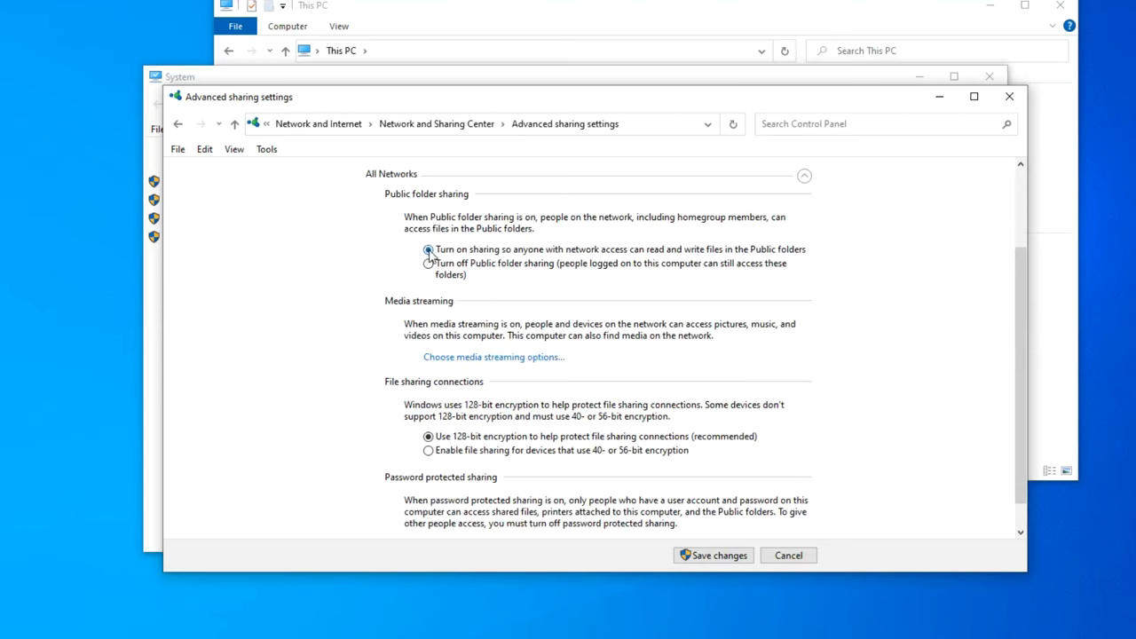
pyautogui.click(428, 248)
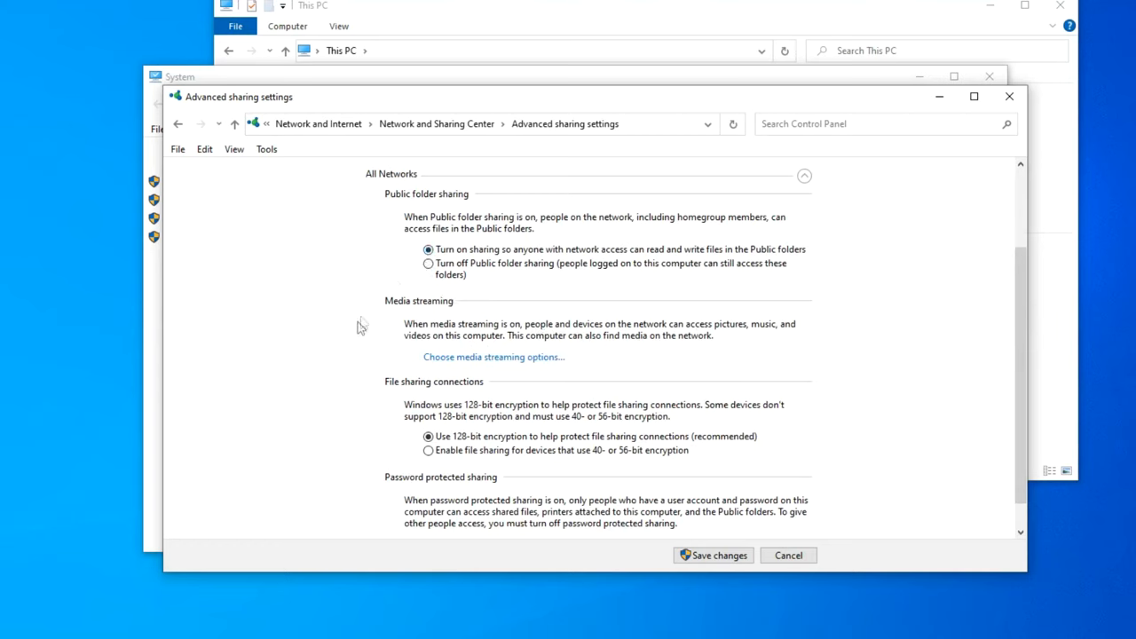
# Turn off password protected sharing and save the changed settings
pyautogui.scroll(-3)
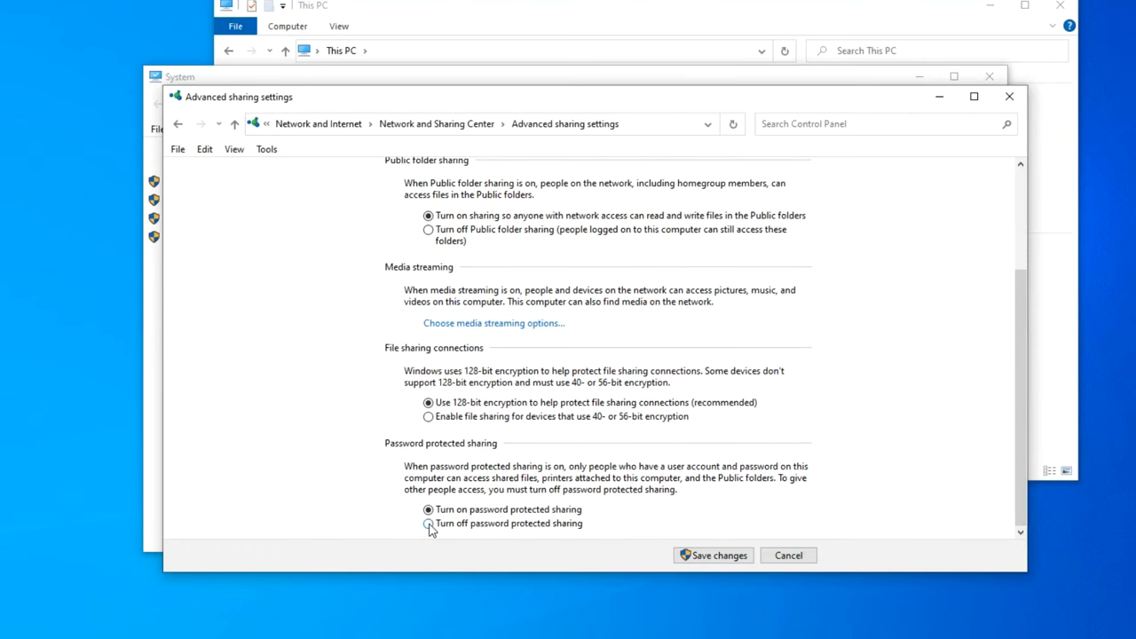
pyautogui.click(428, 521)
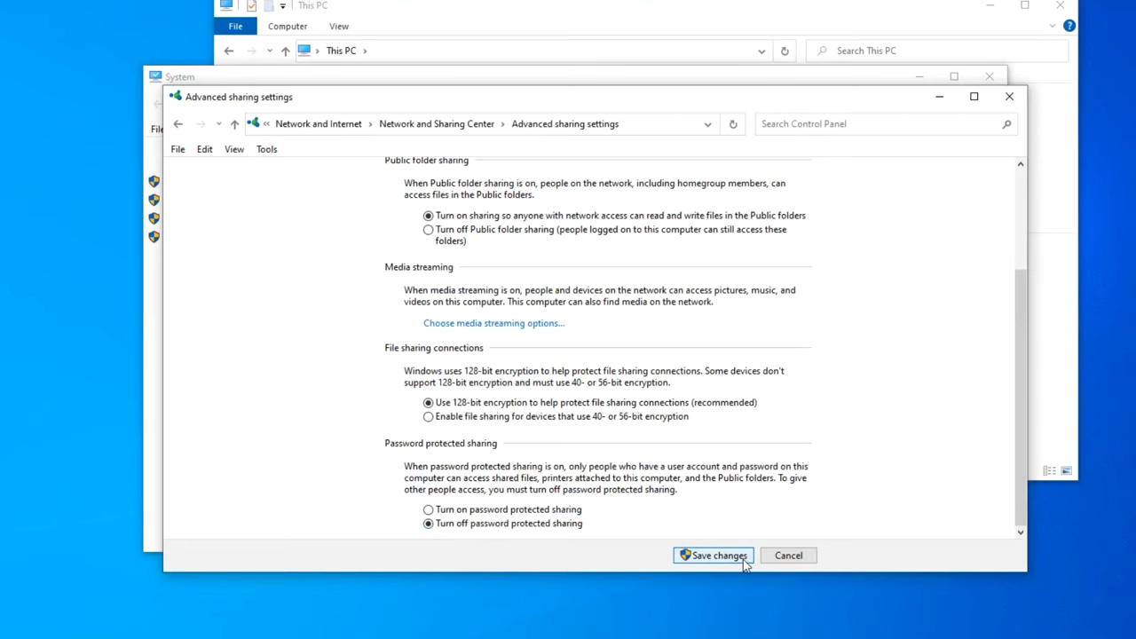
pyautogui.click(713, 554)
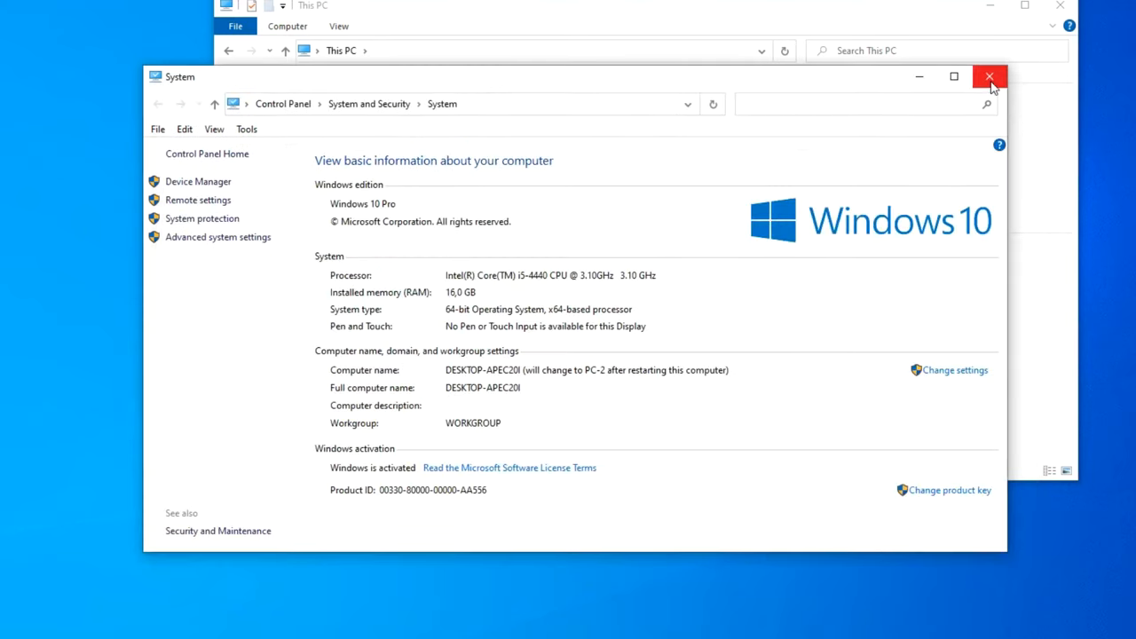
# Close the System window and restart the Windows 10 computer via Win+X
pyautogui.click(990, 77)
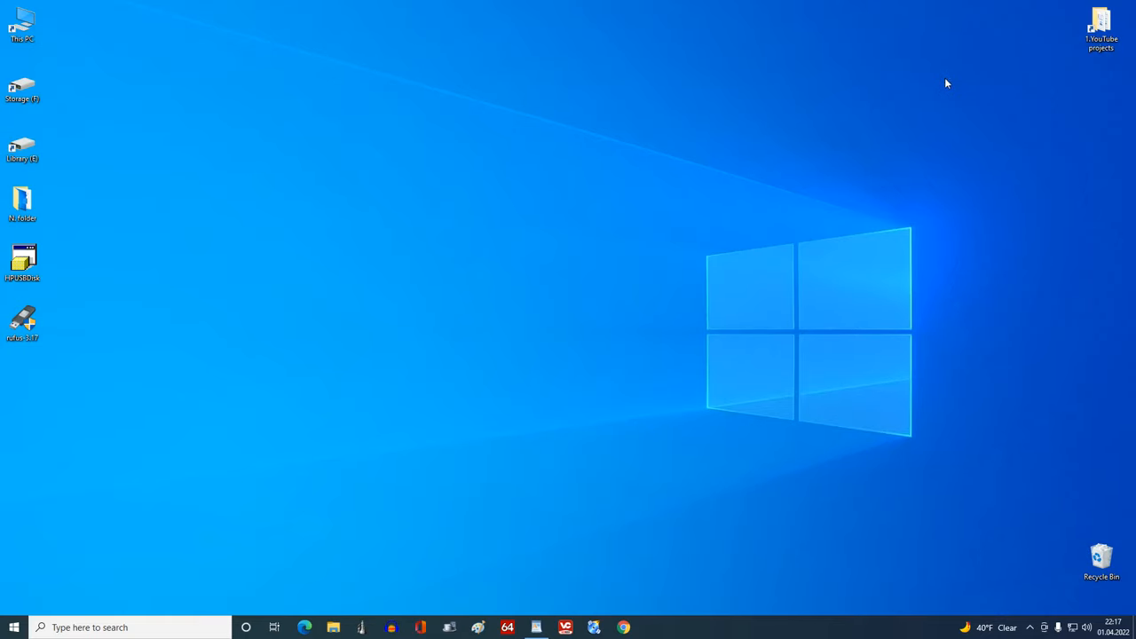
pyautogui.moveTo(115, 548)
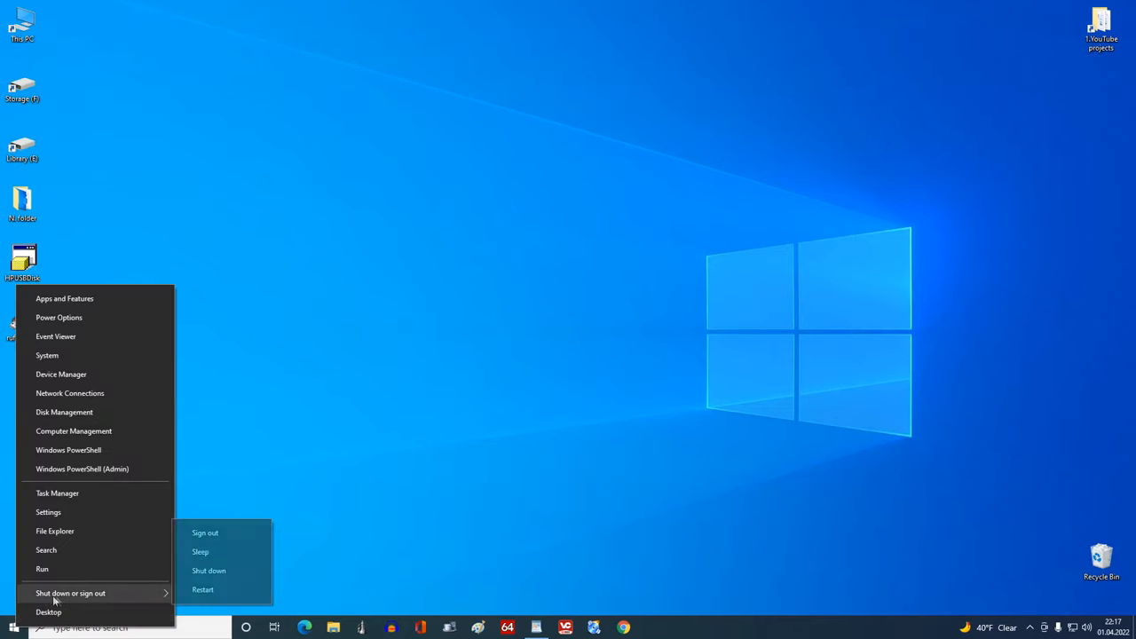
pyautogui.moveTo(202, 589)
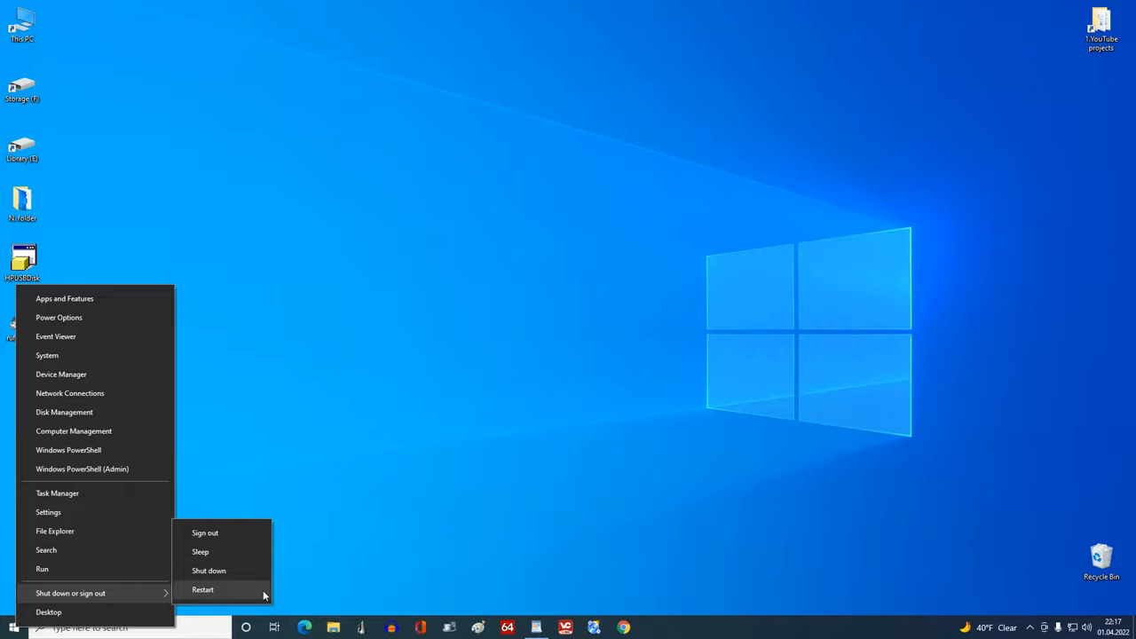
pyautogui.click(202, 589)
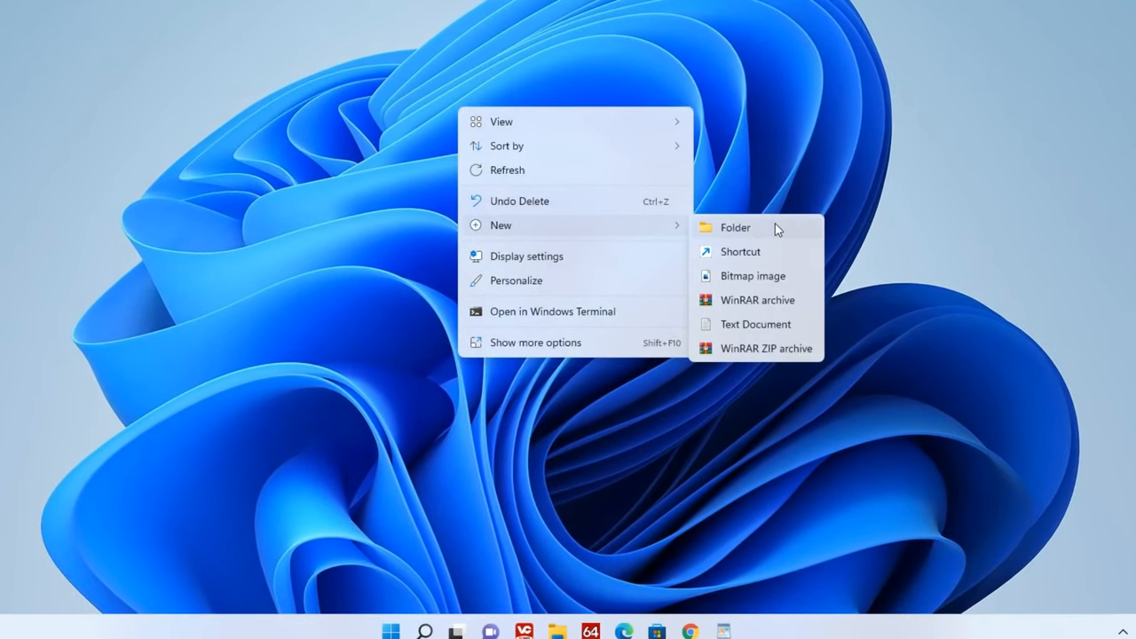
# Create a desktop folder named Files and bring up its actions list
pyautogui.click(735, 227)
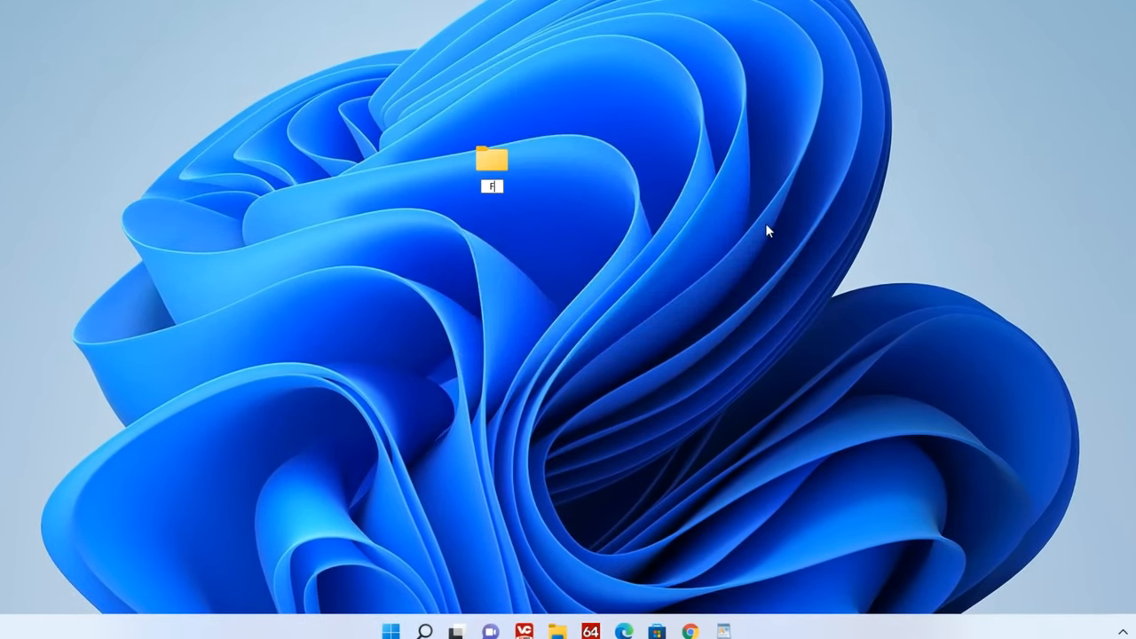
pyautogui.write('iles')
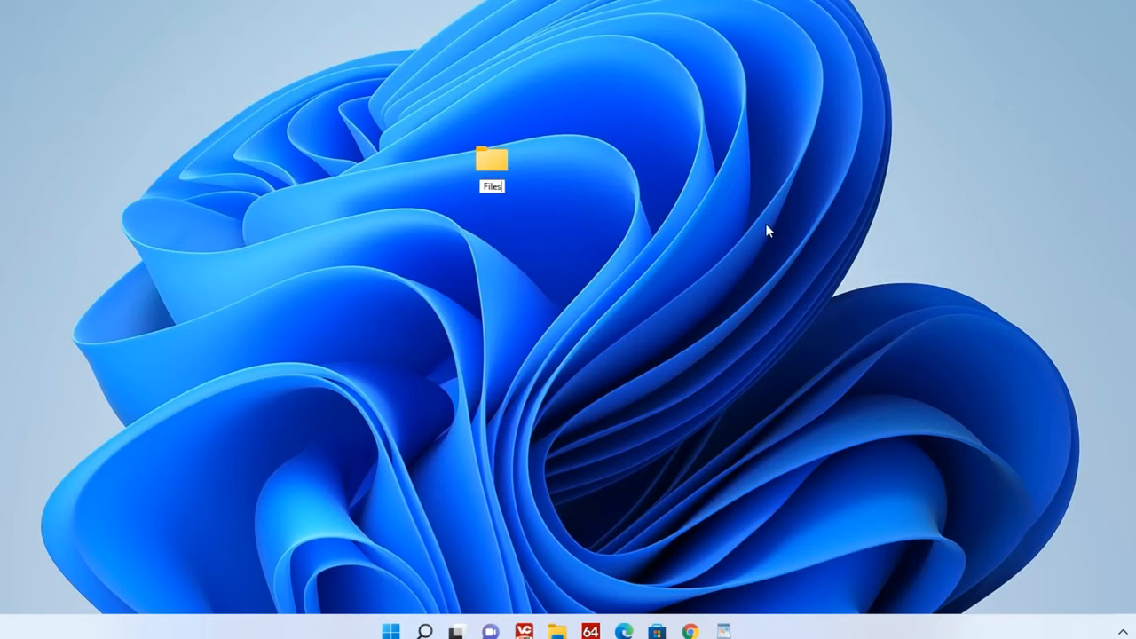
pyautogui.moveTo(568, 235)
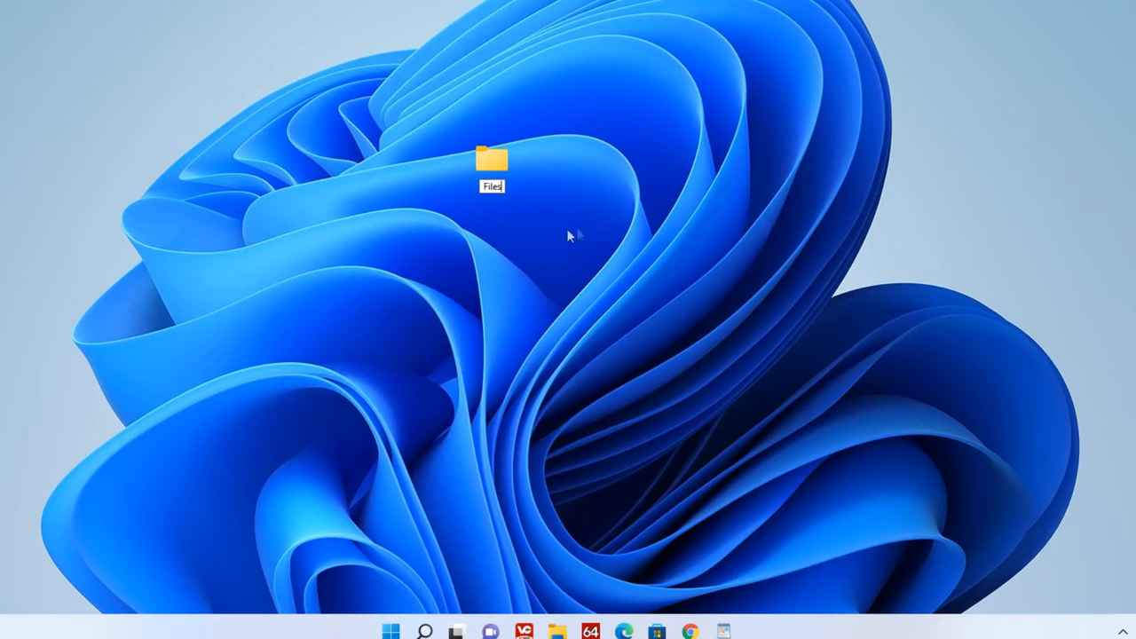
pyautogui.rightClick(489, 163)
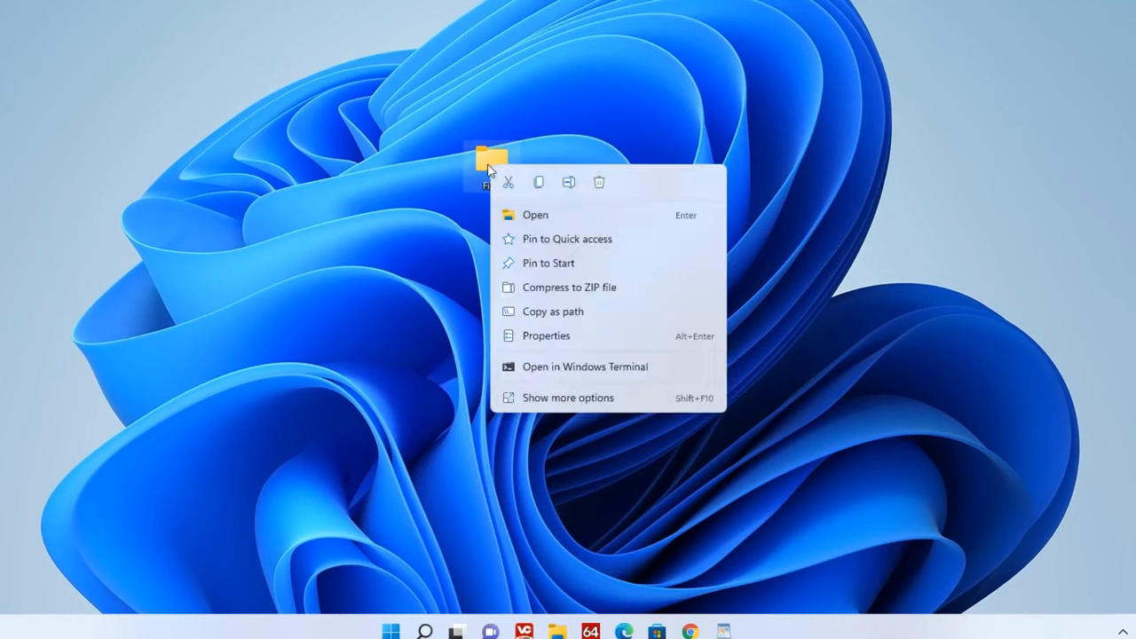
pyautogui.moveTo(624, 344)
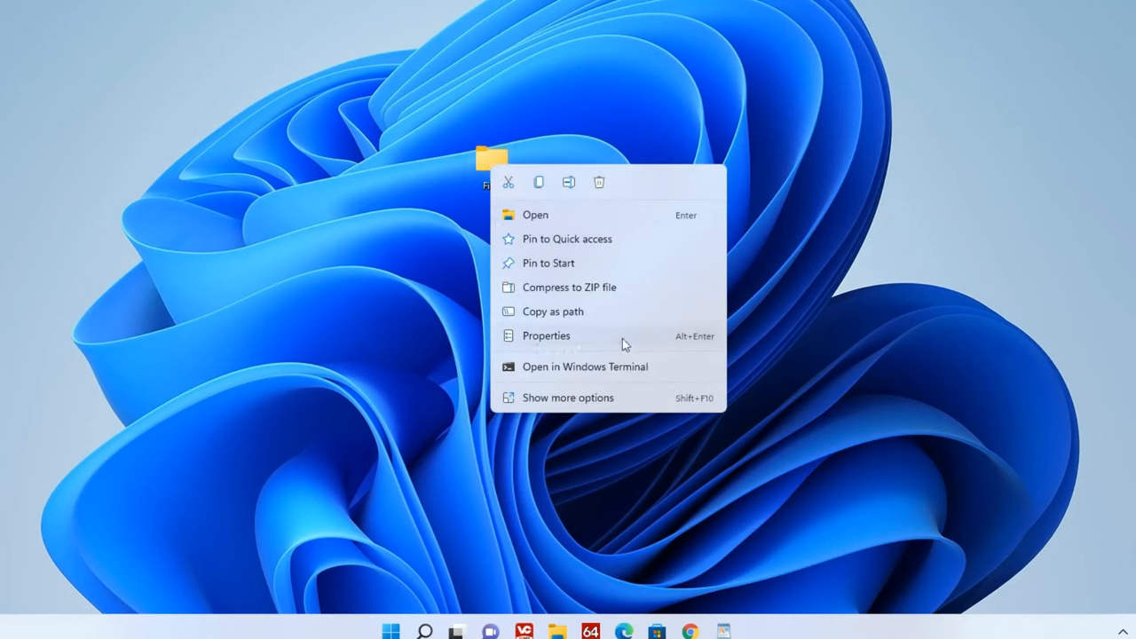
# From the Files folder's Sharing properties, add Everyone to the share list
pyautogui.click(546, 335)
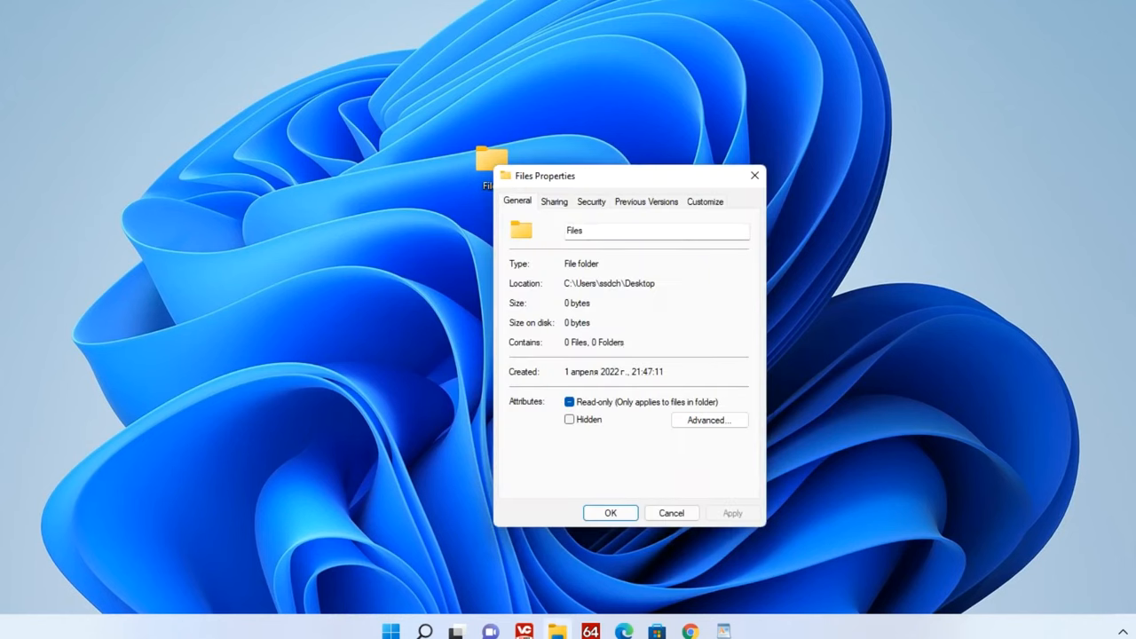
pyautogui.click(554, 202)
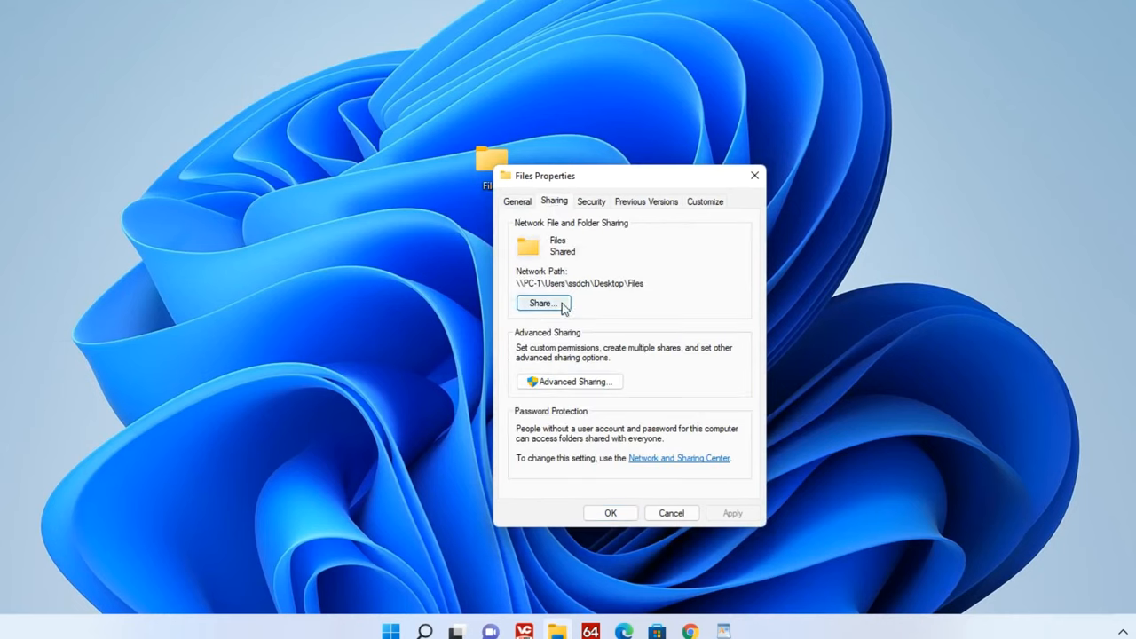
pyautogui.click(543, 301)
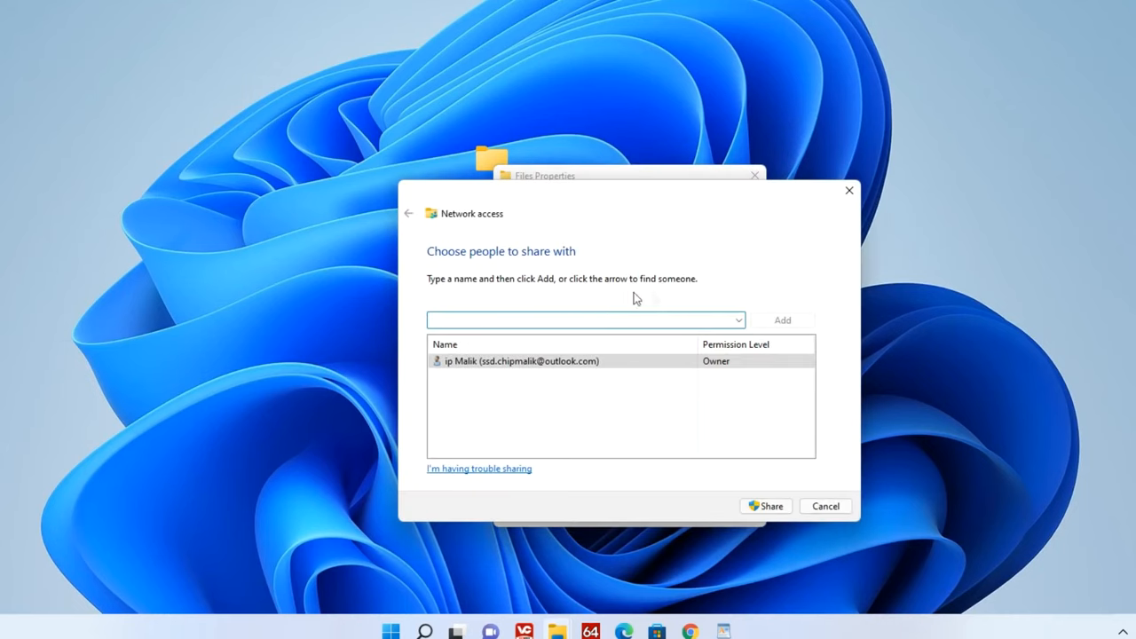
pyautogui.click(738, 319)
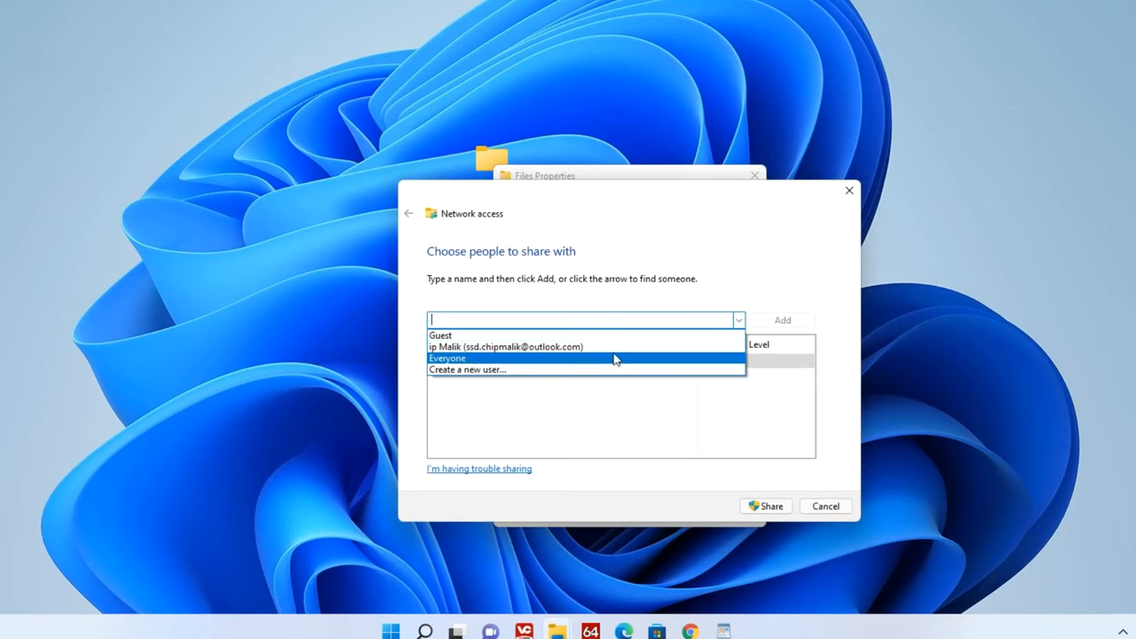
pyautogui.click(447, 358)
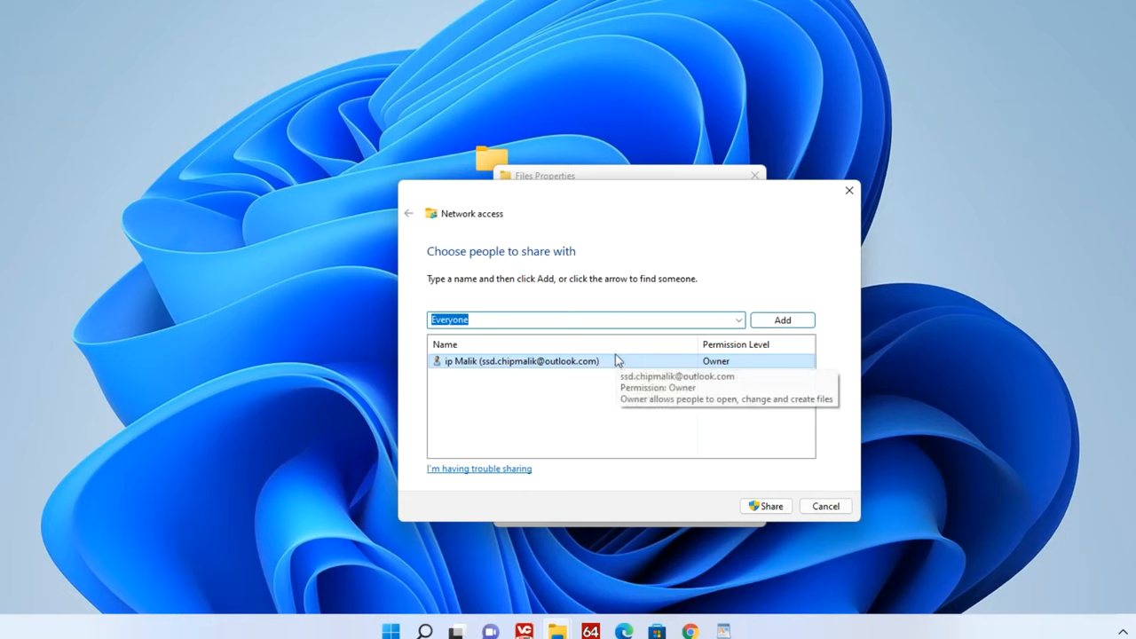
pyautogui.click(781, 319)
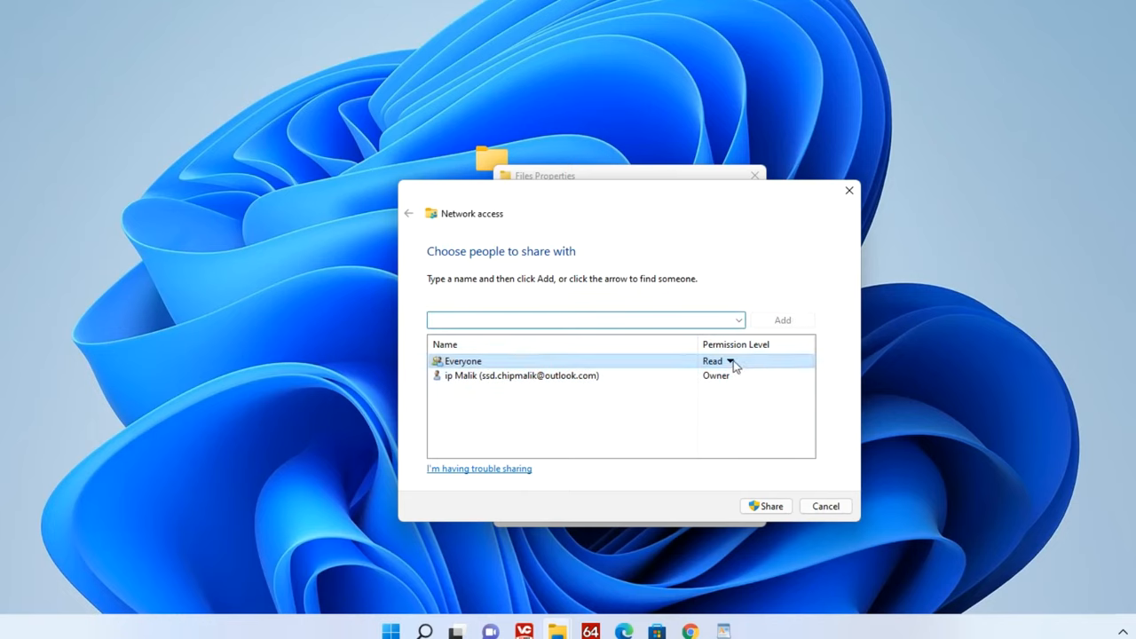
# Give Everyone Read/Write permission and confirm sharing the Files folder
pyautogui.click(729, 360)
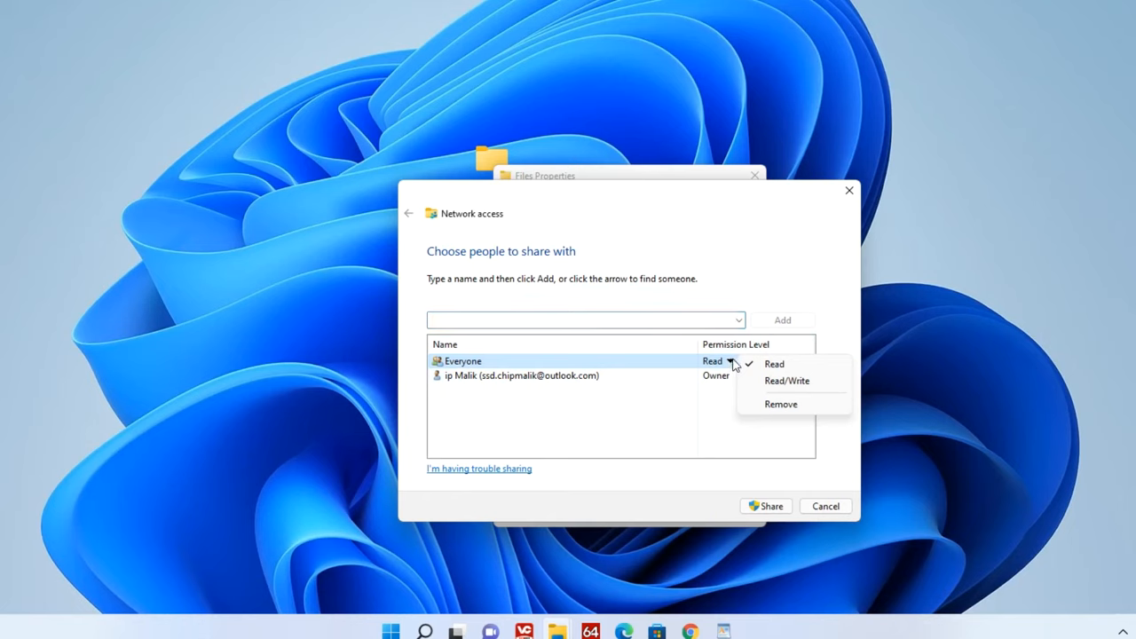
pyautogui.click(787, 380)
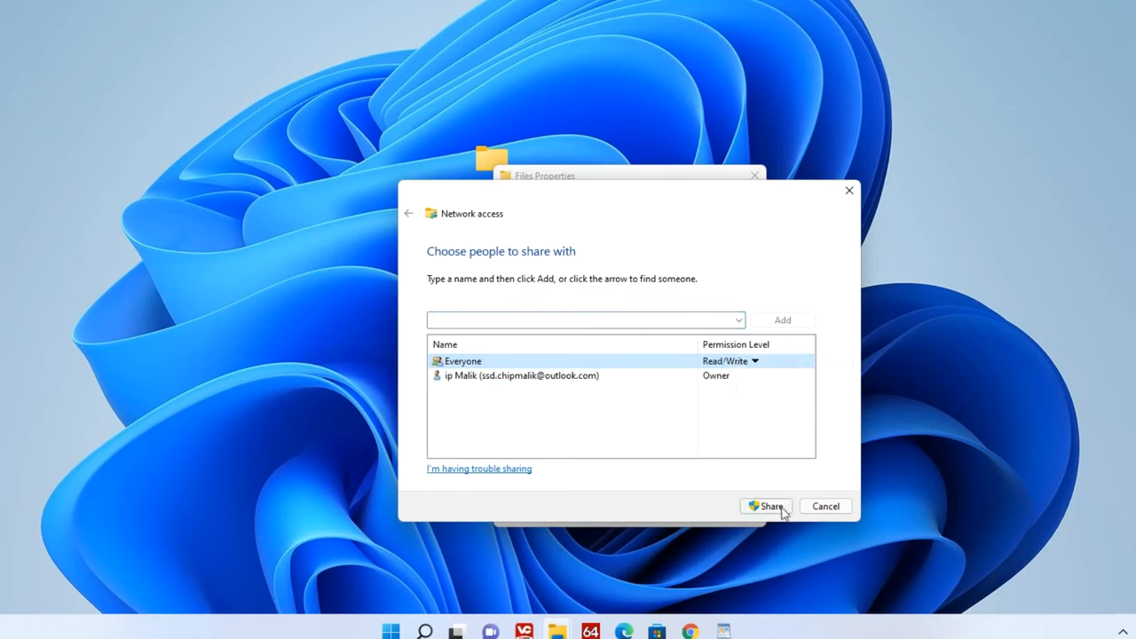
pyautogui.click(767, 506)
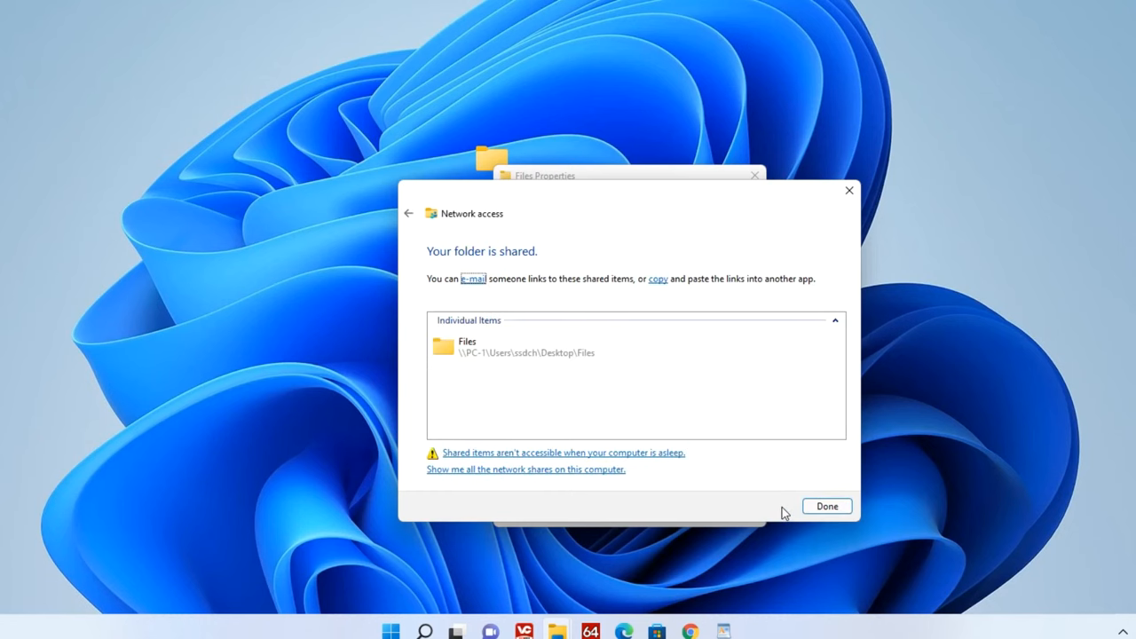
pyautogui.click(825, 505)
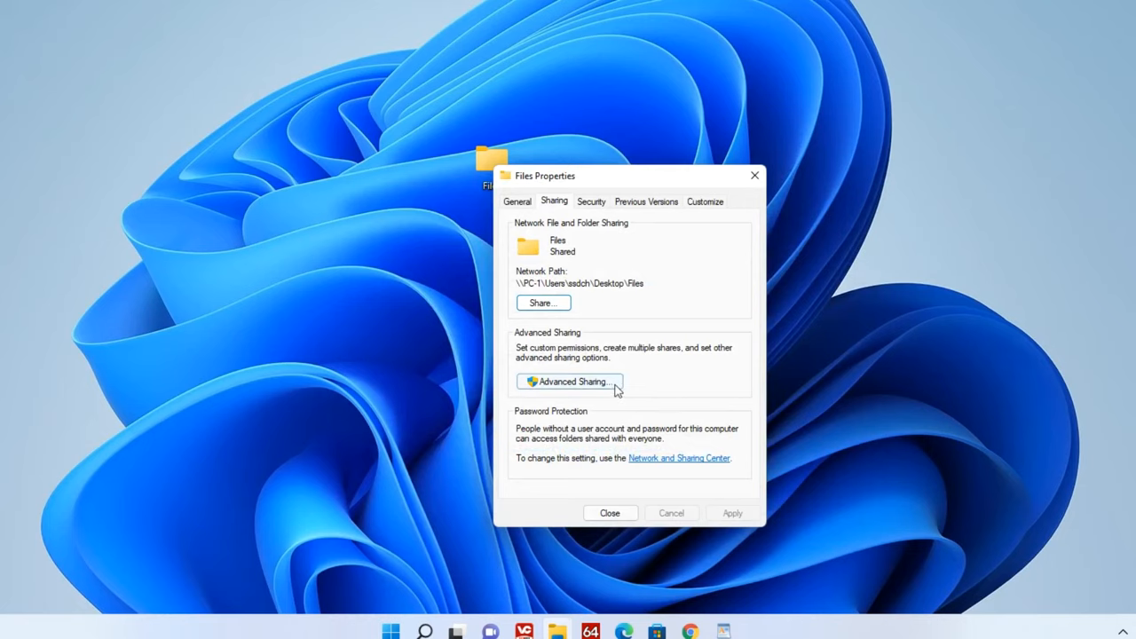
# In Advanced Sharing, share the Files folder and allow Everyone Full Control
pyautogui.click(568, 380)
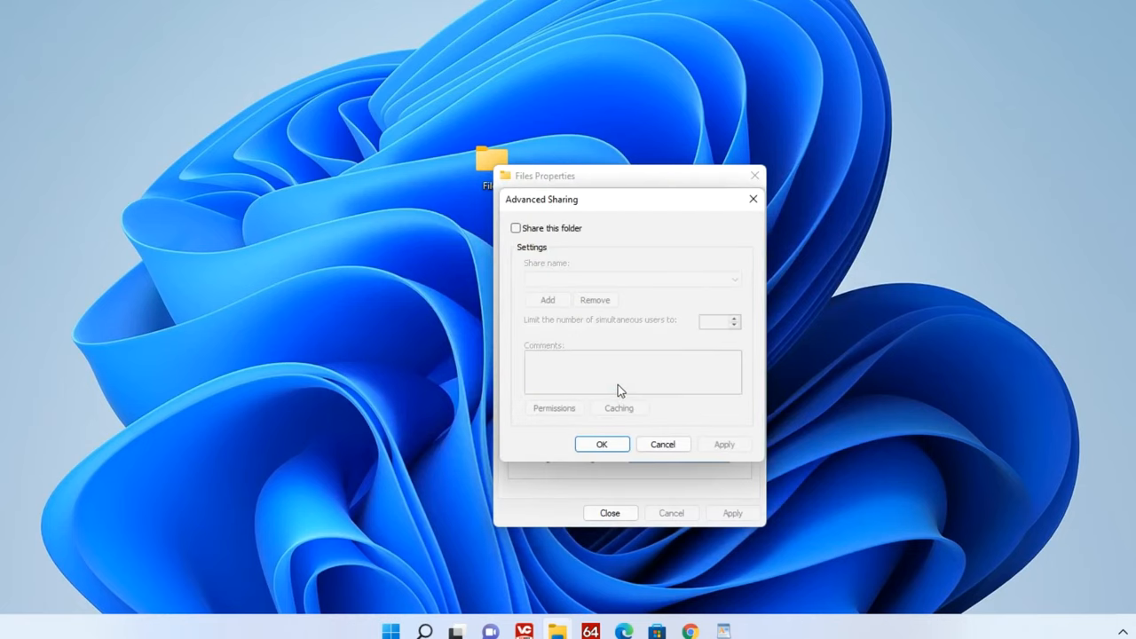
pyautogui.click(515, 227)
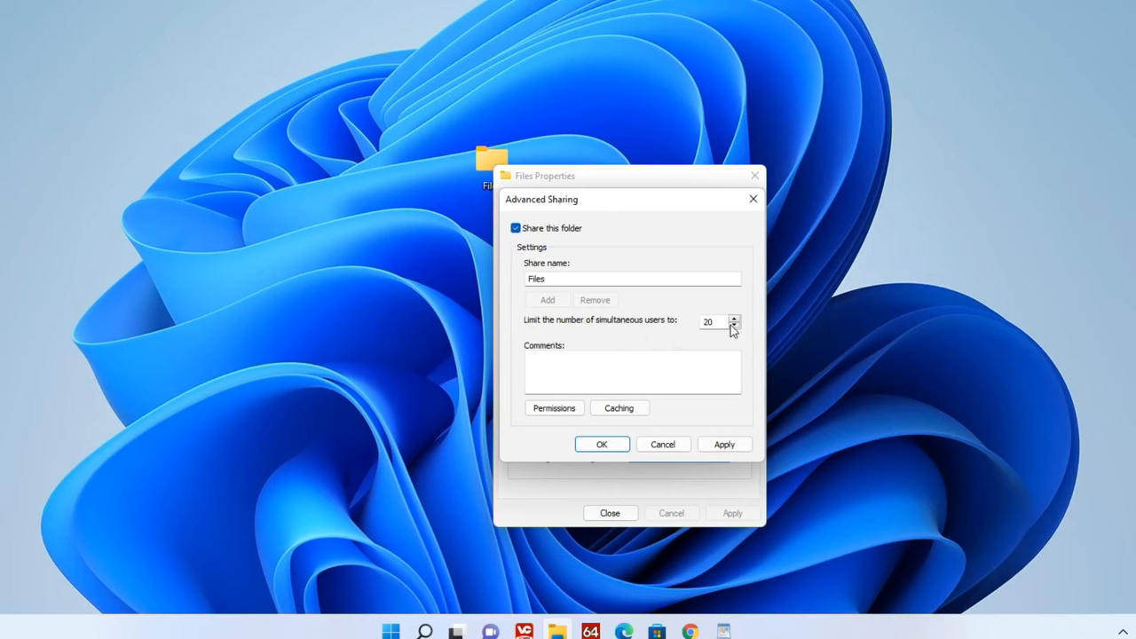
pyautogui.moveTo(709, 341)
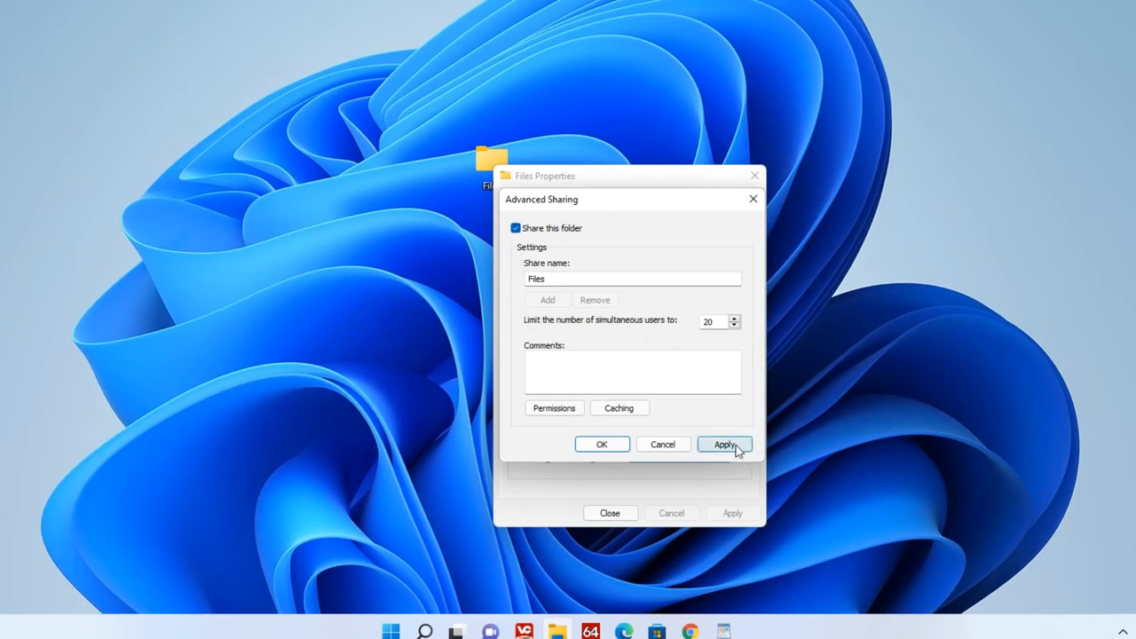
pyautogui.click(553, 407)
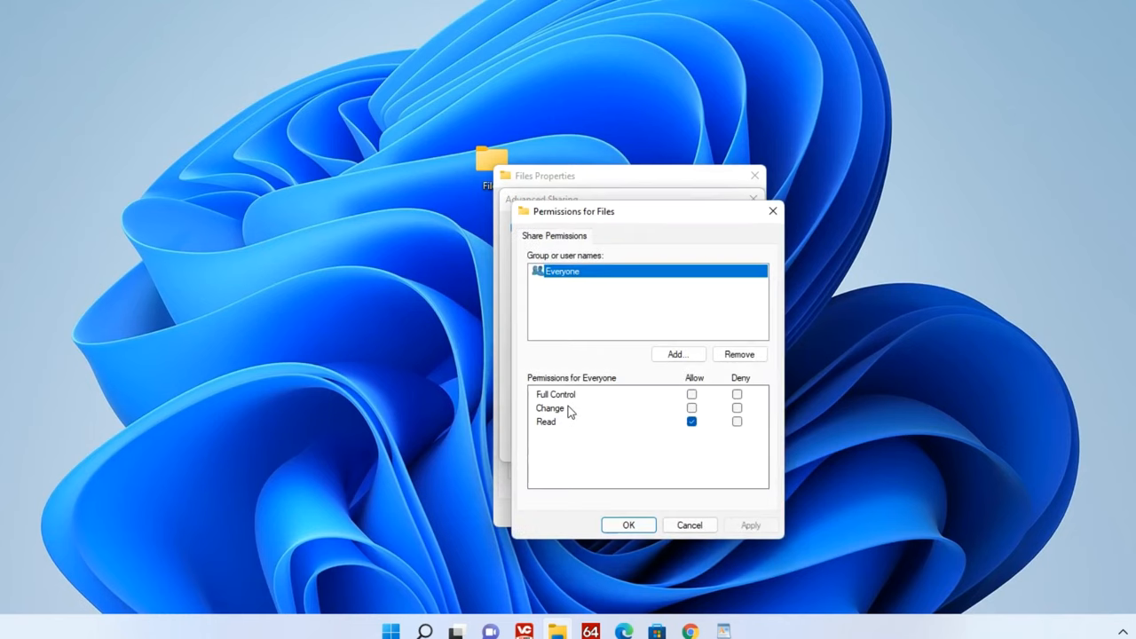
pyautogui.moveTo(682, 398)
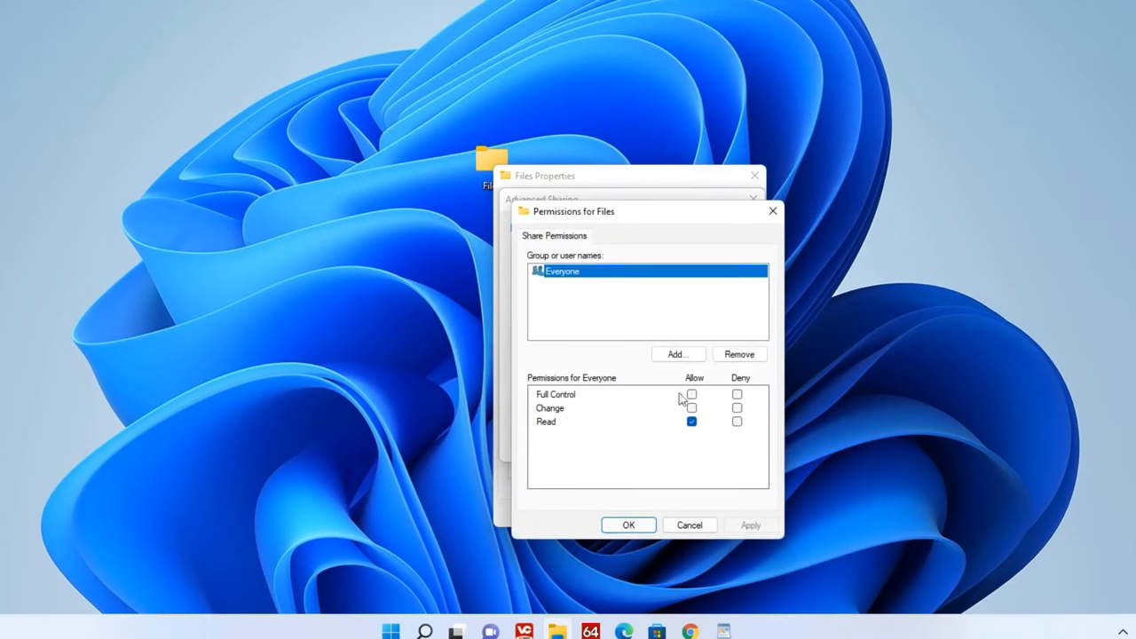
pyautogui.click(692, 394)
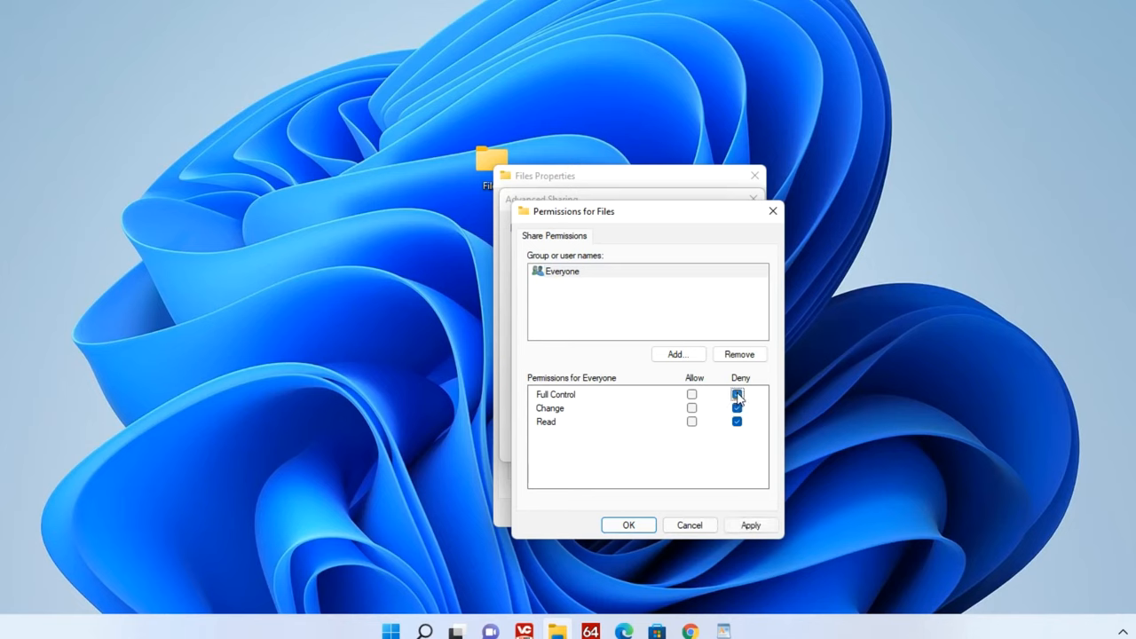
pyautogui.click(737, 394)
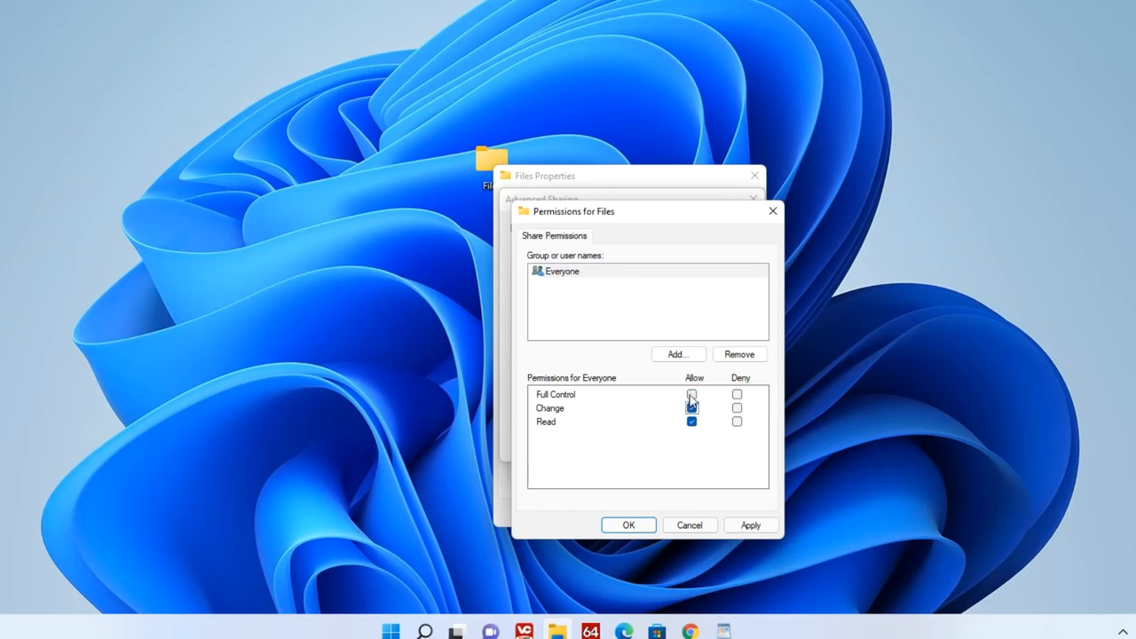
pyautogui.click(692, 394)
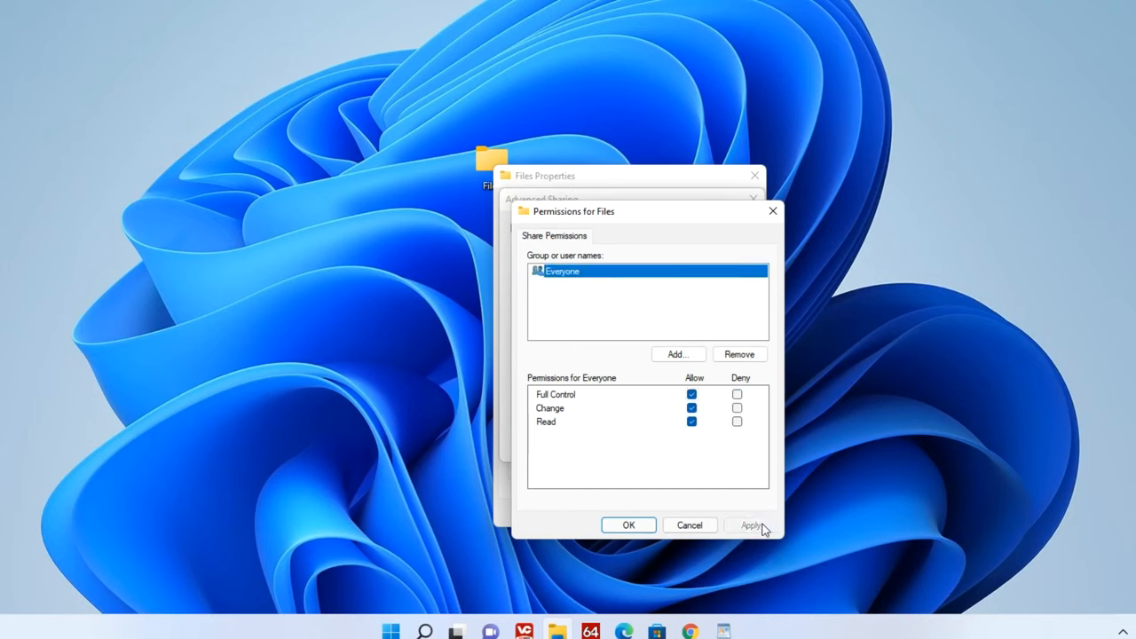
# Apply the permissions, confirm advanced sharing and close the Files properties
pyautogui.click(628, 525)
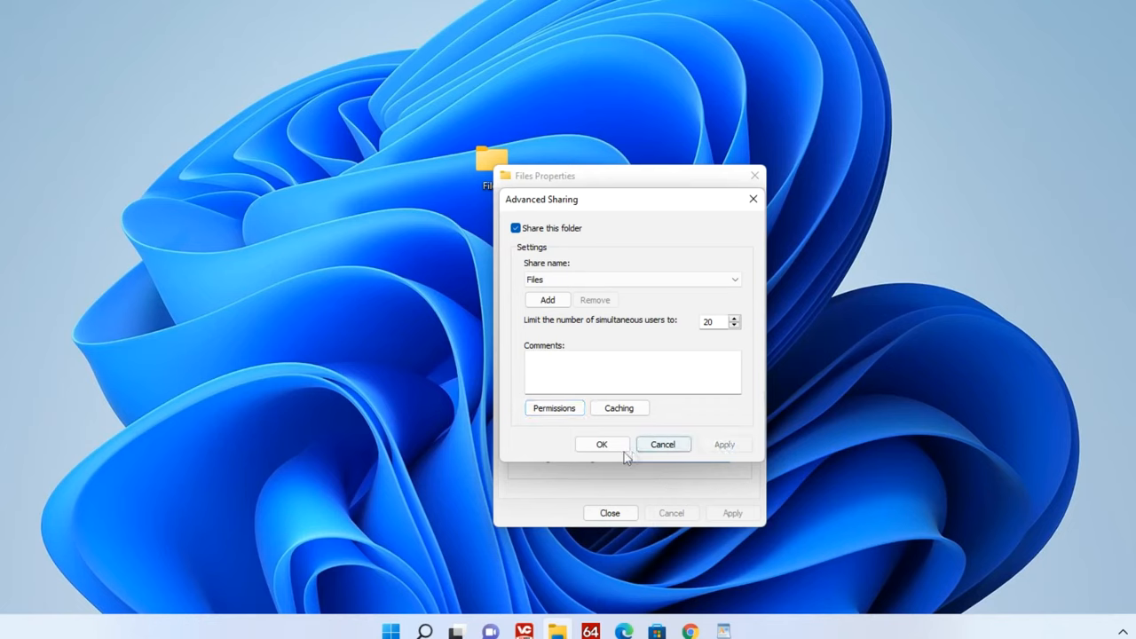
pyautogui.click(601, 444)
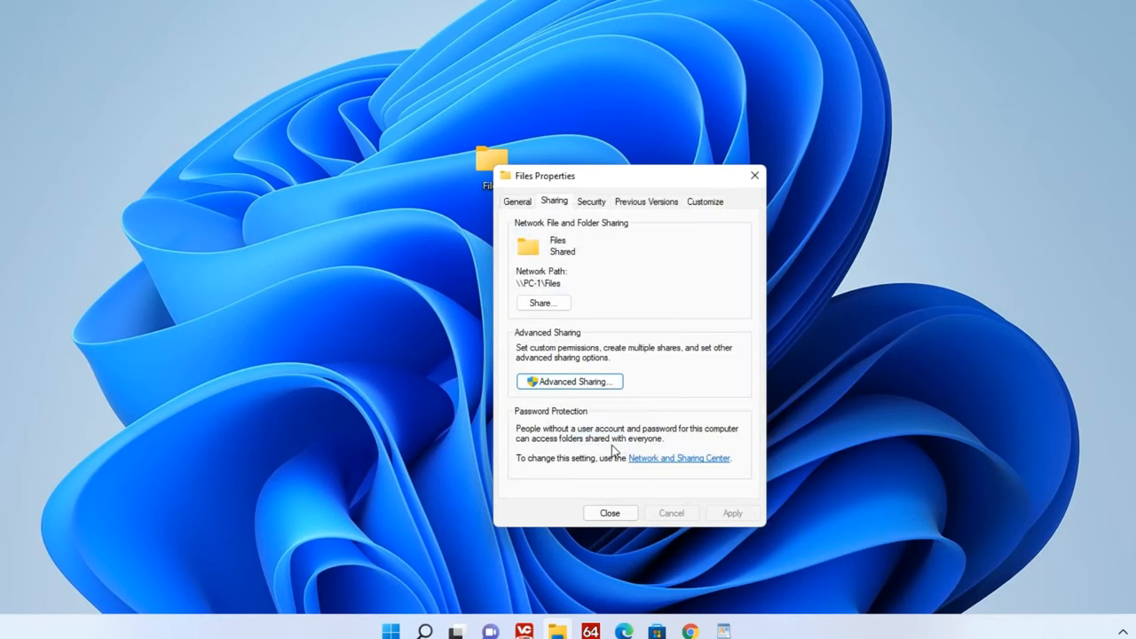
pyautogui.click(611, 513)
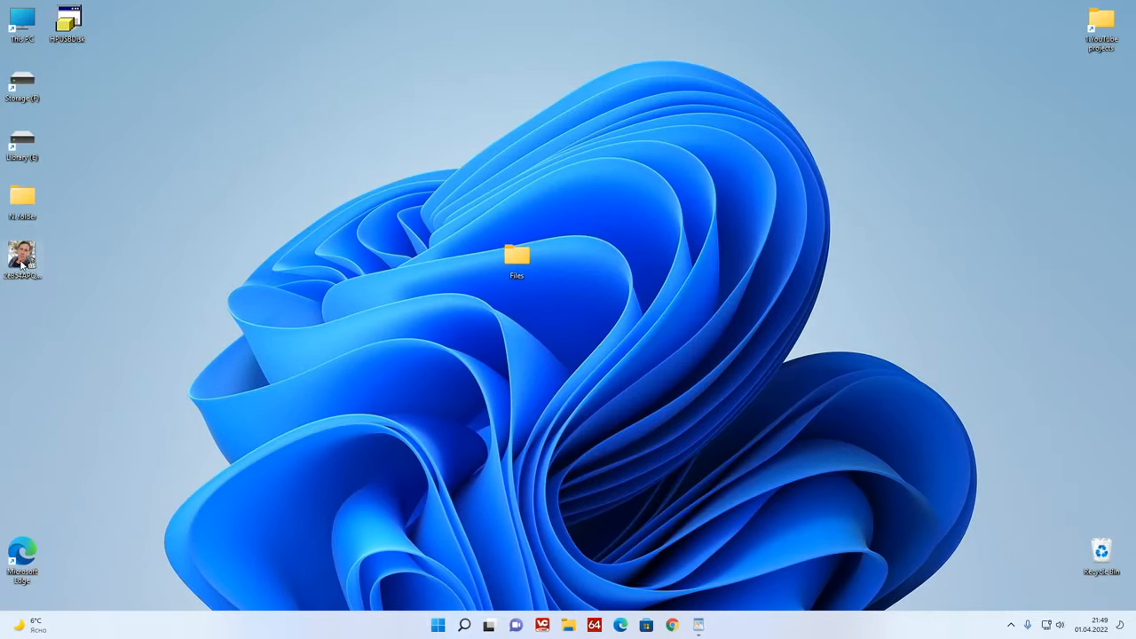
pyautogui.moveTo(22, 257); pyautogui.dragTo(517, 258)
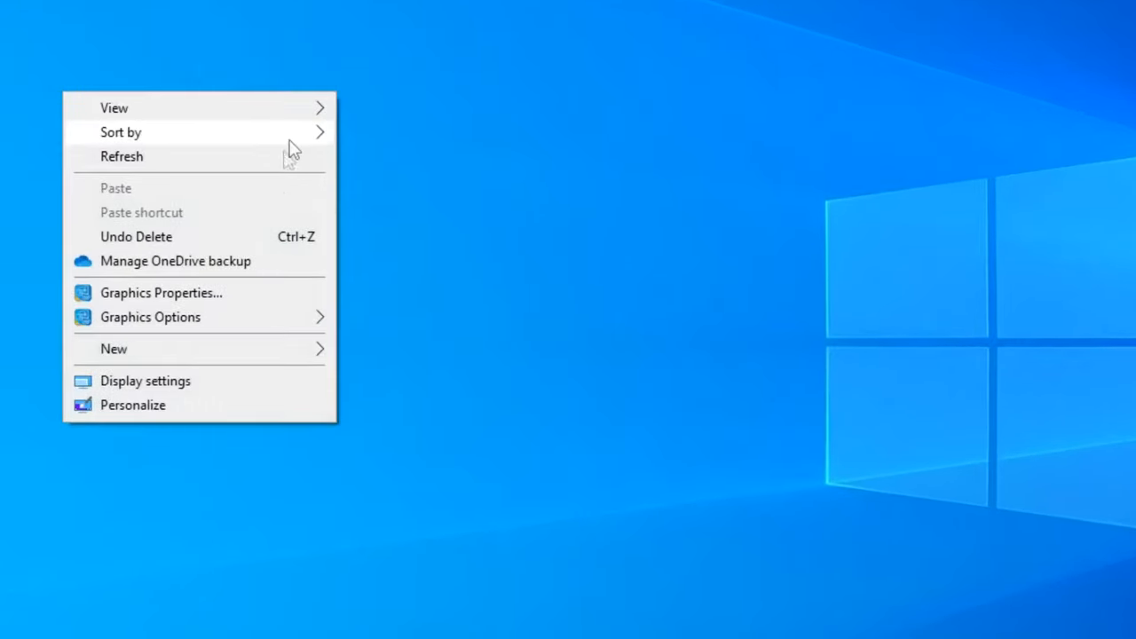
# Create a new desktop folder named Share and select it
pyautogui.click(113, 348)
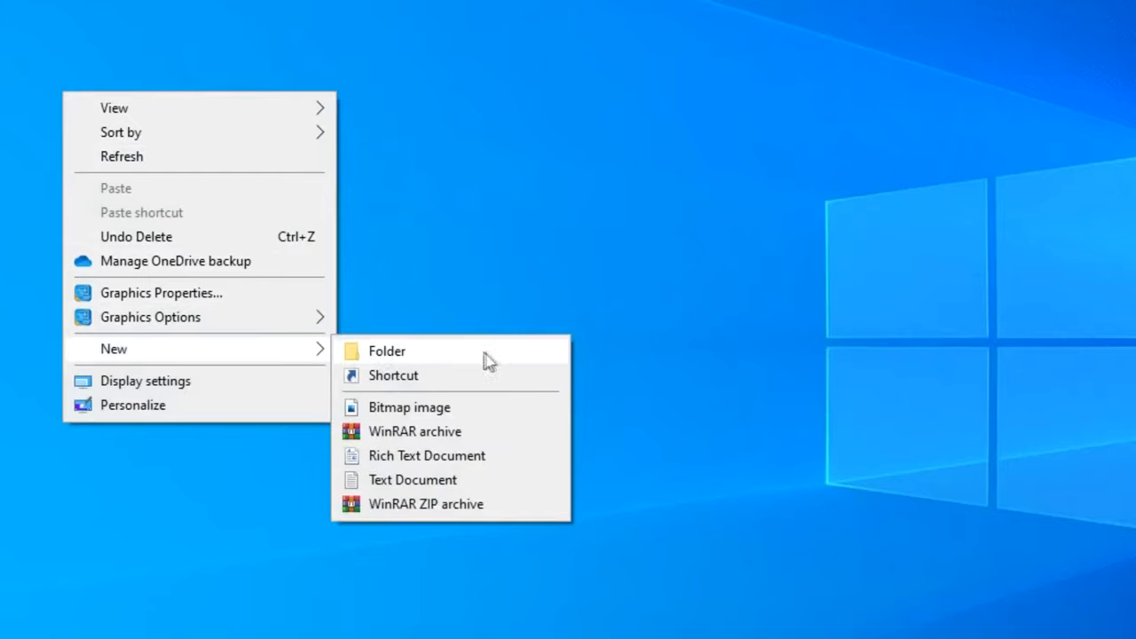
pyautogui.click(387, 351)
pyautogui.write('Share')
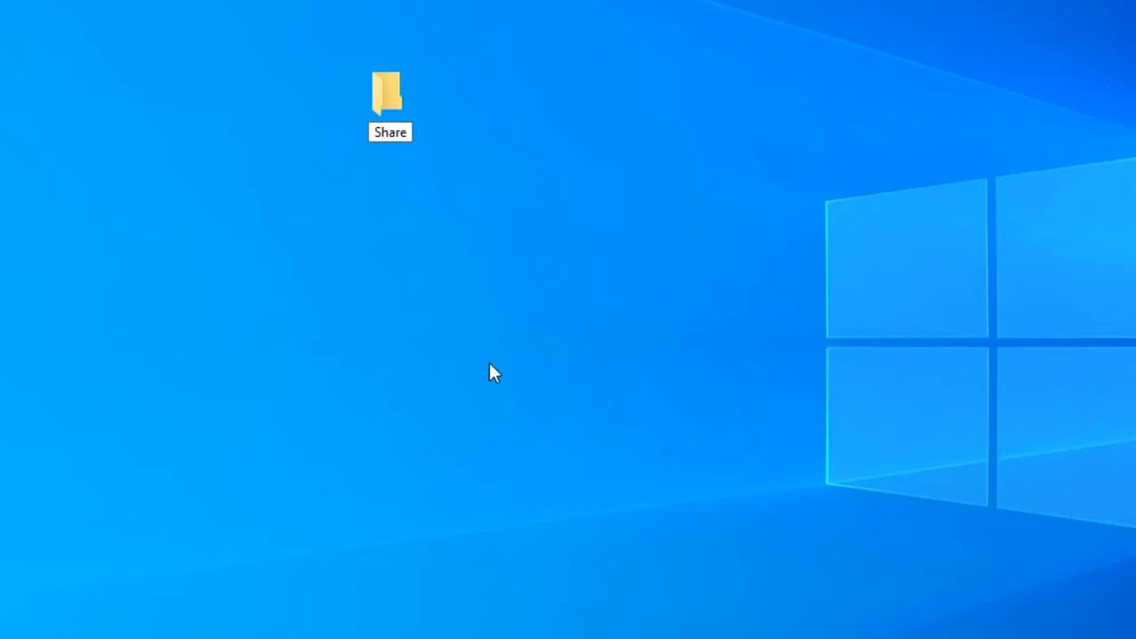
pyautogui.click(387, 92)
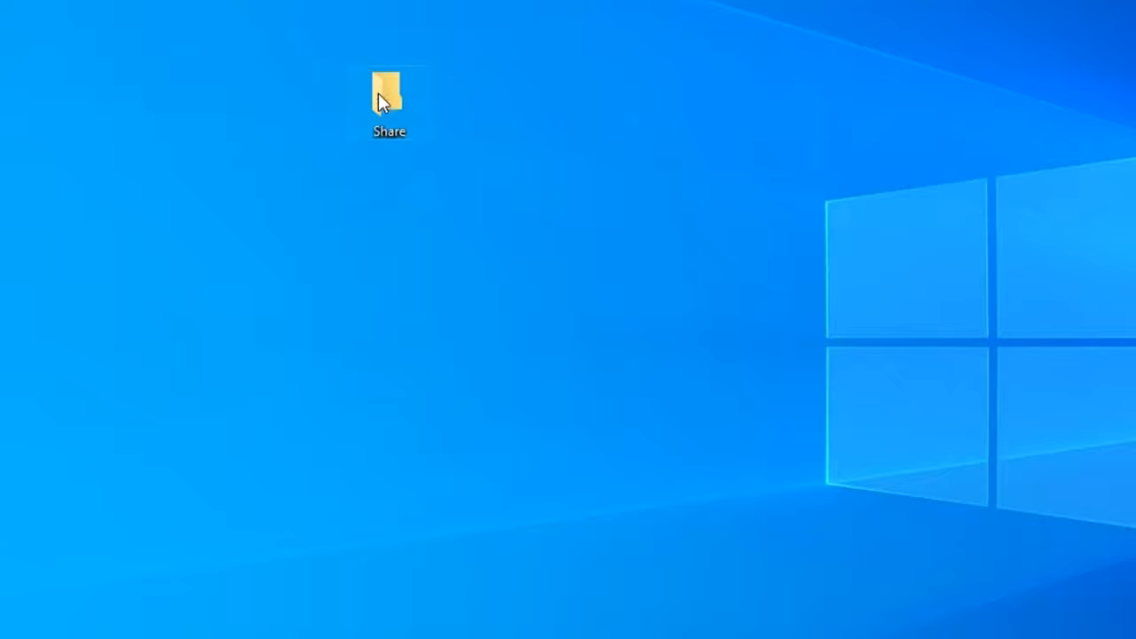
pyautogui.click(389, 96)
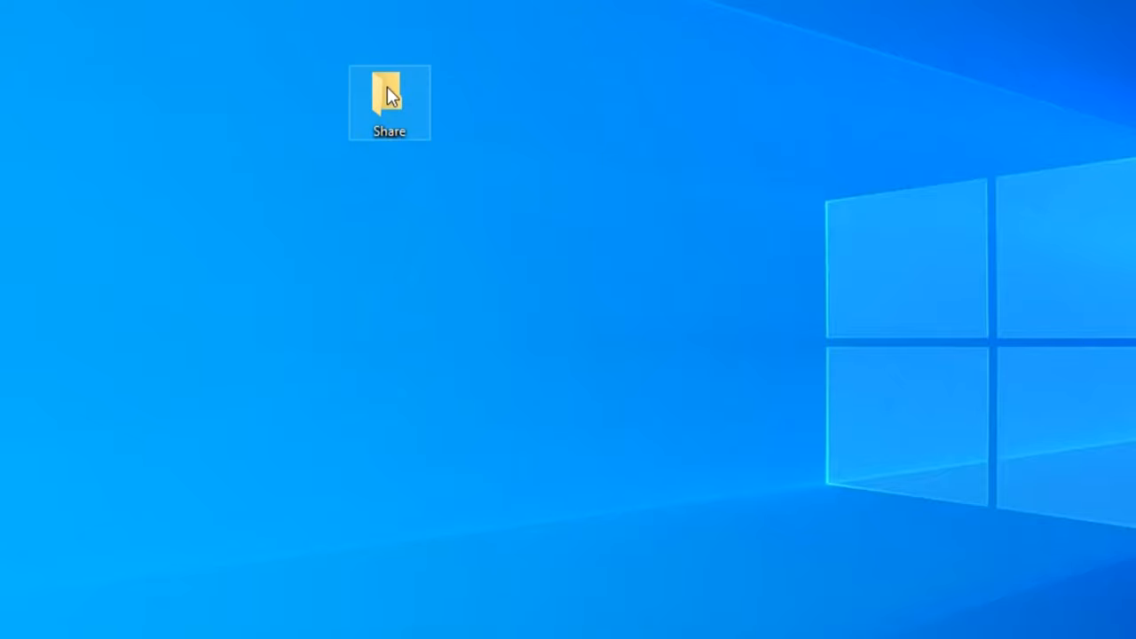
# From the Share folder's Sharing properties, add Everyone to the sharing list
pyautogui.rightClick(389, 98)
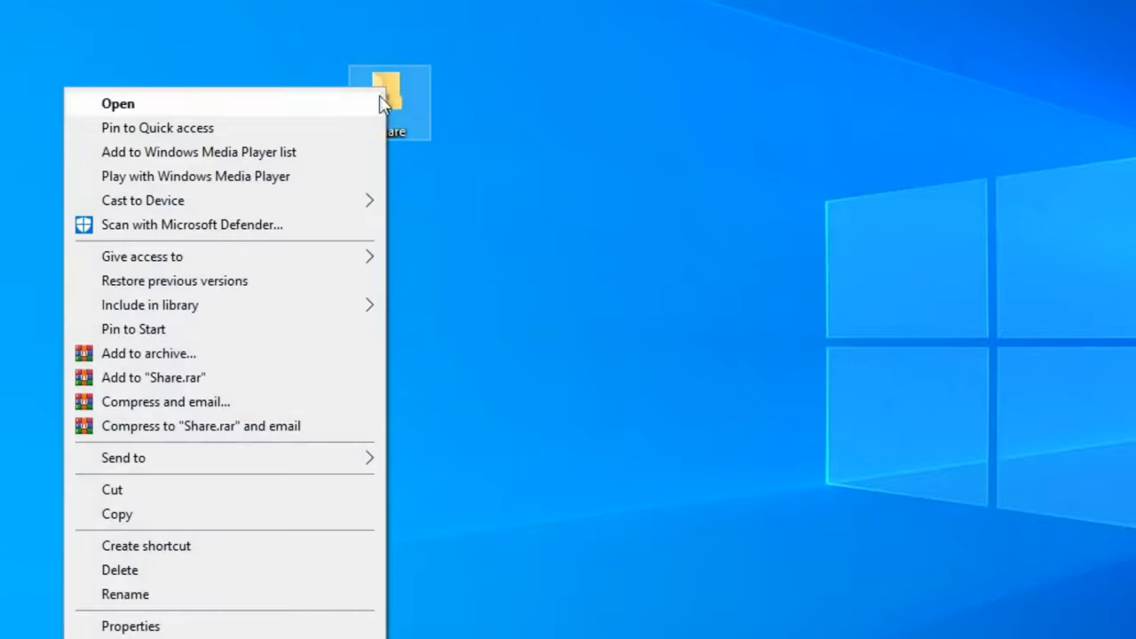
pyautogui.click(131, 625)
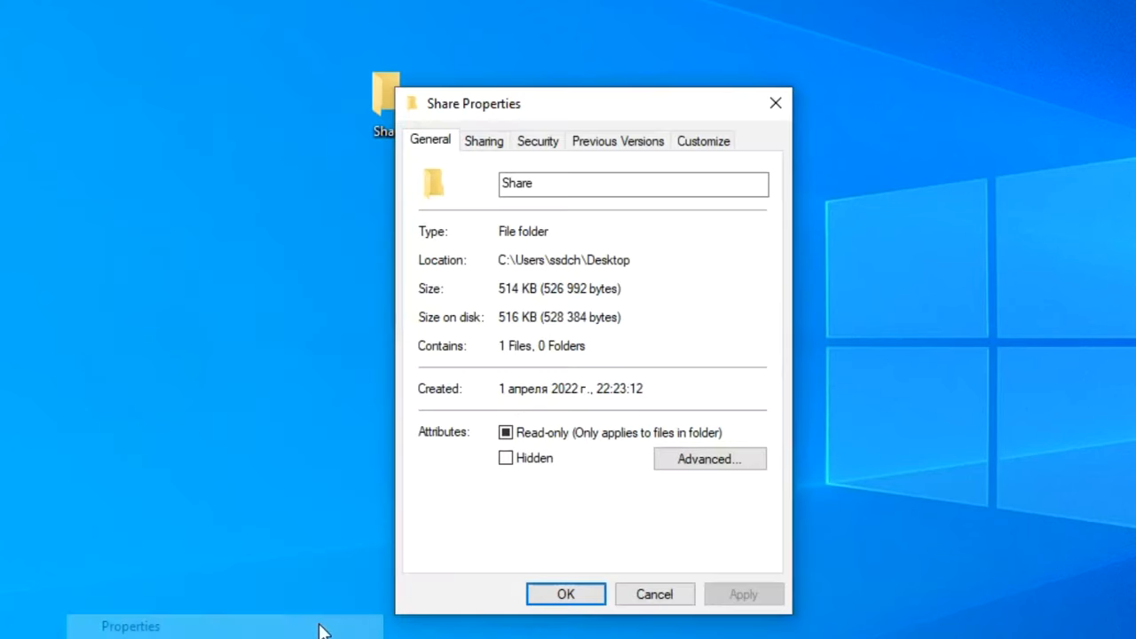
pyautogui.moveTo(411, 151)
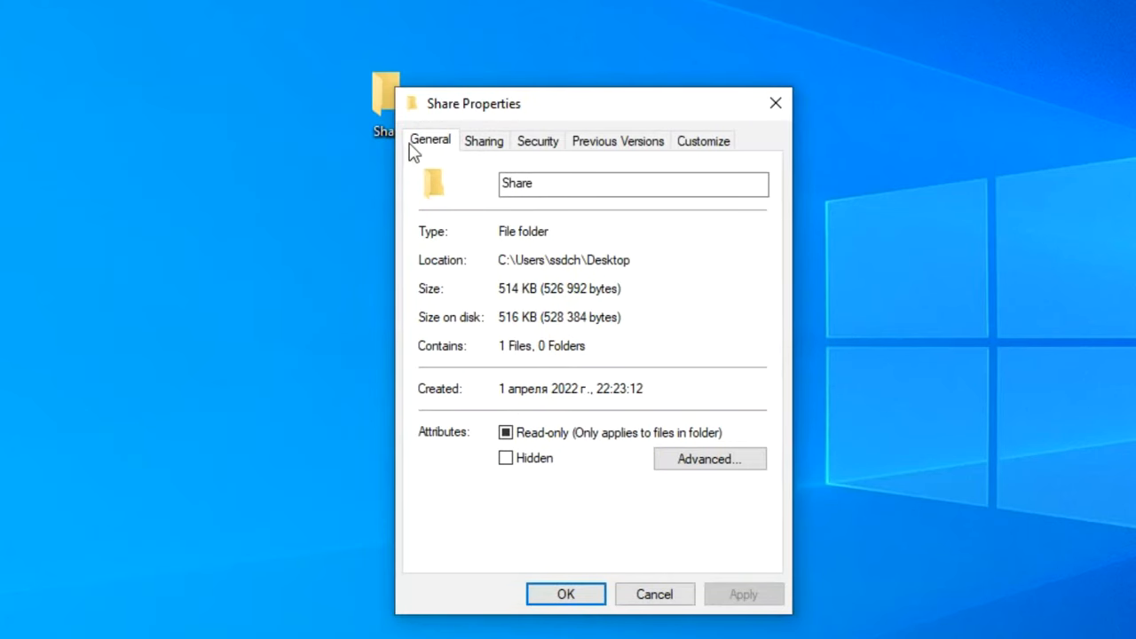
pyautogui.click(482, 140)
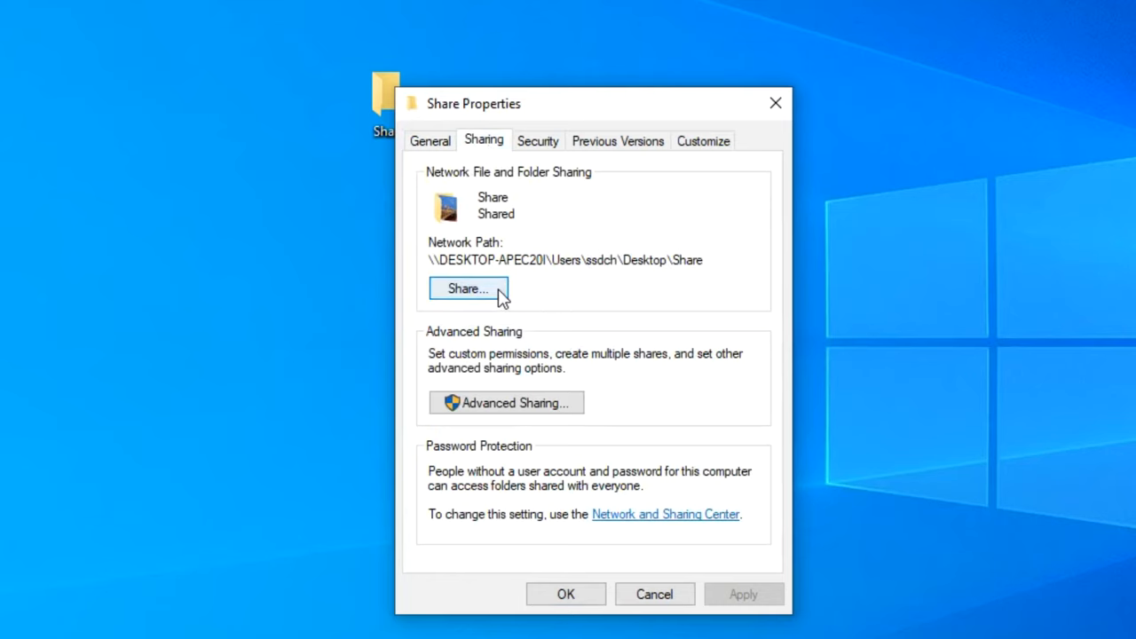
pyautogui.click(469, 287)
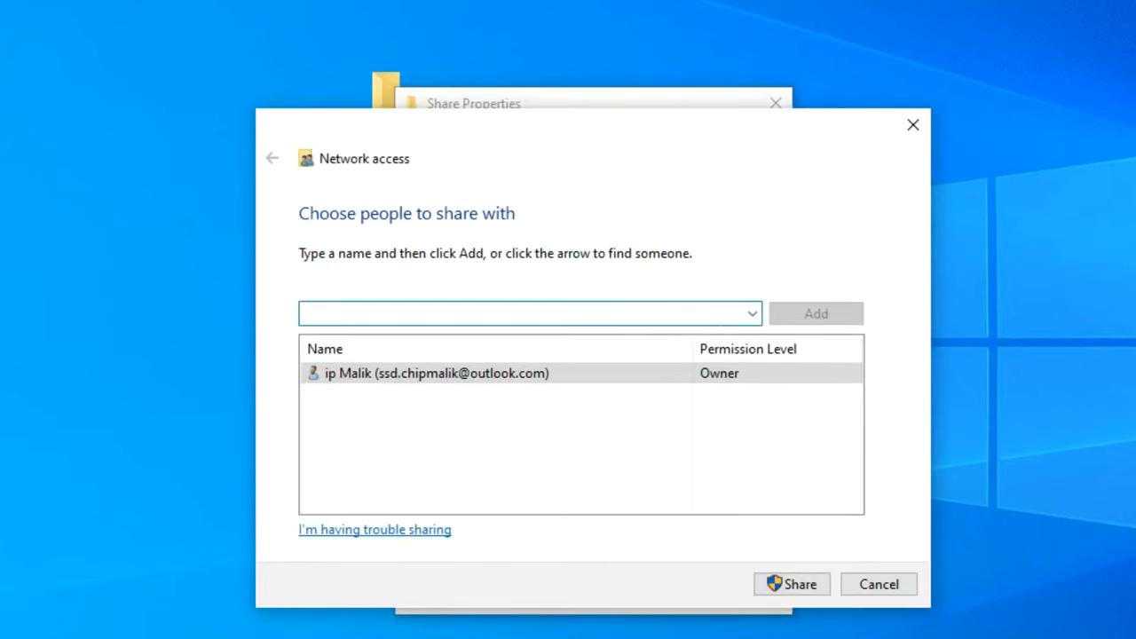
pyautogui.click(752, 312)
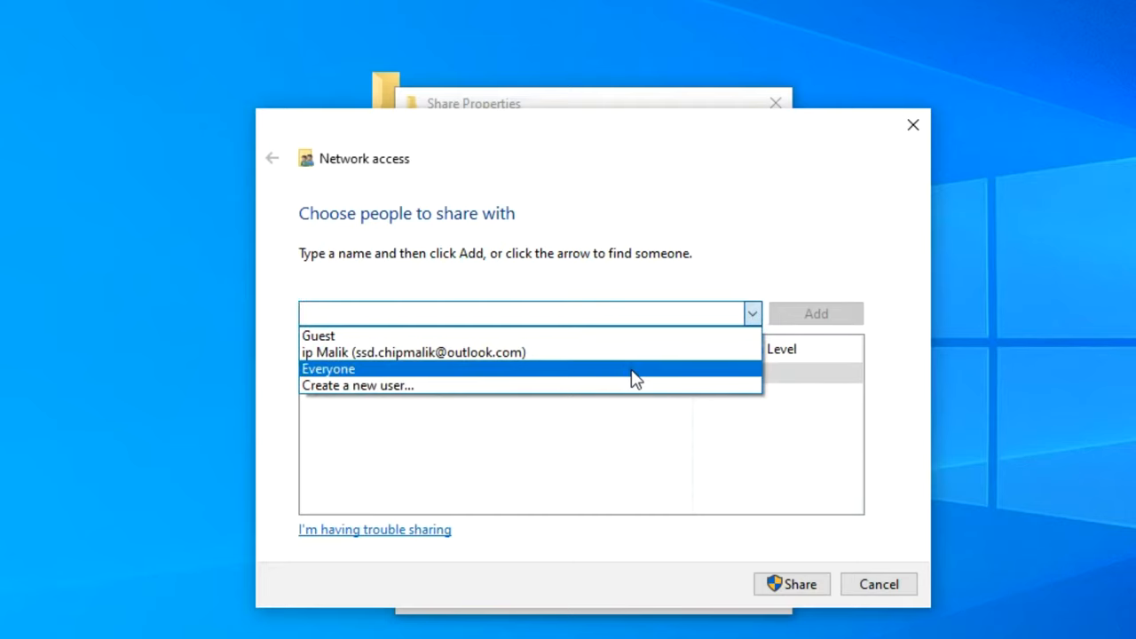
pyautogui.click(329, 367)
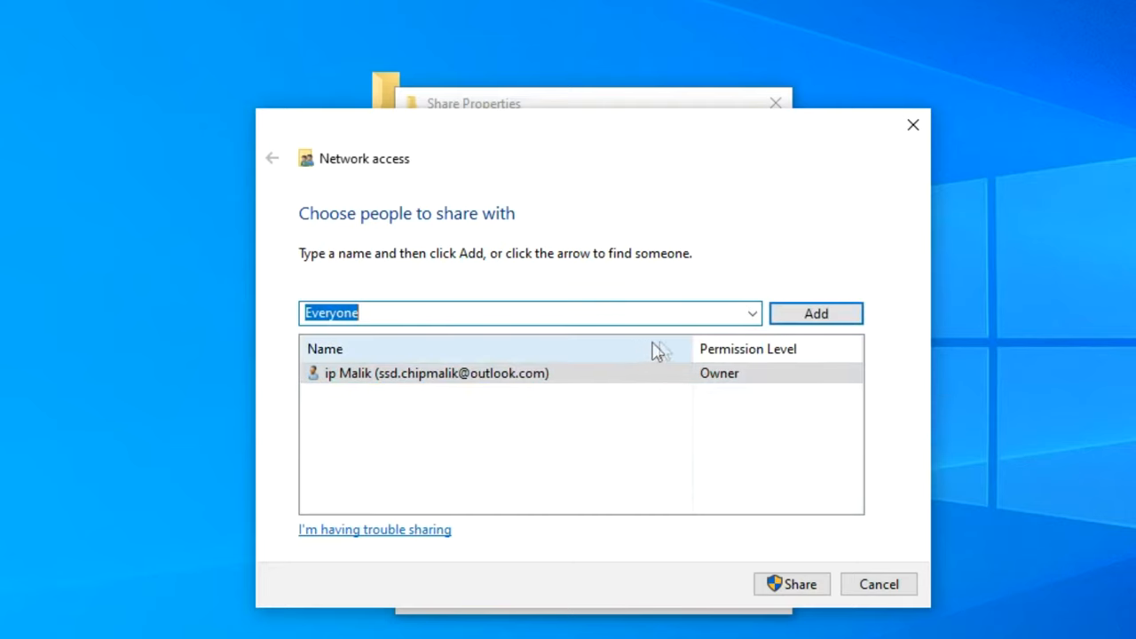
pyautogui.click(815, 312)
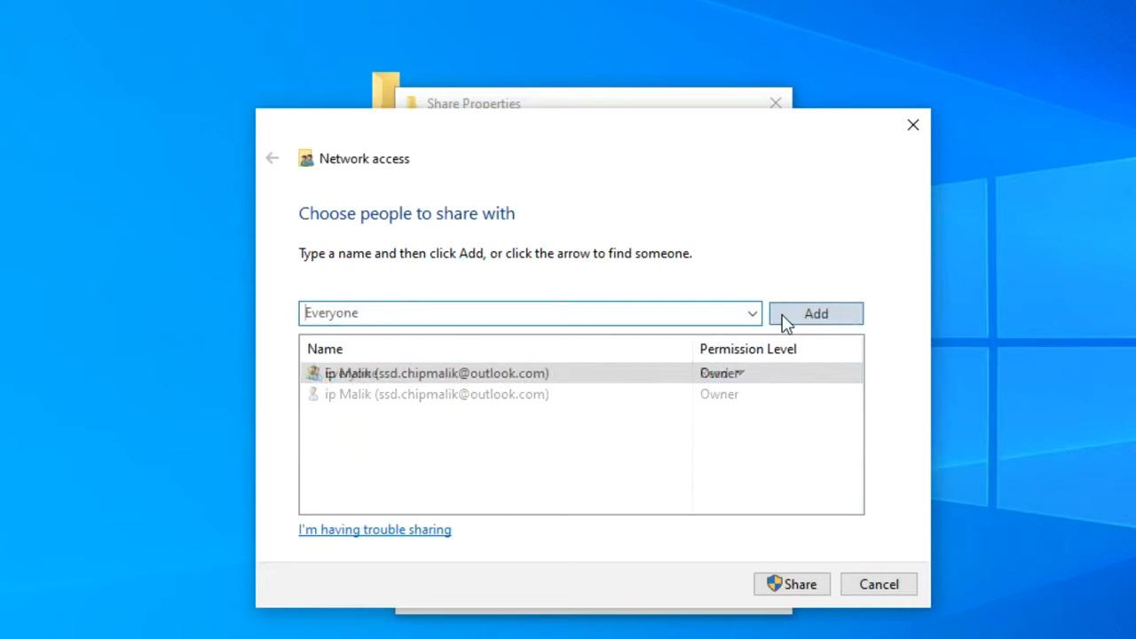
# Give Everyone Read/Write access and confirm sharing the Share folder
pyautogui.click(815, 312)
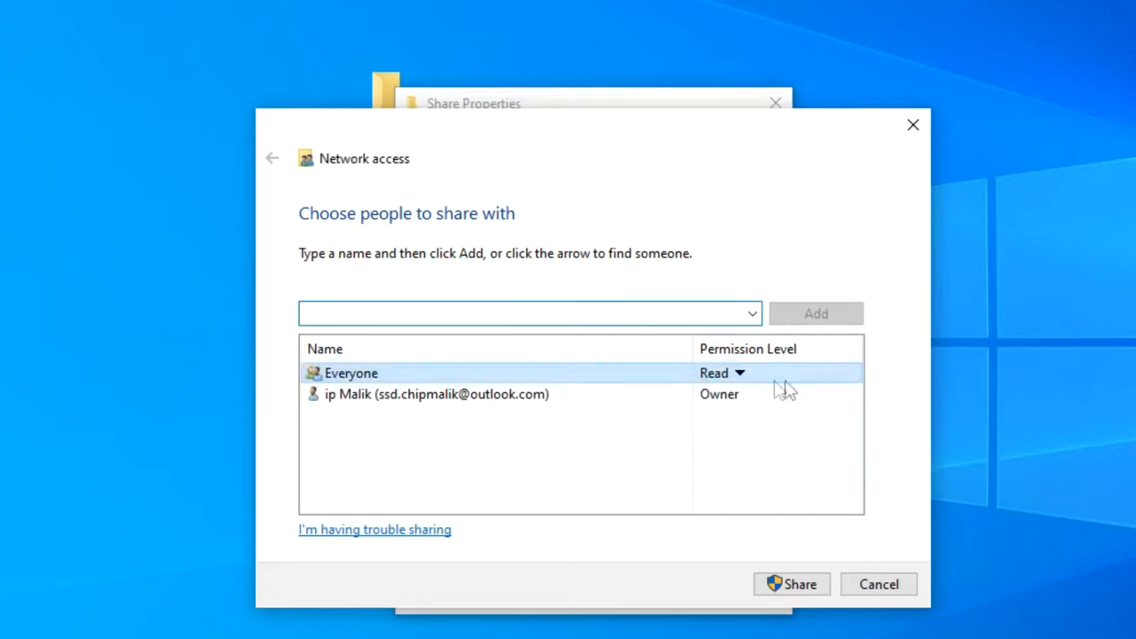
pyautogui.click(720, 373)
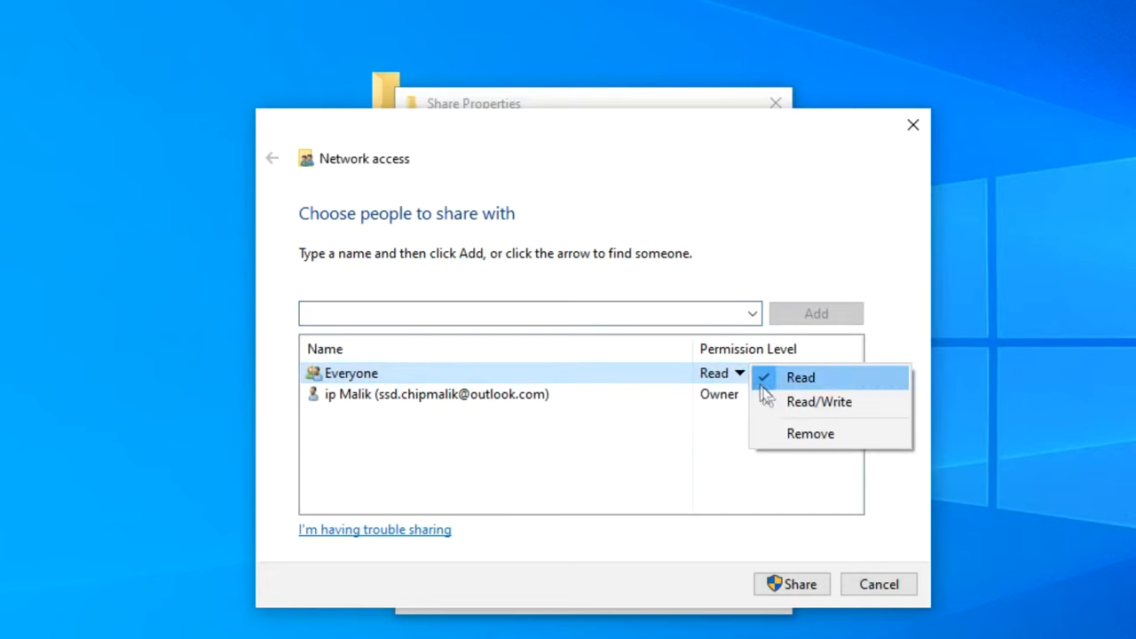
pyautogui.click(817, 401)
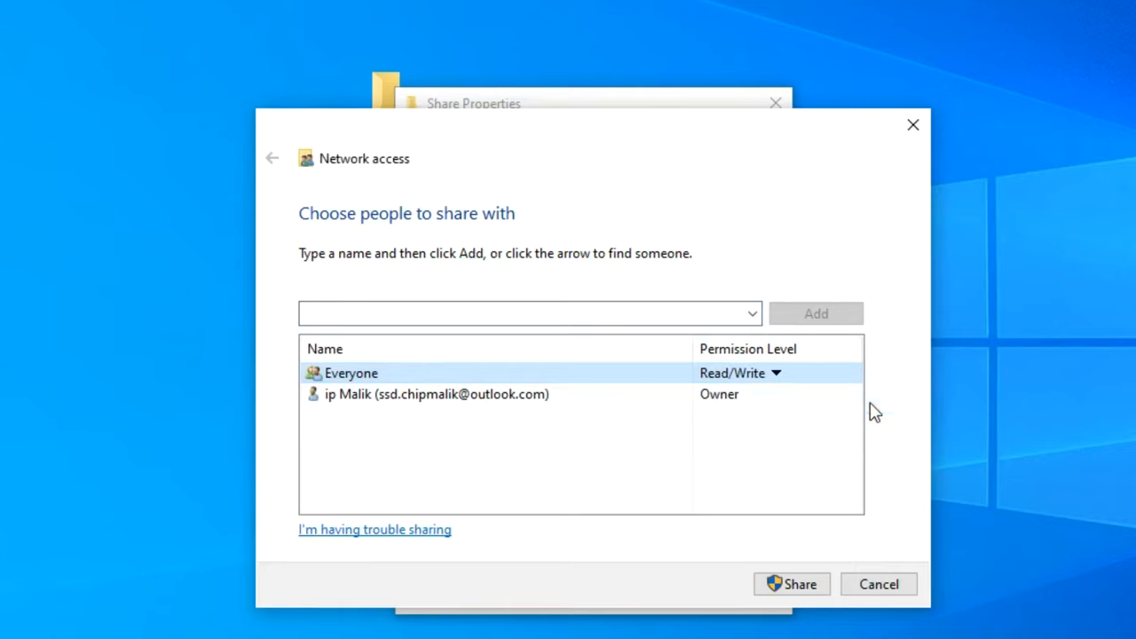
pyautogui.click(791, 584)
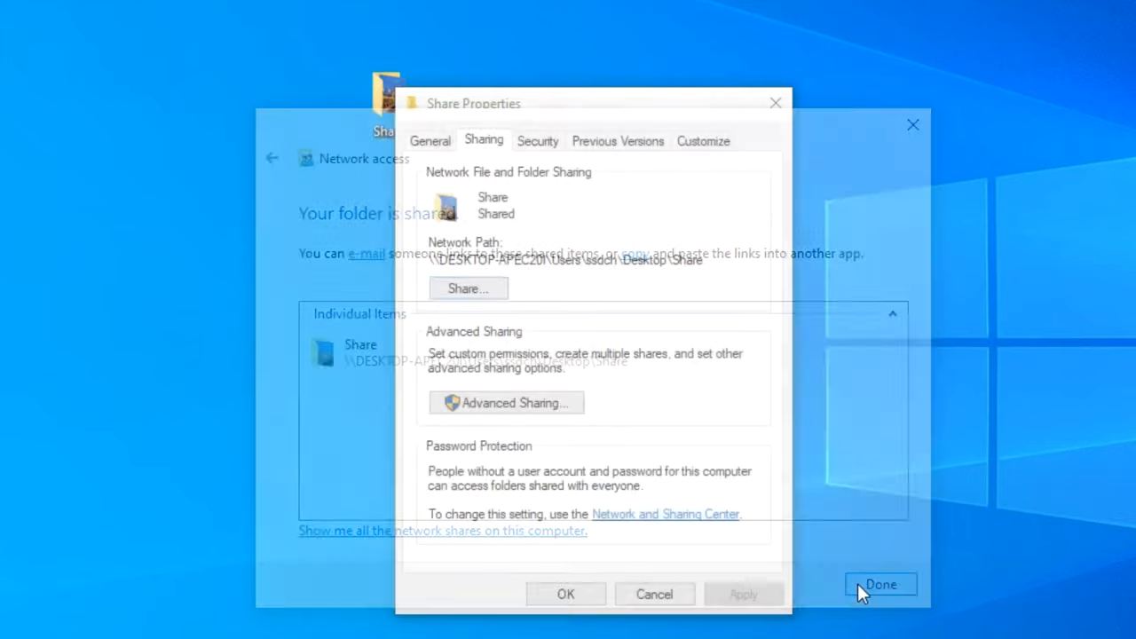
pyautogui.click(880, 583)
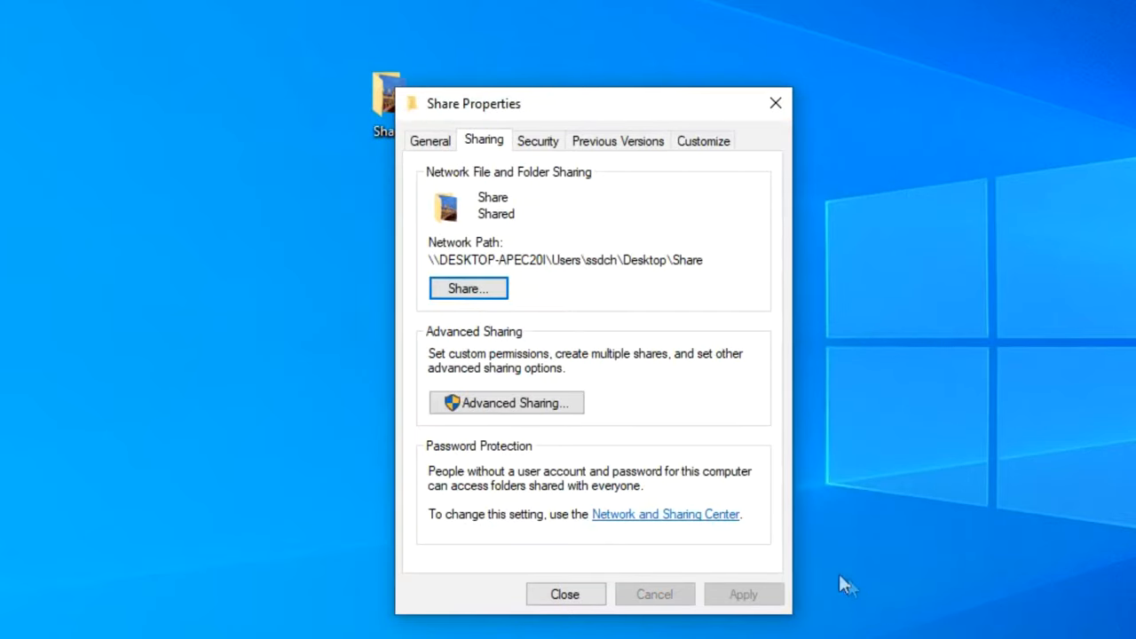
pyautogui.click(565, 593)
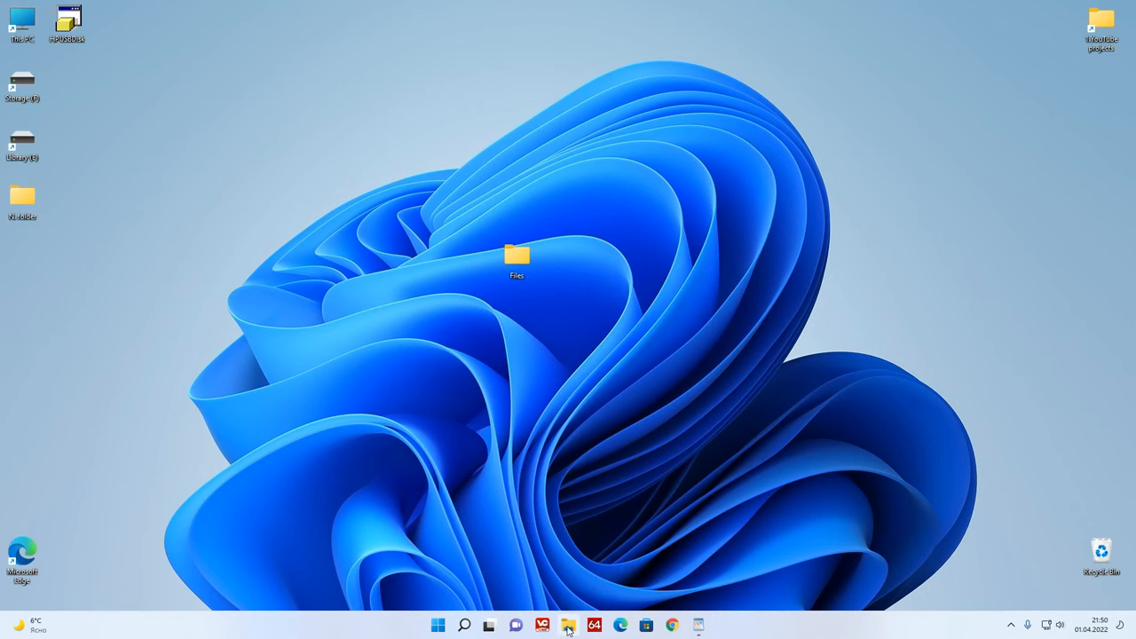
pyautogui.click(567, 625)
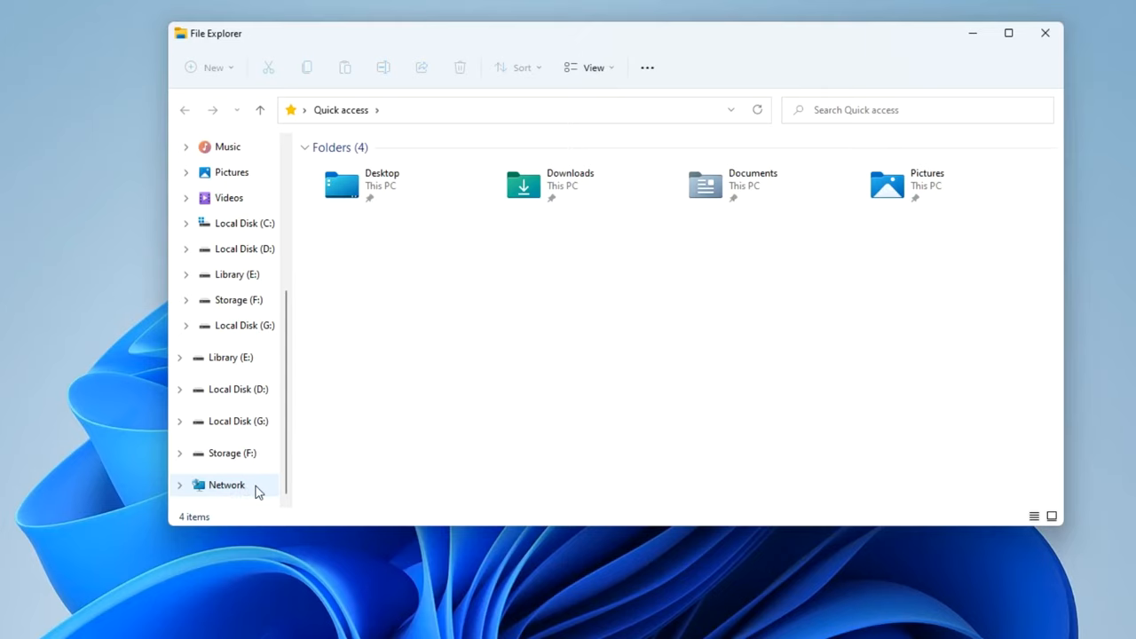
pyautogui.click(227, 485)
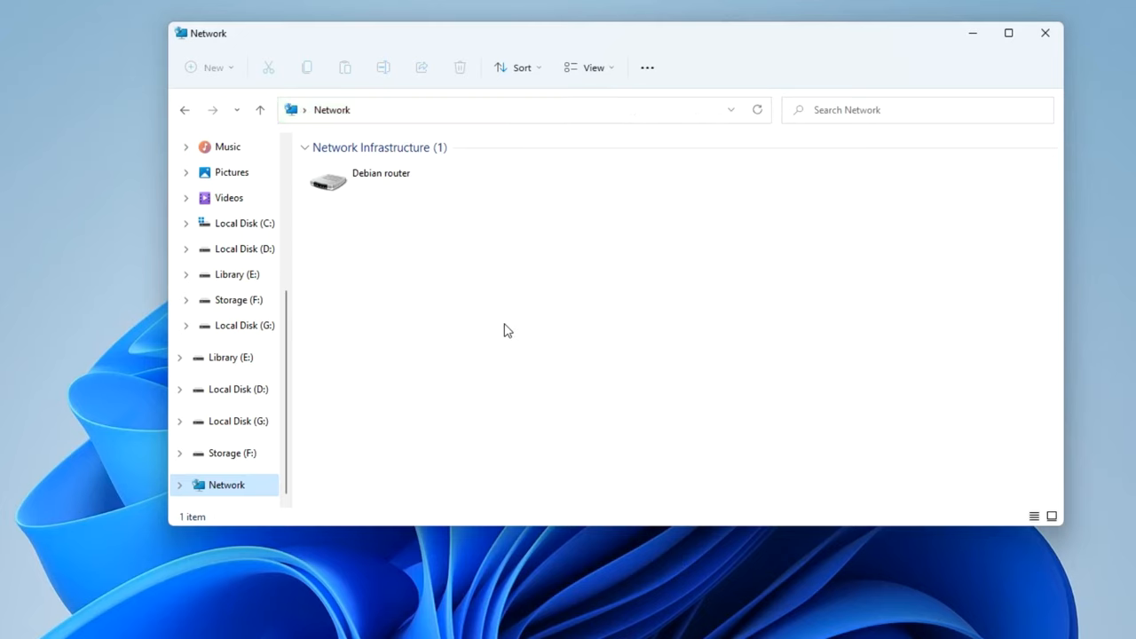
pyautogui.moveTo(525, 119)
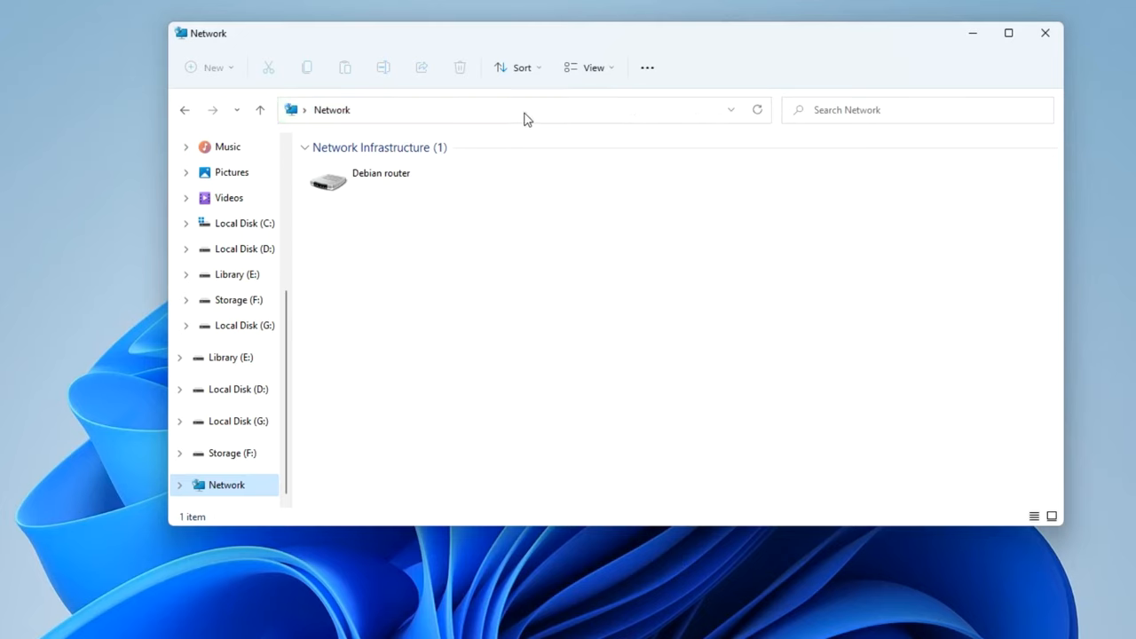
pyautogui.moveTo(756, 110)
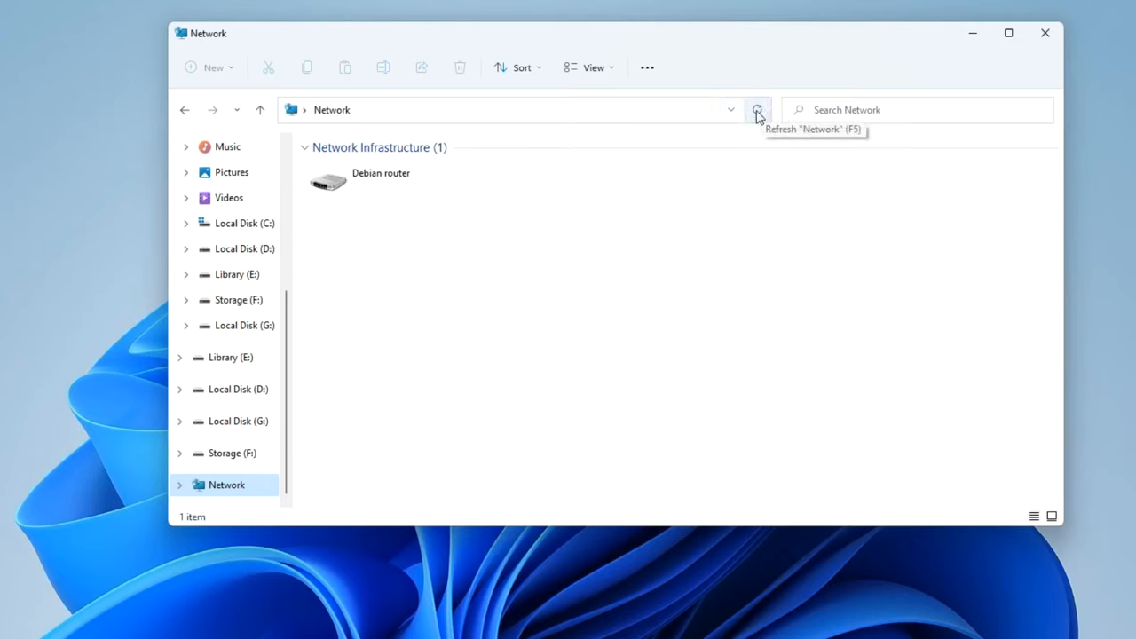
pyautogui.moveTo(729, 202)
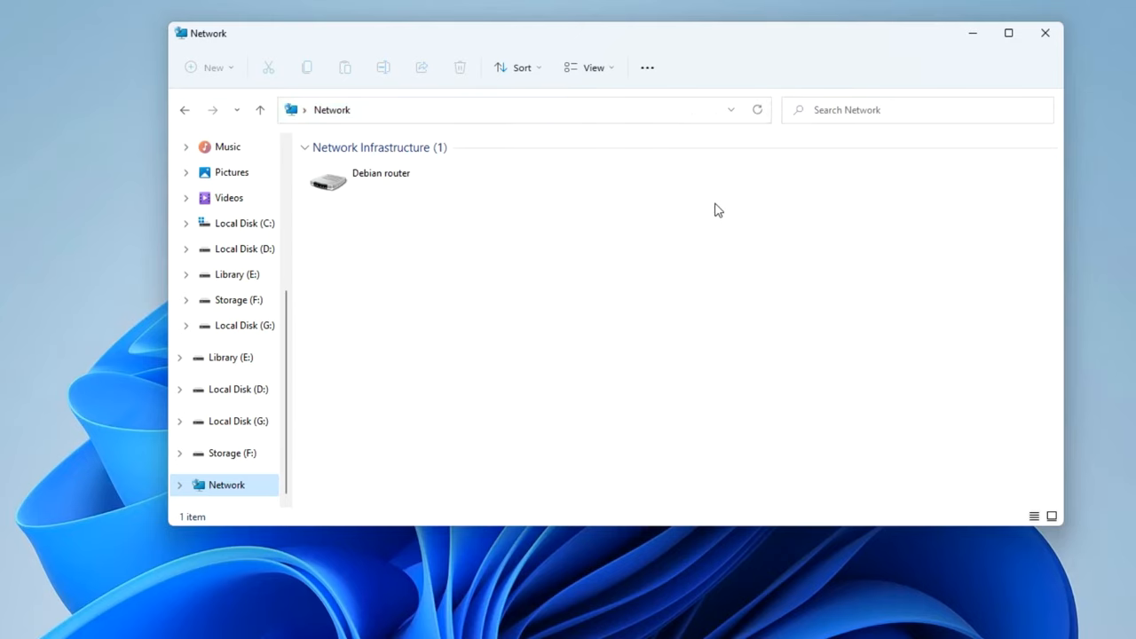
pyautogui.moveTo(947, 133)
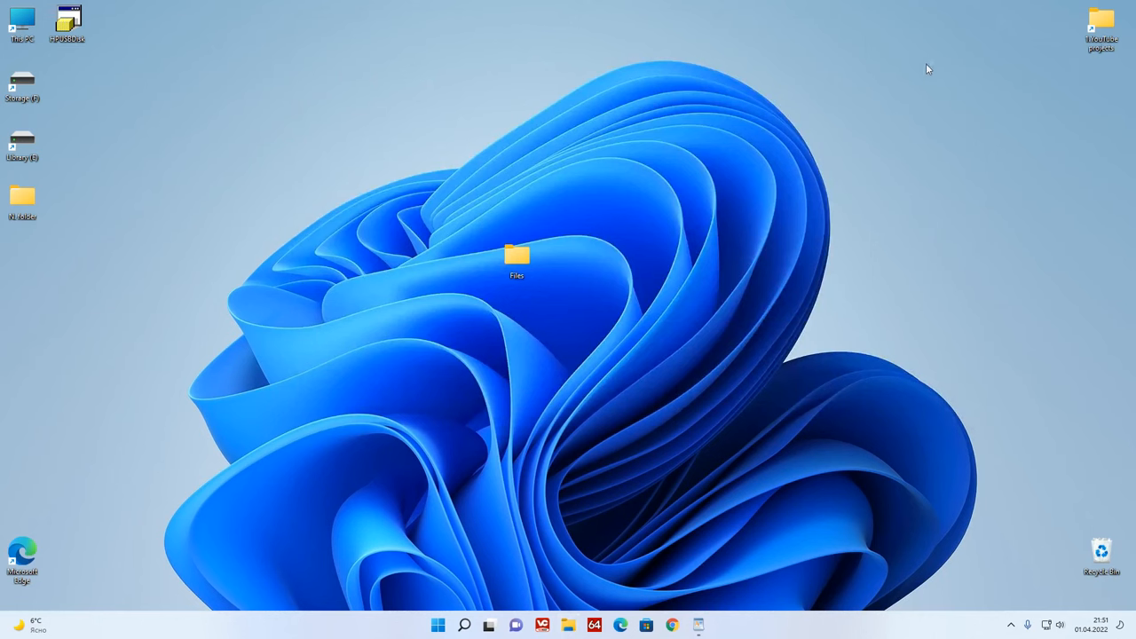
pyautogui.moveTo(436, 625)
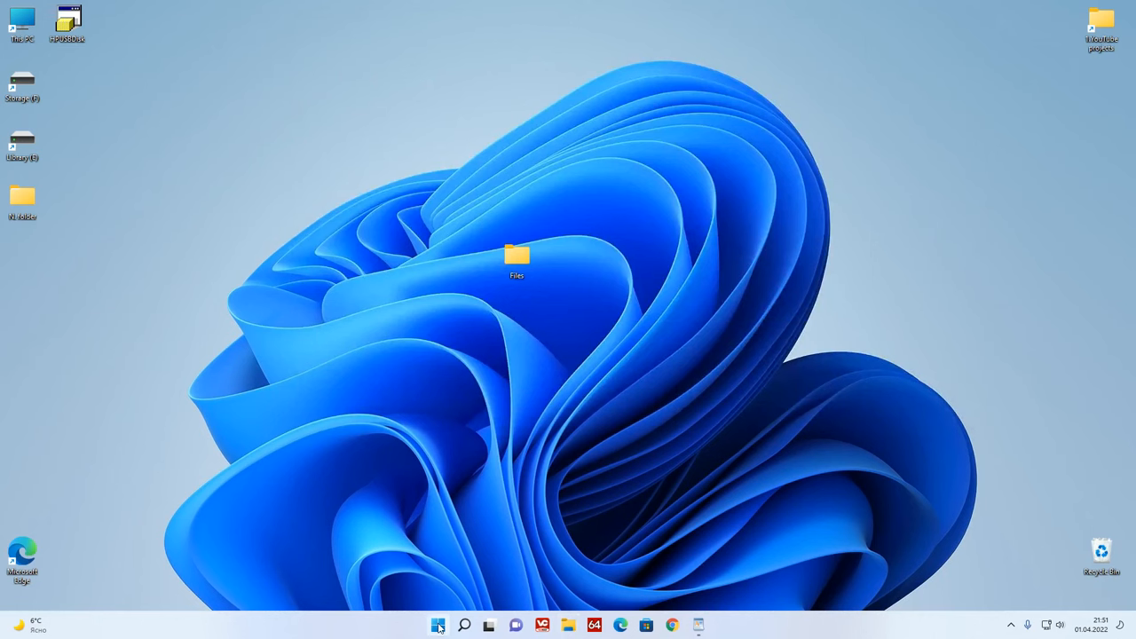
# Open \\PC-1 from the Run box and browse into its shared folders
pyautogui.rightClick(436, 624)
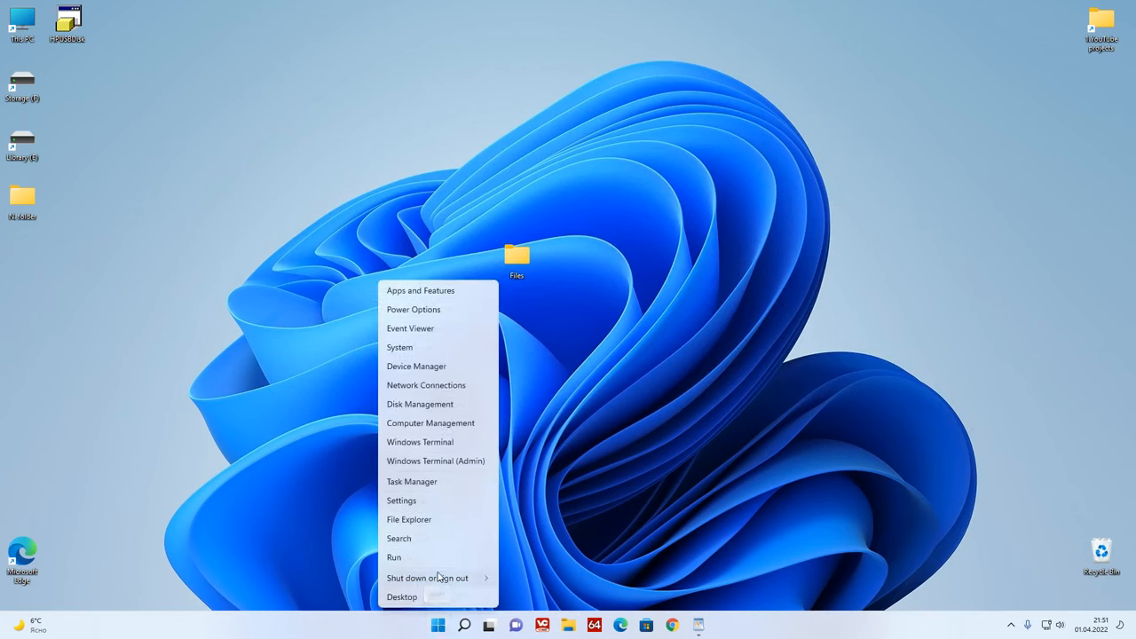
pyautogui.click(394, 557)
pyautogui.write('\\\\PC')
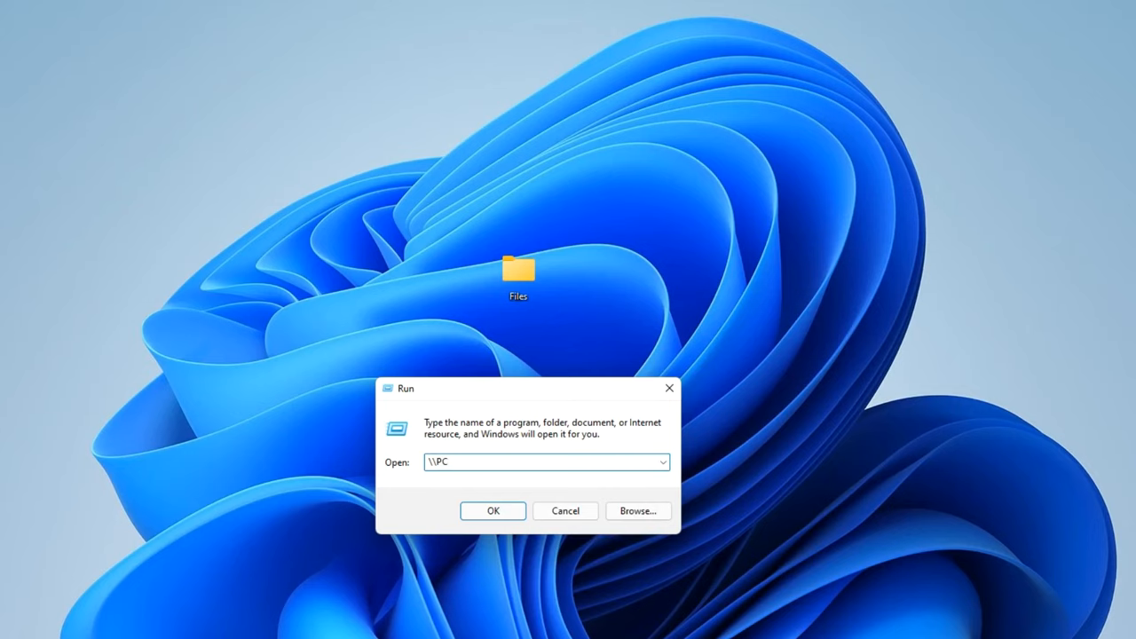
pyautogui.write('-1')
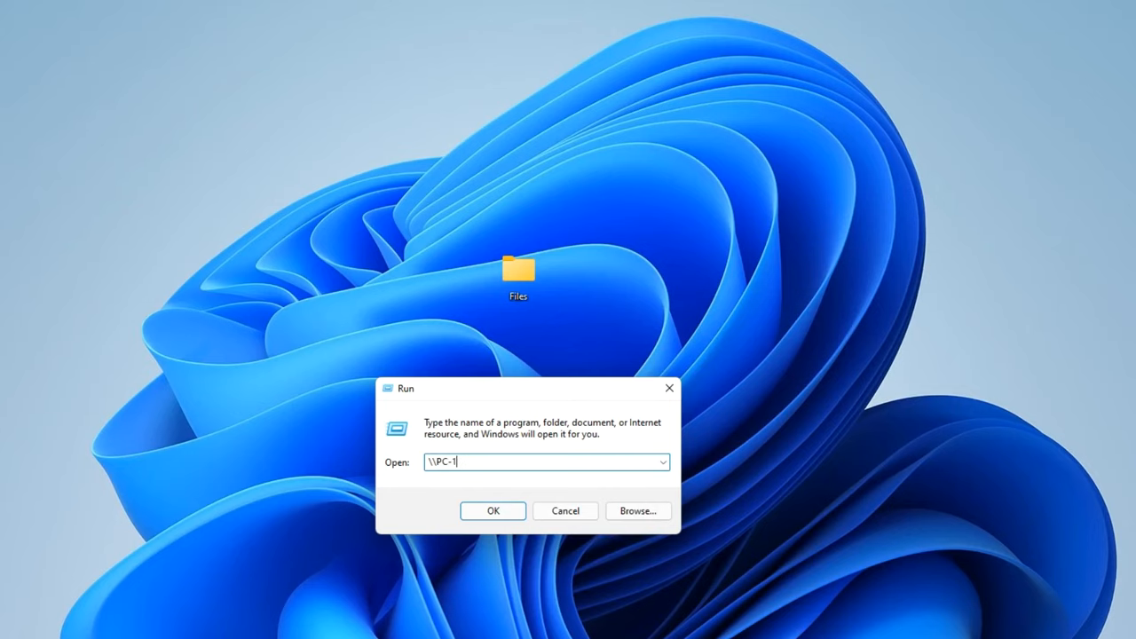
pyautogui.click(493, 511)
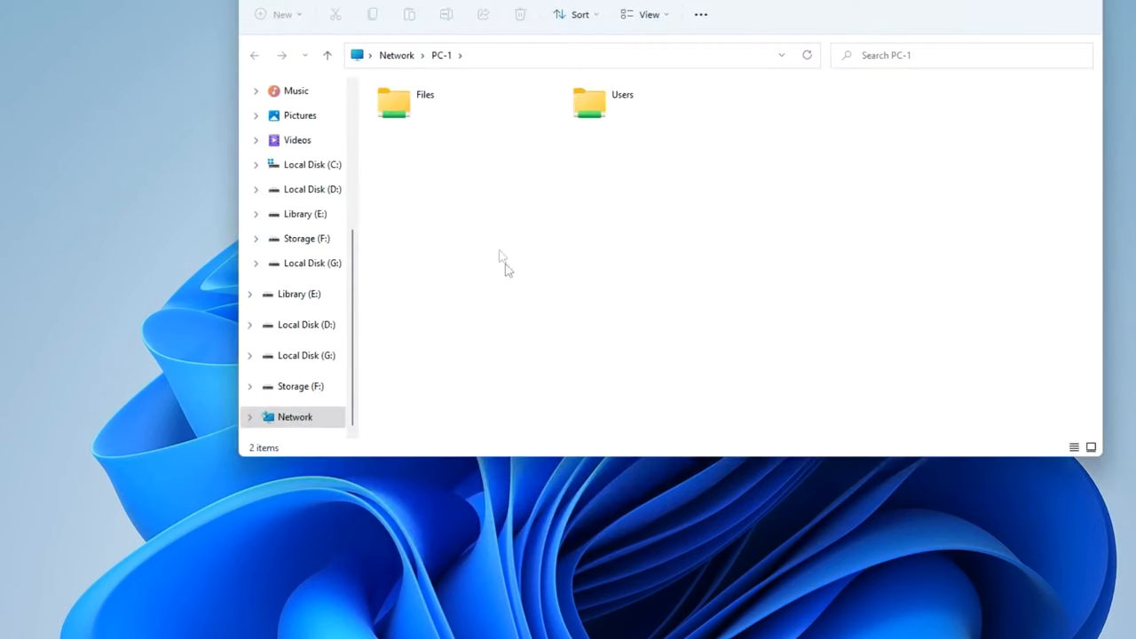
pyautogui.doubleClick(394, 102)
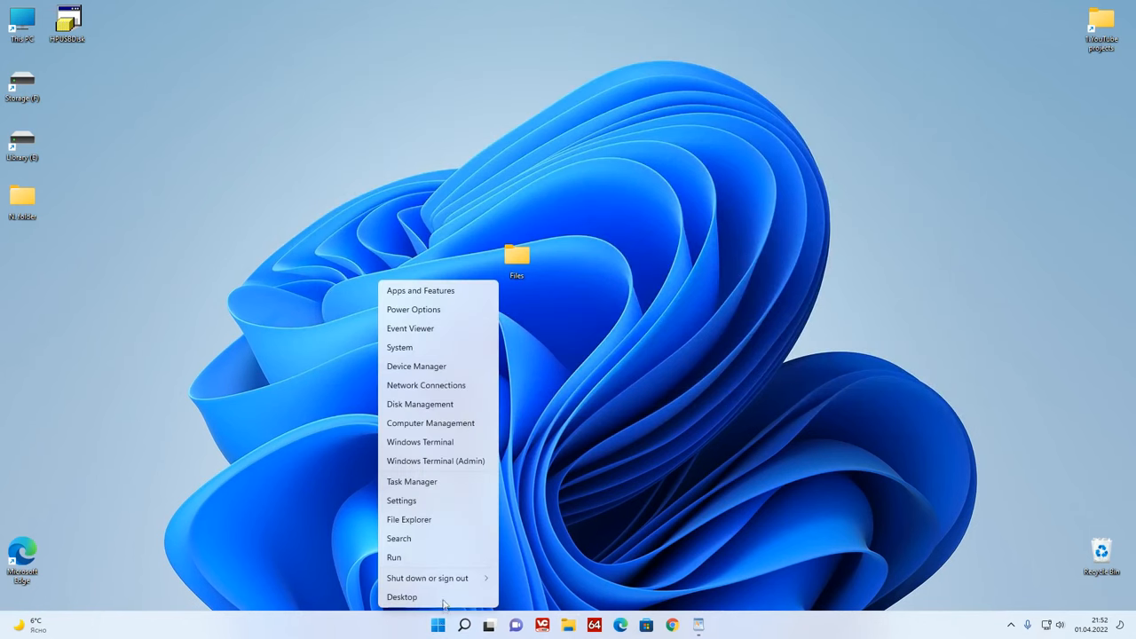
# Reopen Run with the address \\PC-2 entered
pyautogui.click(394, 557)
pyautogui.write('\\\\PC-')
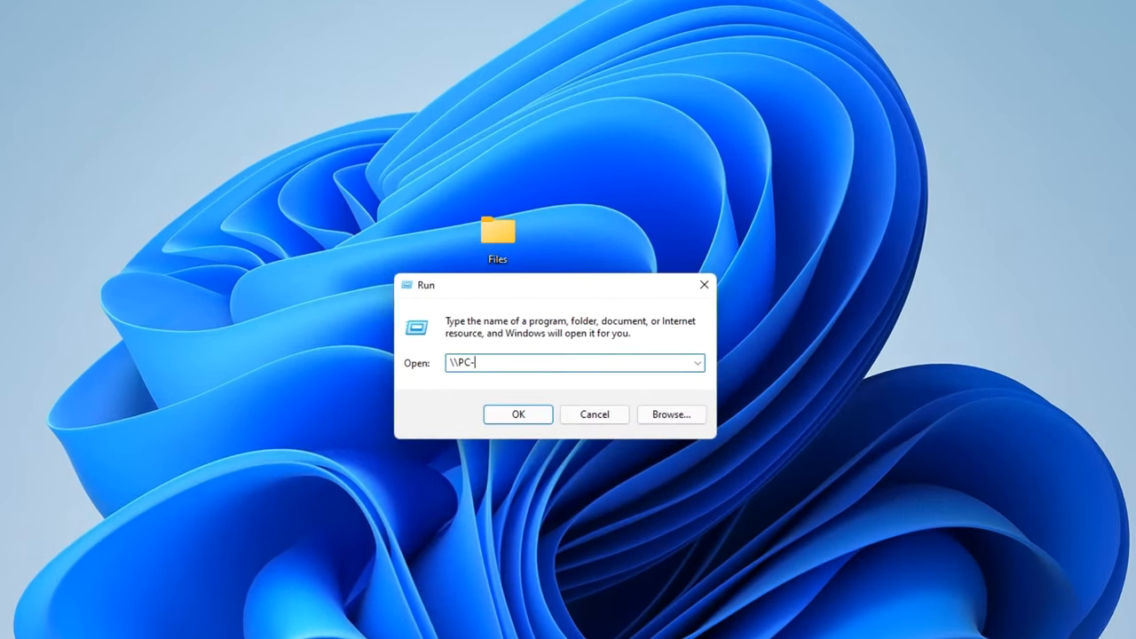
pyautogui.write('2')
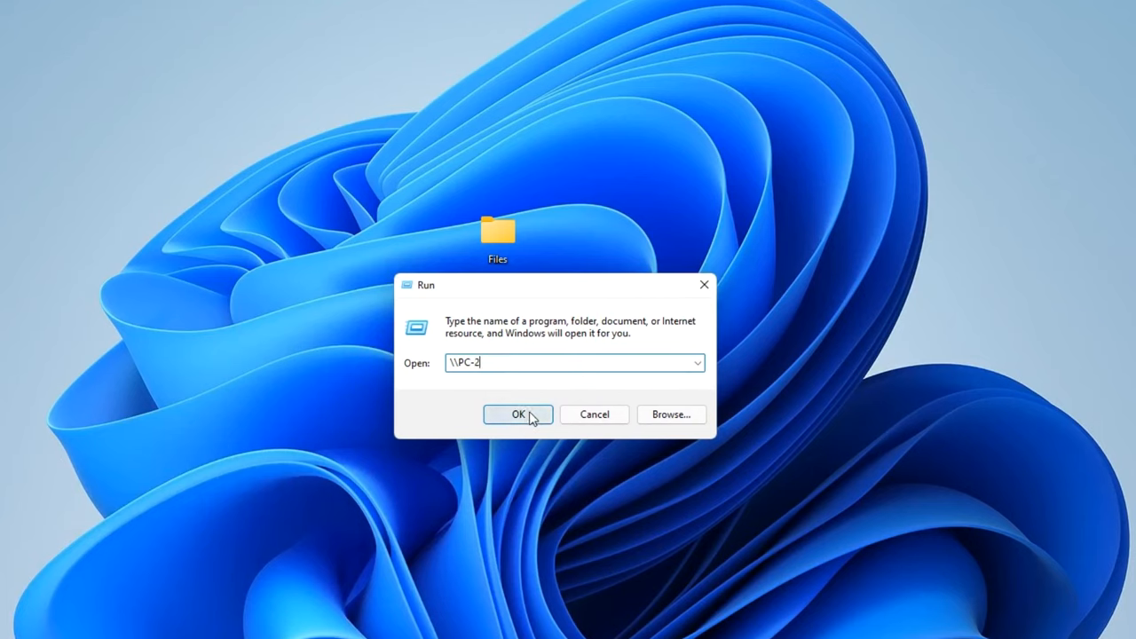
# Open \\PC-2 over the network, check the Network device list, then close Explorer
pyautogui.click(518, 415)
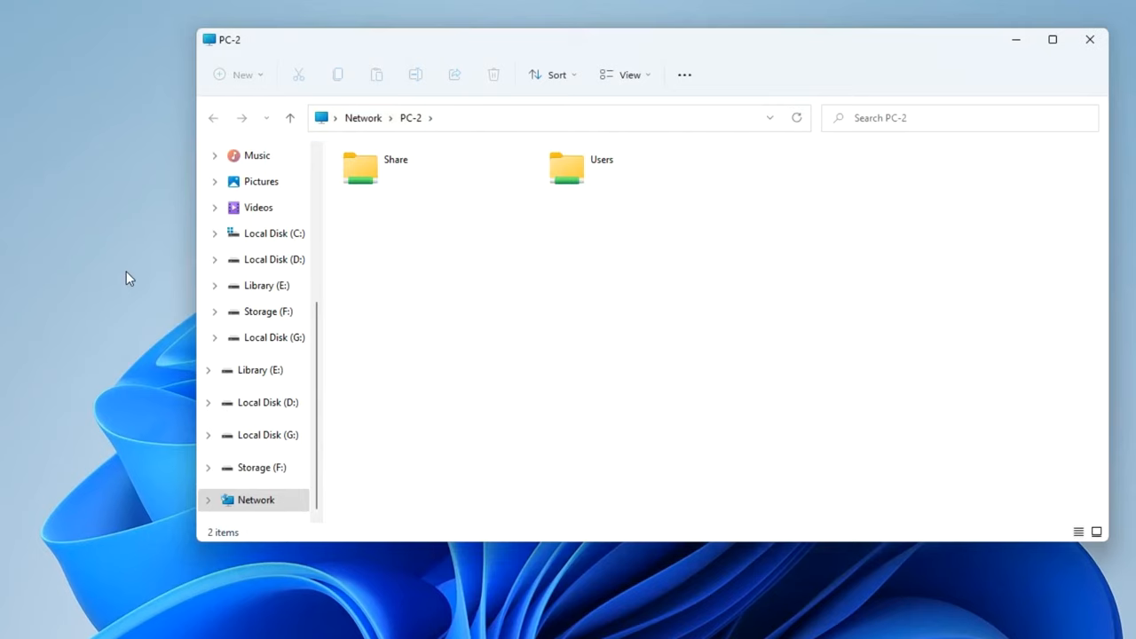
pyautogui.moveTo(160, 273)
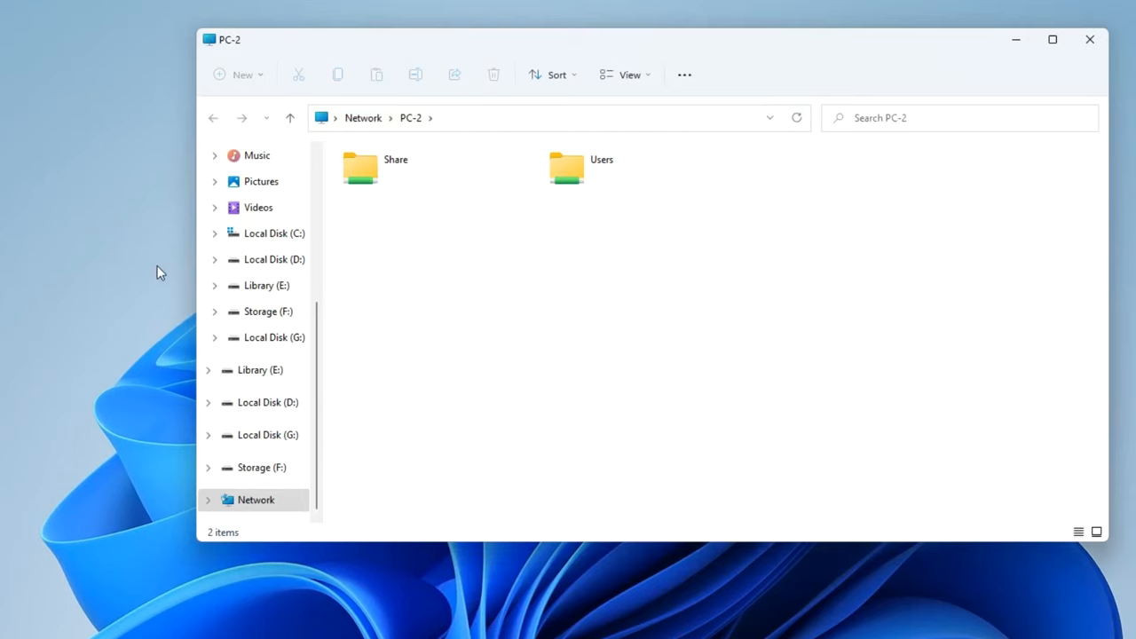
pyautogui.moveTo(461, 138)
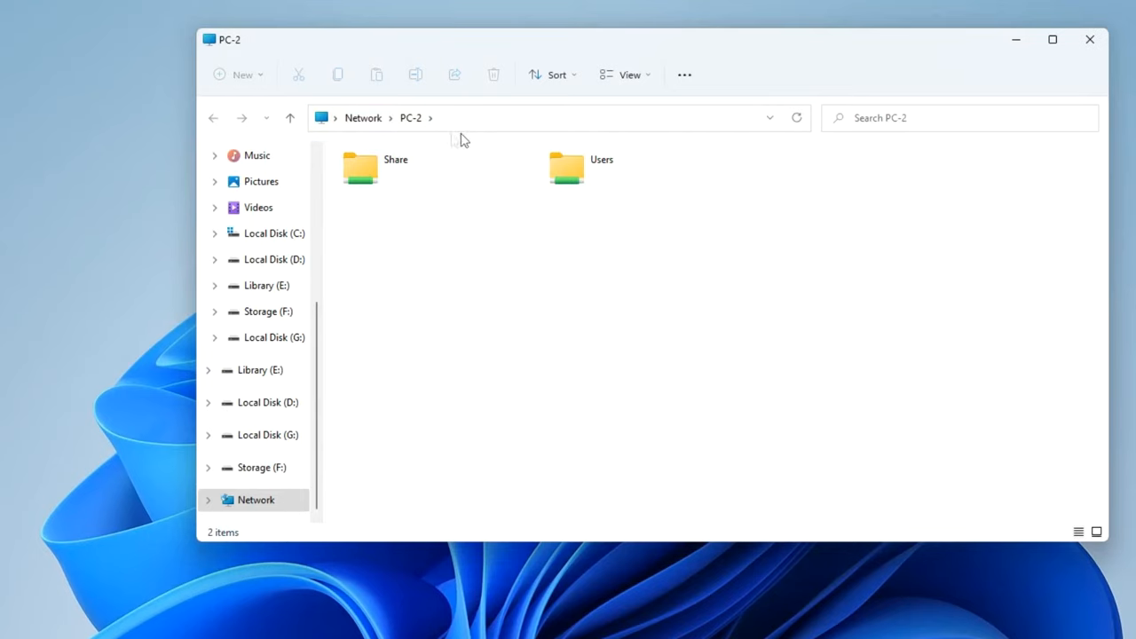
pyautogui.moveTo(377, 140)
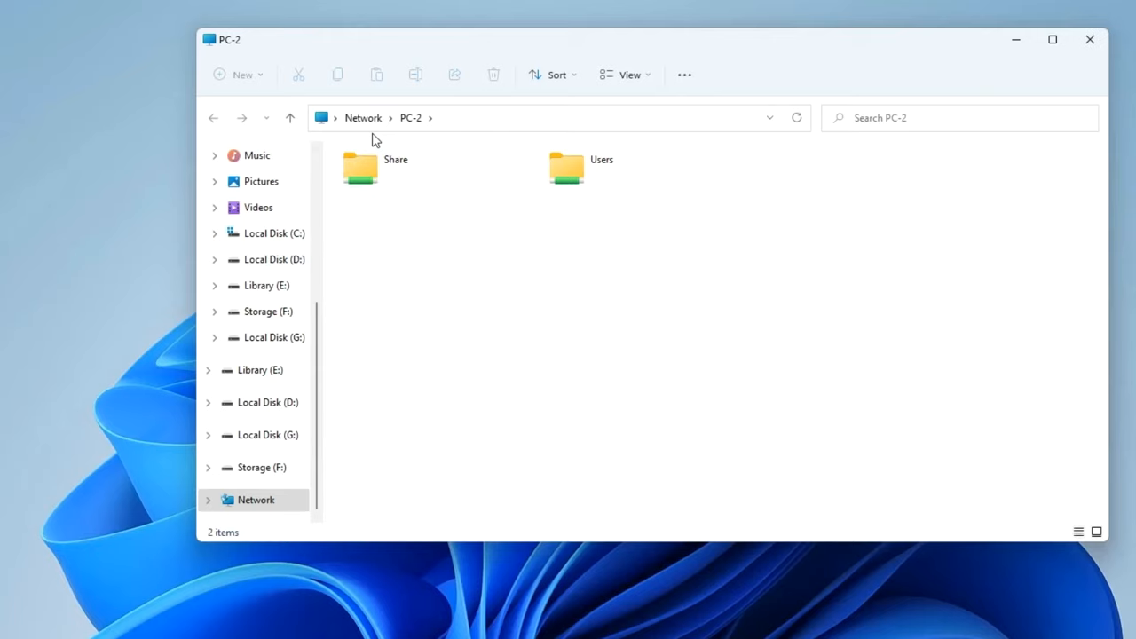
pyautogui.click(358, 169)
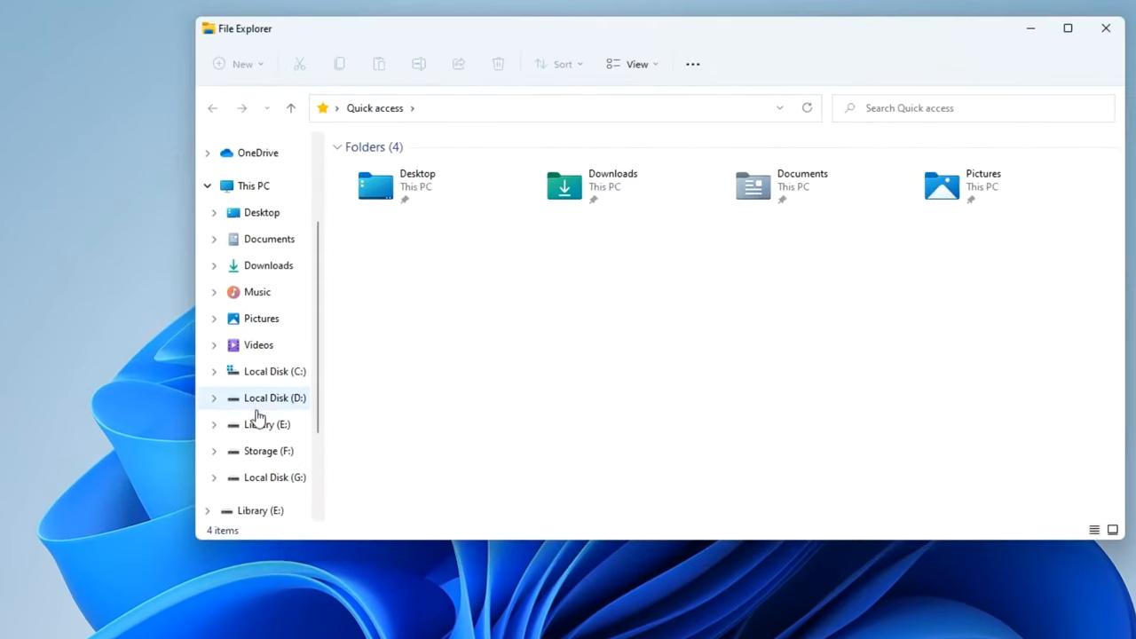
pyautogui.click(255, 497)
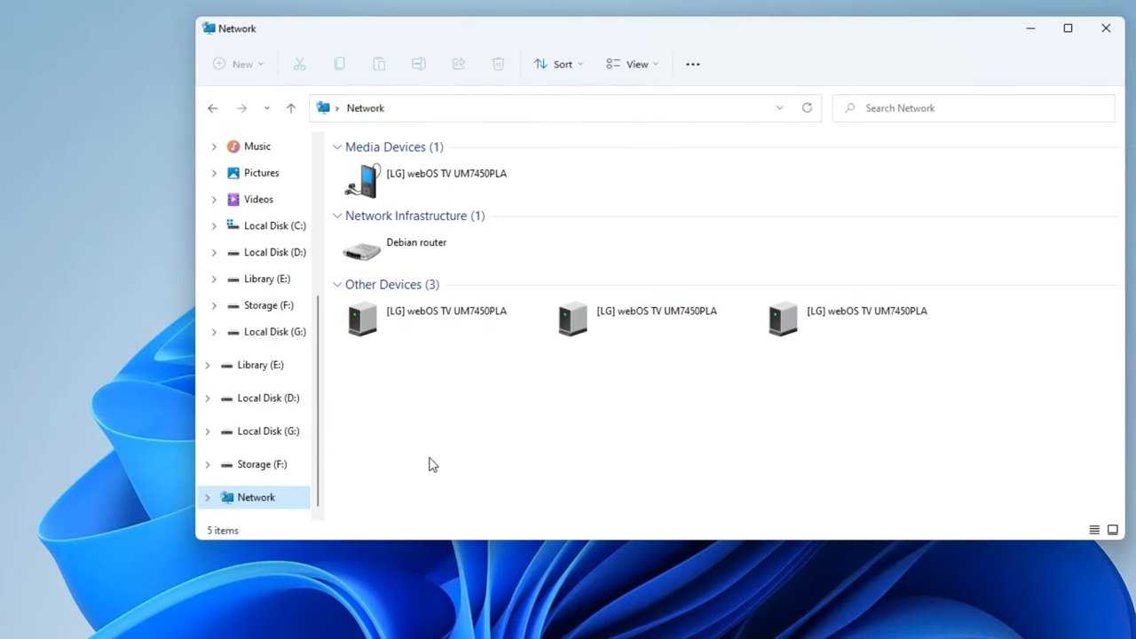
pyautogui.click(1104, 29)
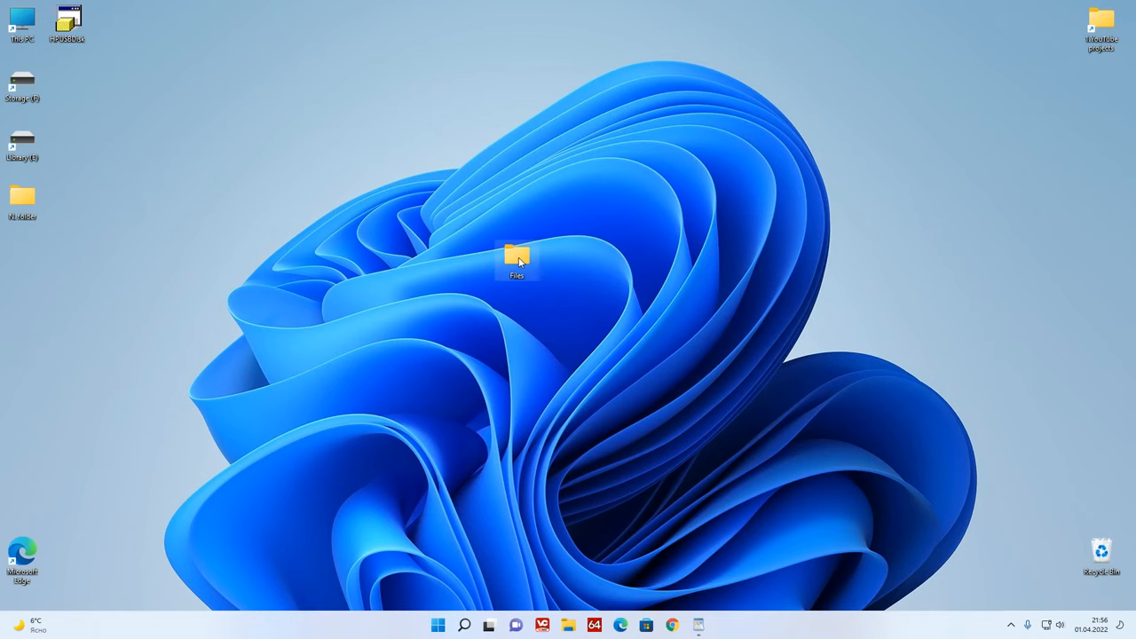
# Move the Files folder to the left icon column and bring up the desktop options menu
pyautogui.moveTo(516, 257); pyautogui.dragTo(21, 257)
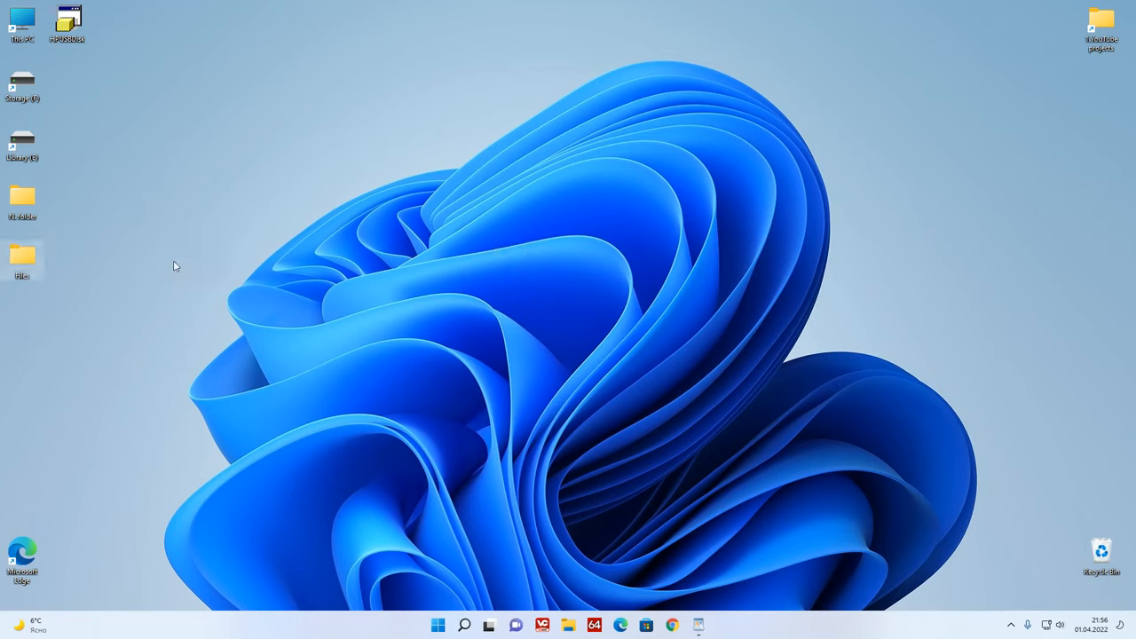
pyautogui.moveTo(547, 277)
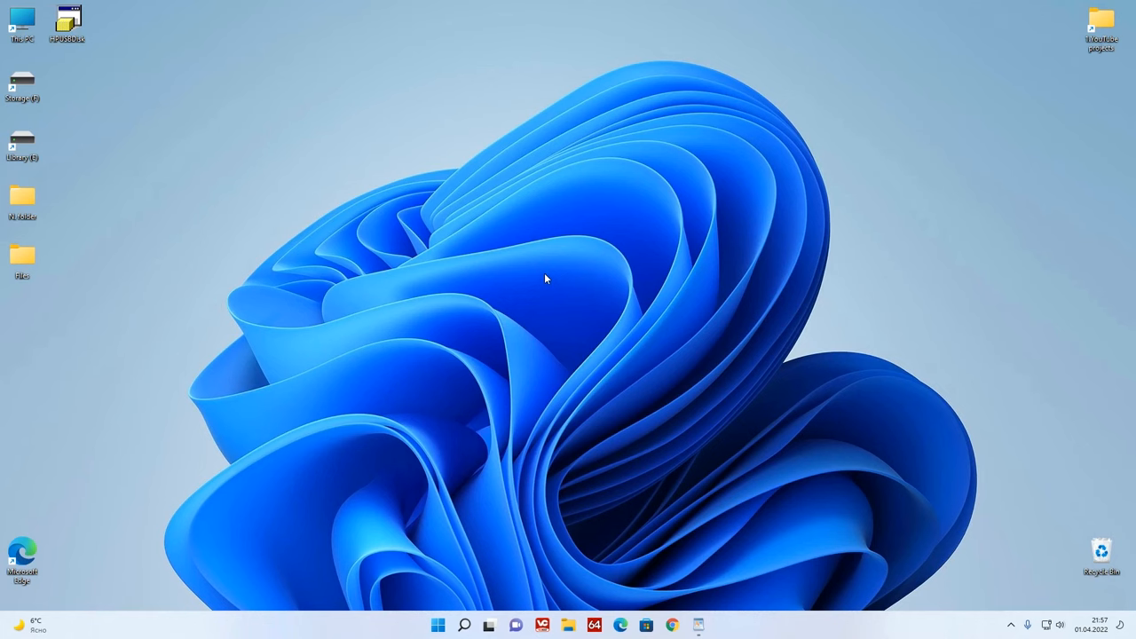
pyautogui.rightClick(544, 277)
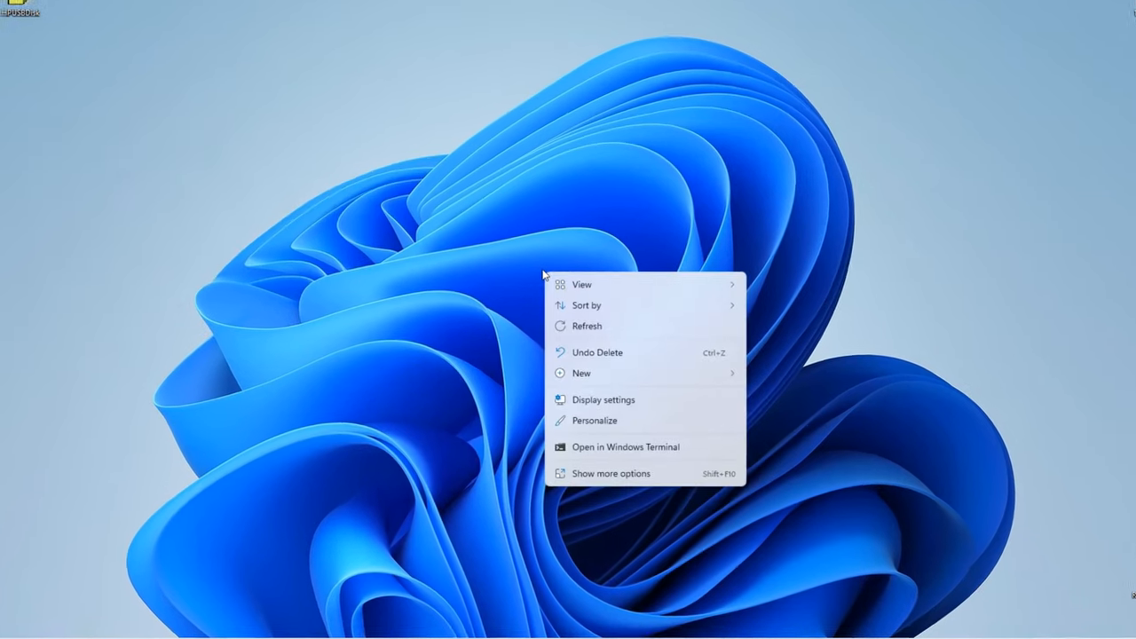
pyautogui.moveTo(580, 391)
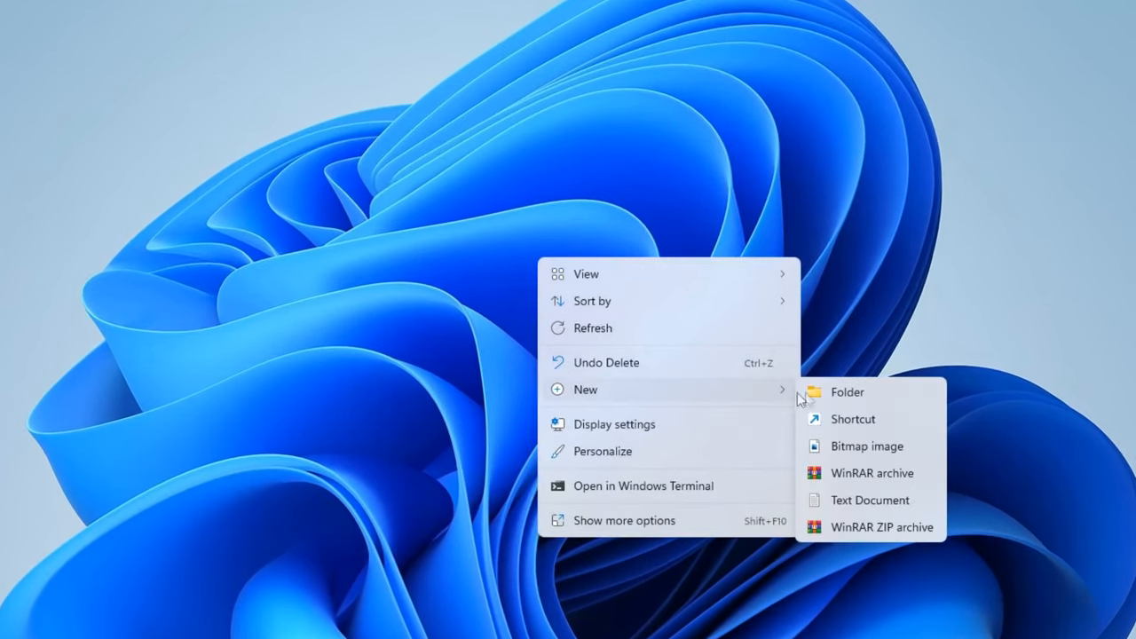
pyautogui.moveTo(862, 419)
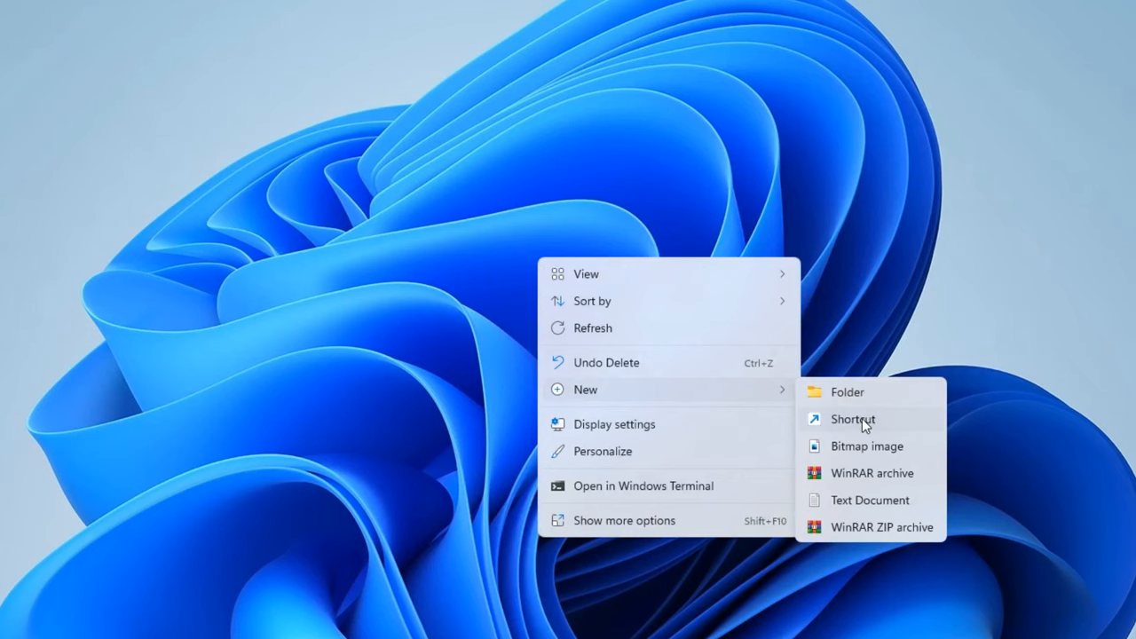
# Create a desktop shortcut named PC-2 pointing to \\PC-2
pyautogui.click(852, 419)
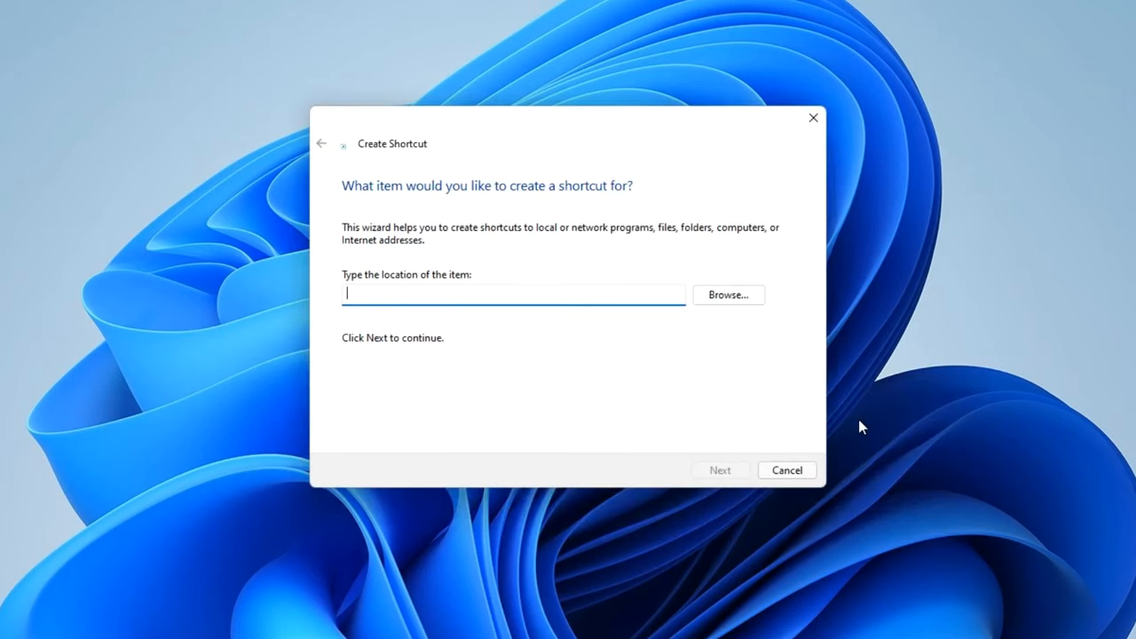
pyautogui.write('\\')
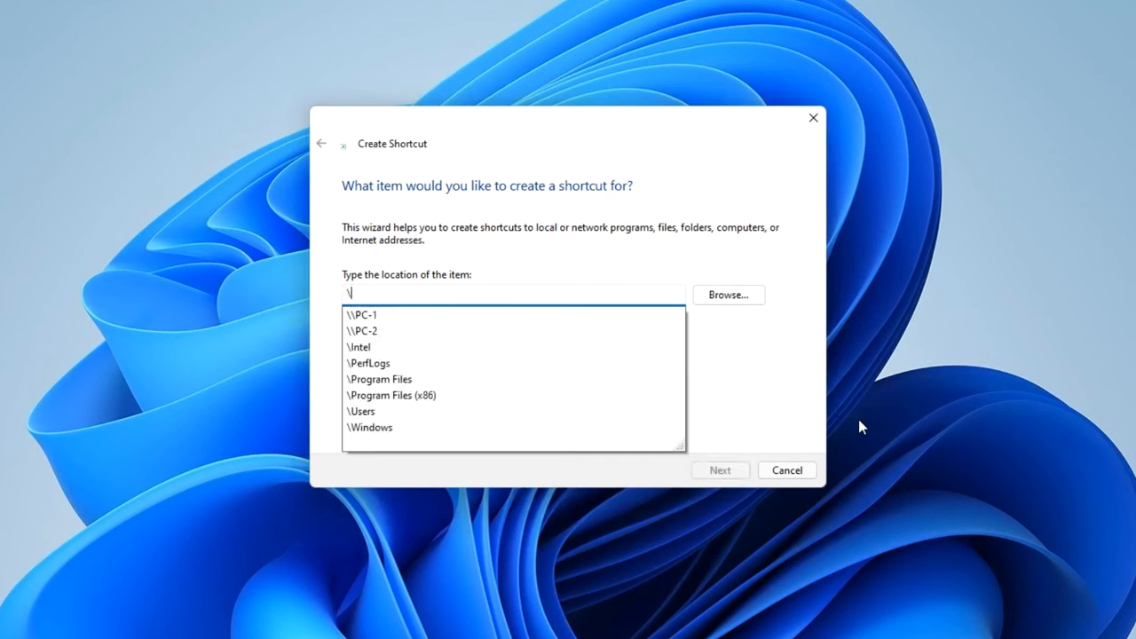
pyautogui.write('\\')
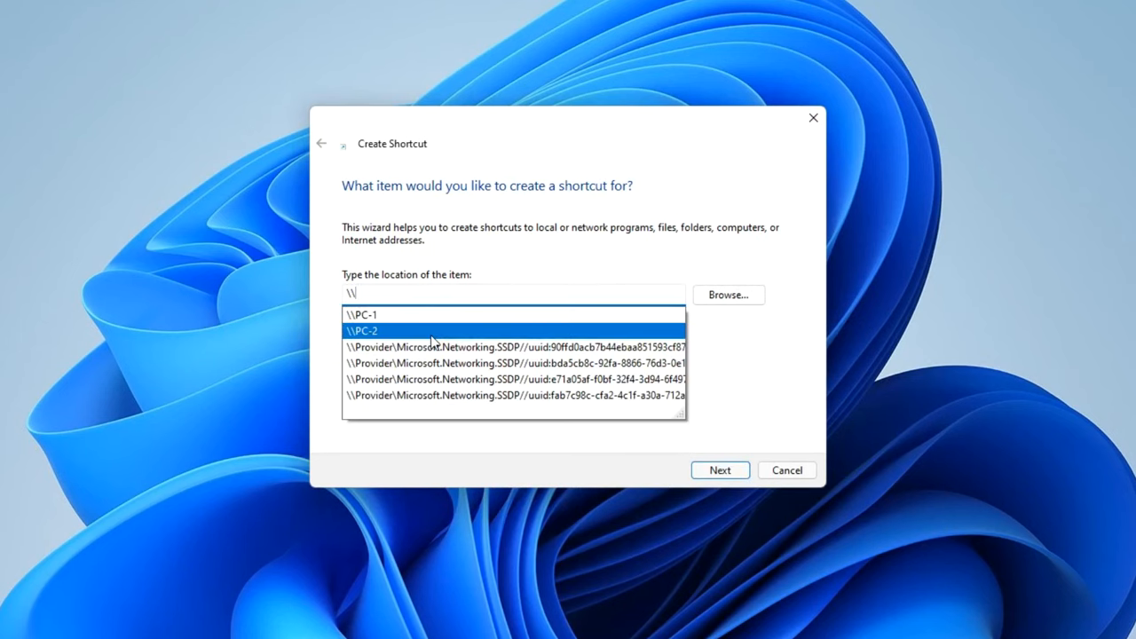
pyautogui.click(362, 330)
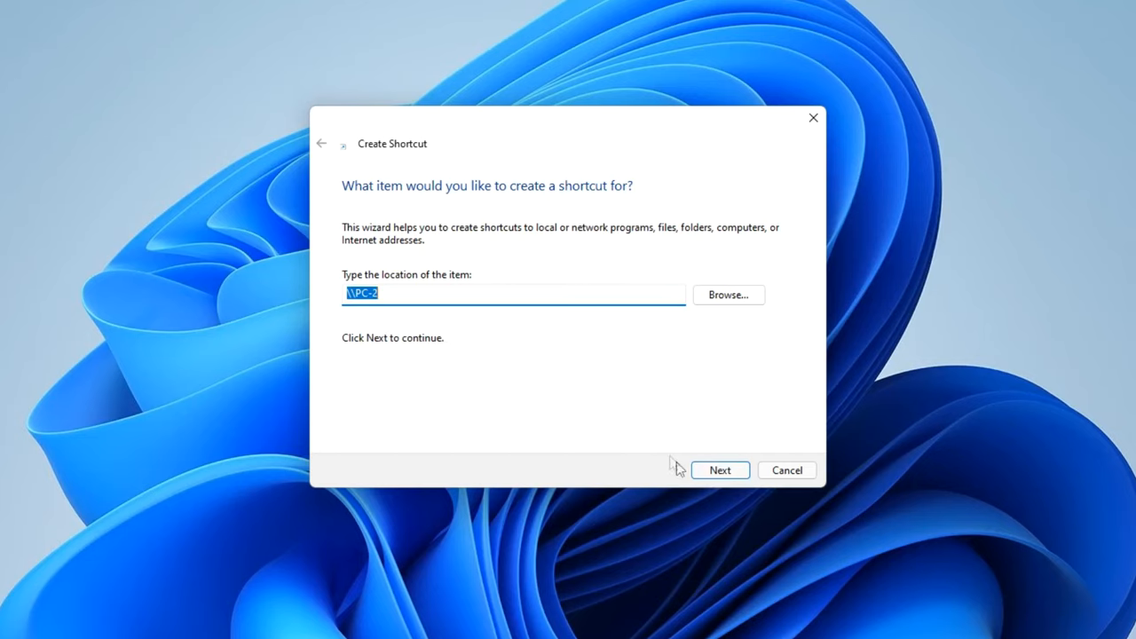
pyautogui.click(720, 469)
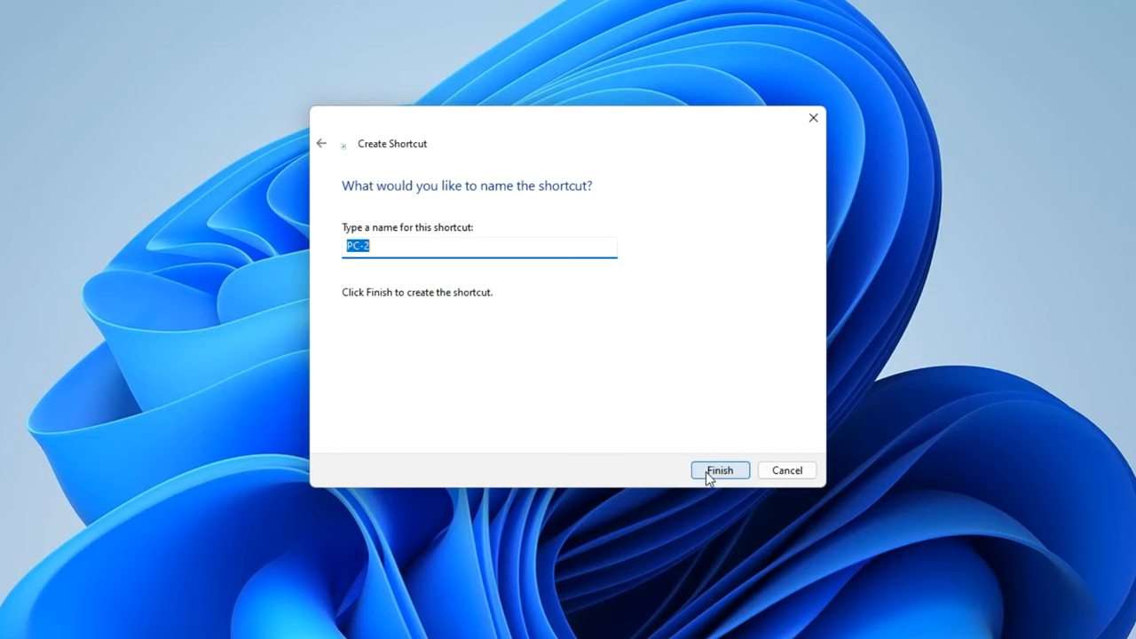
pyautogui.click(720, 469)
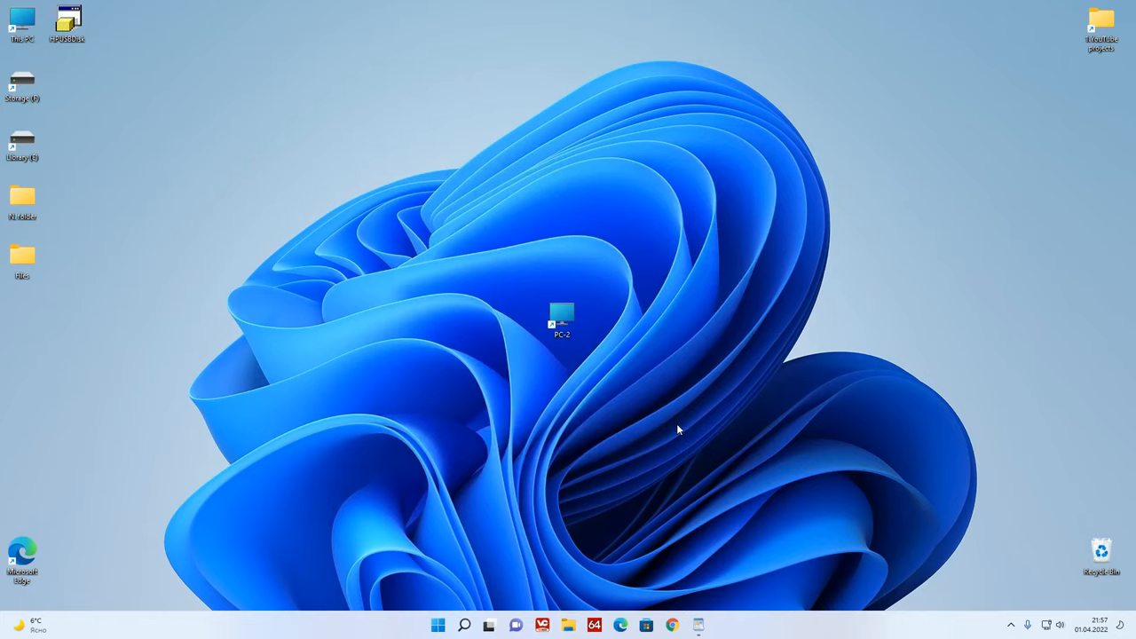
pyautogui.click(561, 315)
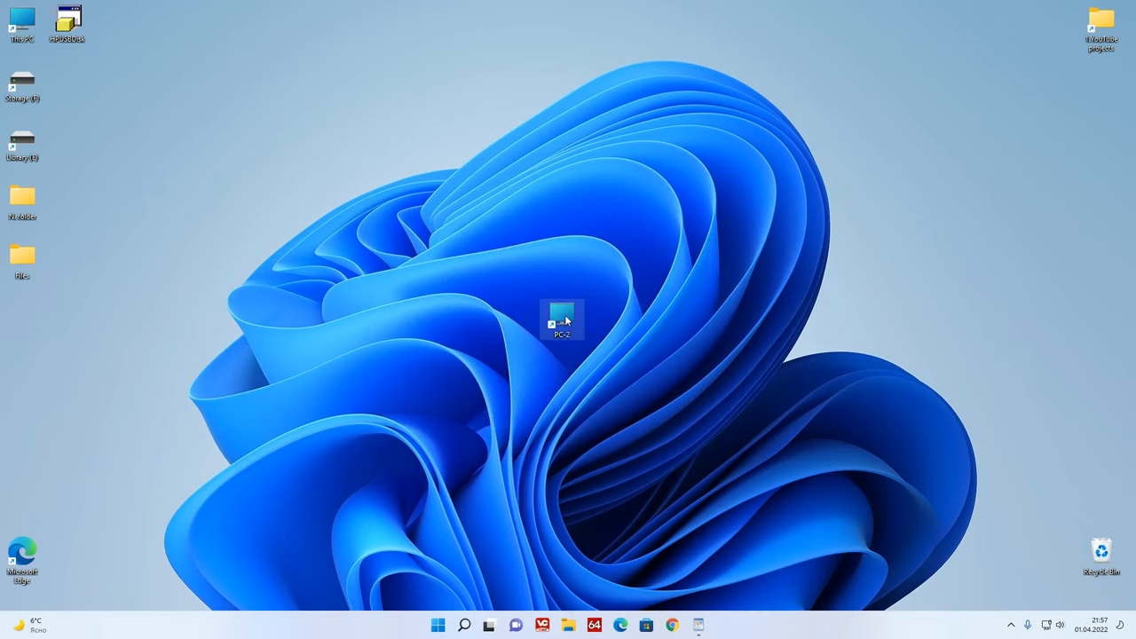
# Open PC-2 from the new shortcut and go into its Share folder
pyautogui.doubleClick(563, 317)
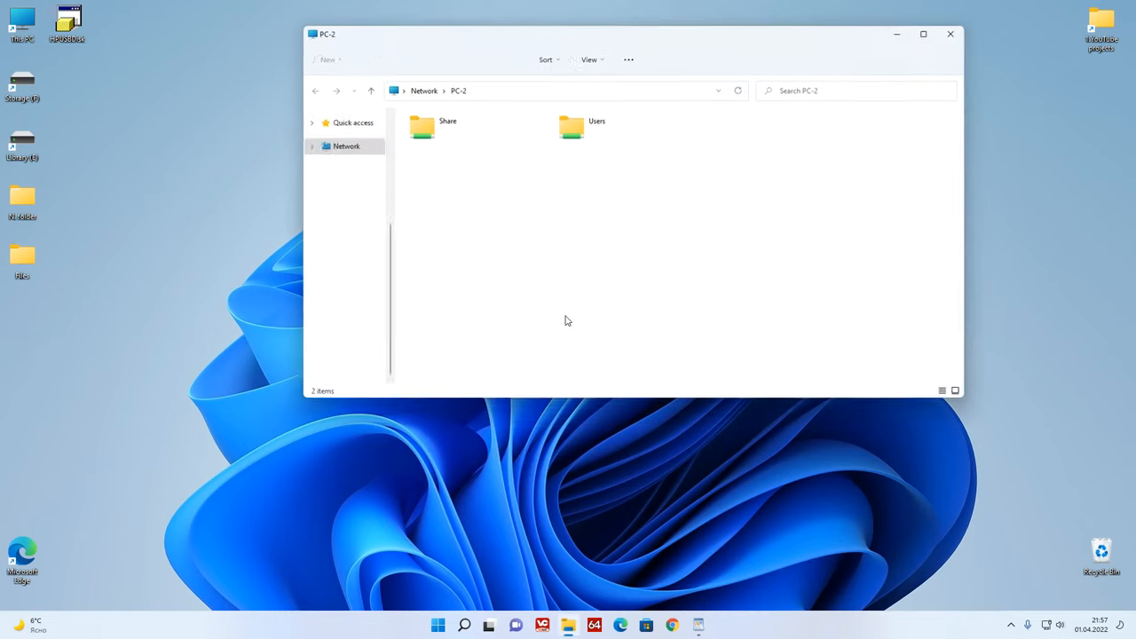
pyautogui.click(422, 128)
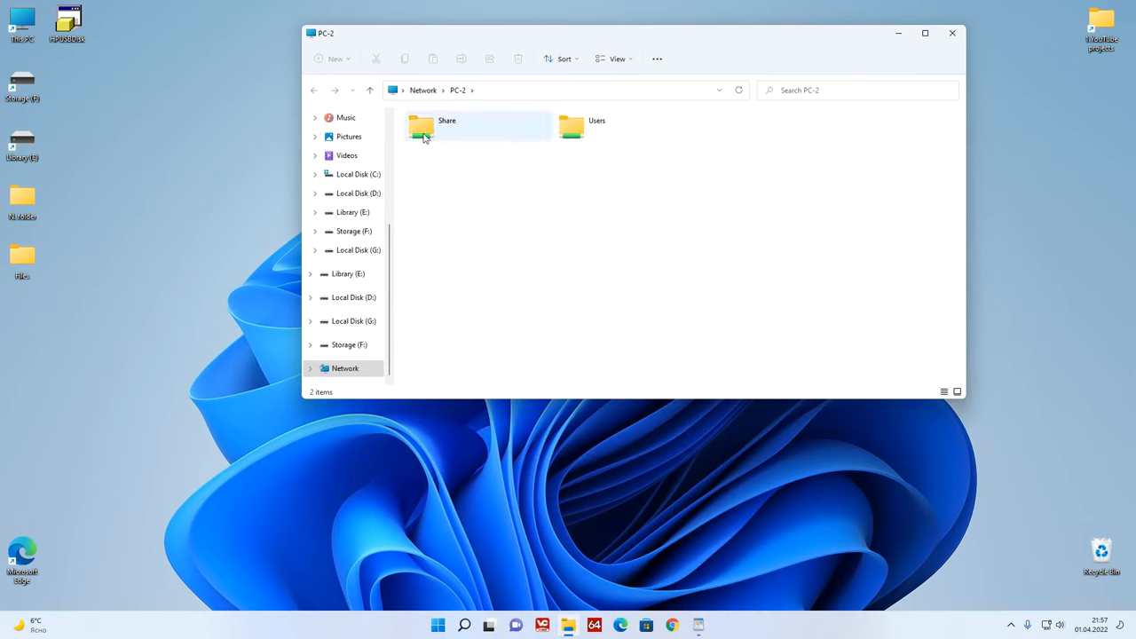
pyautogui.doubleClick(423, 128)
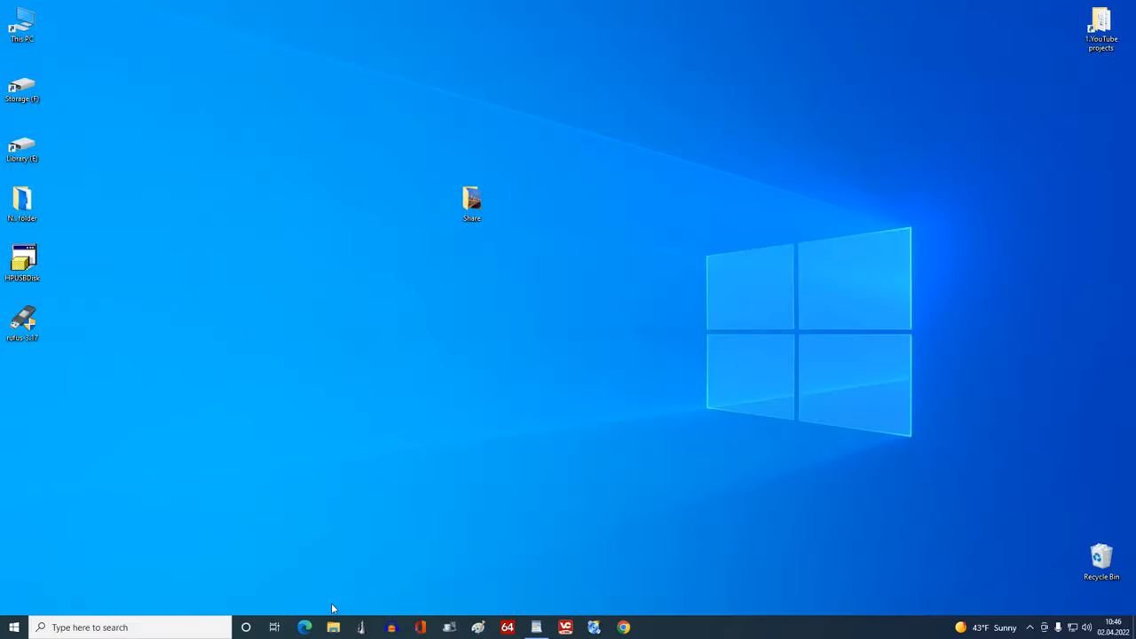
# Browse to the network computer \\PC-1 from File Explorer's address bar
pyautogui.click(333, 629)
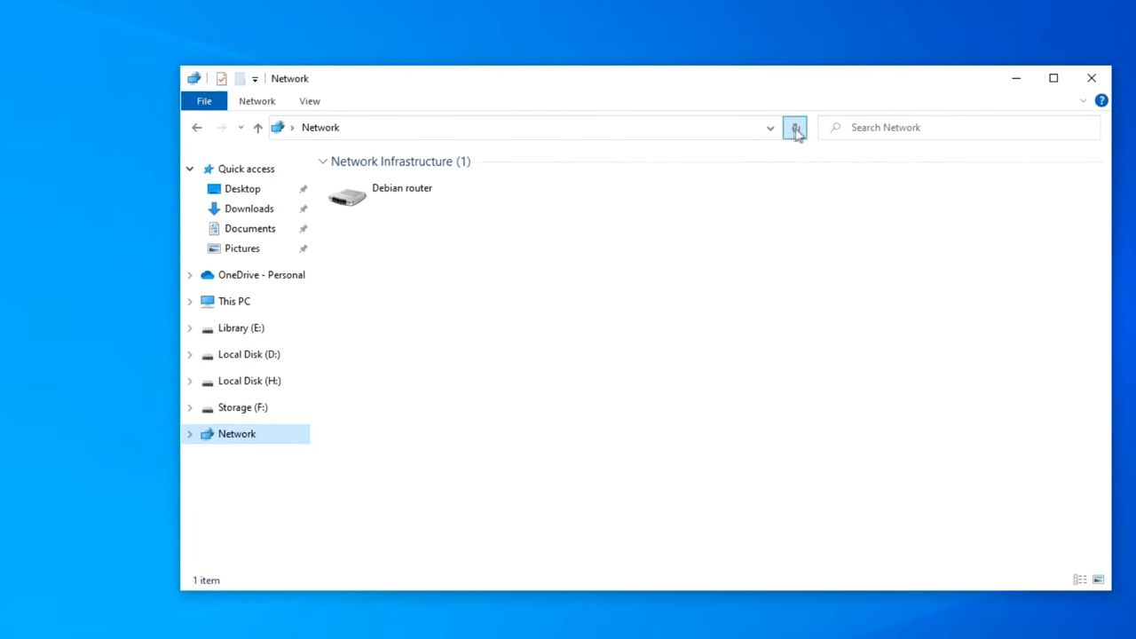
pyautogui.click(795, 128)
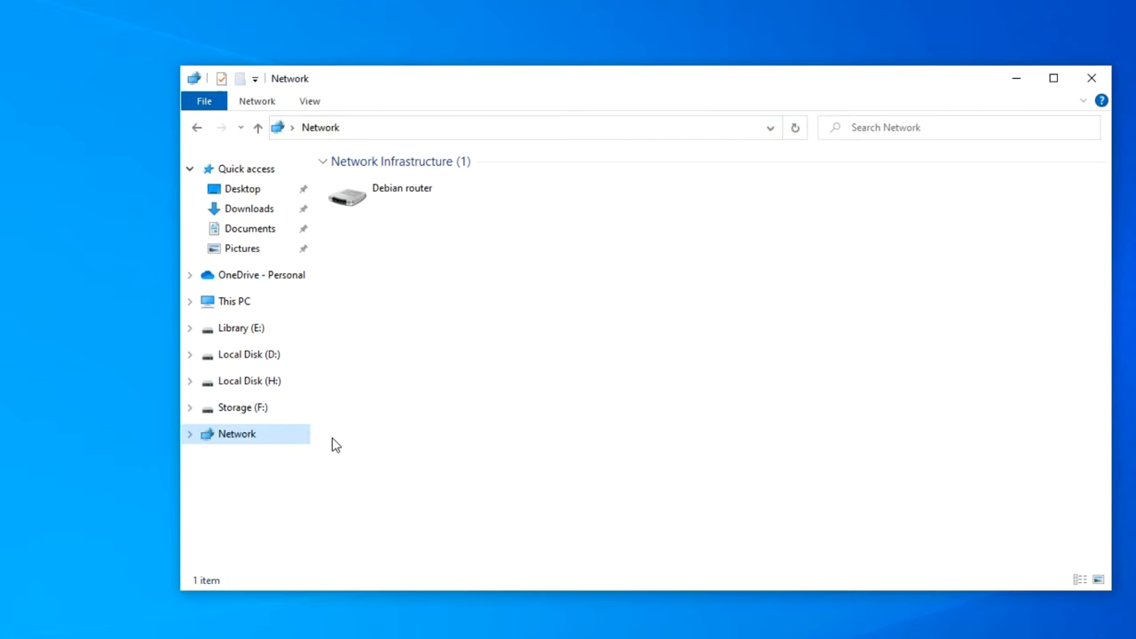
pyautogui.moveTo(433, 138)
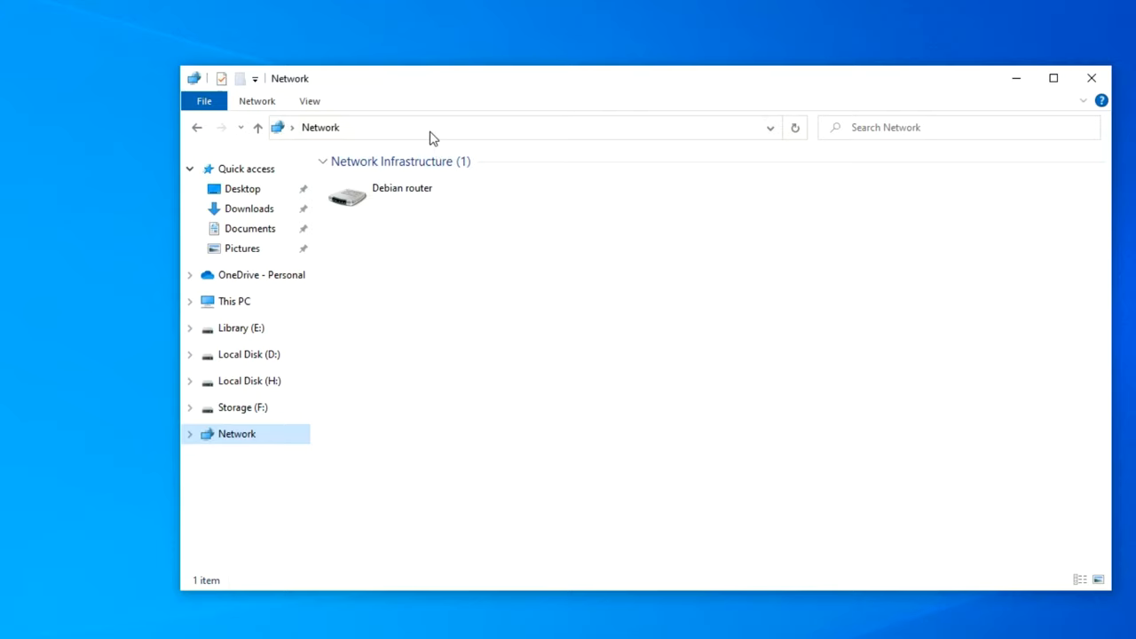
pyautogui.click(532, 127)
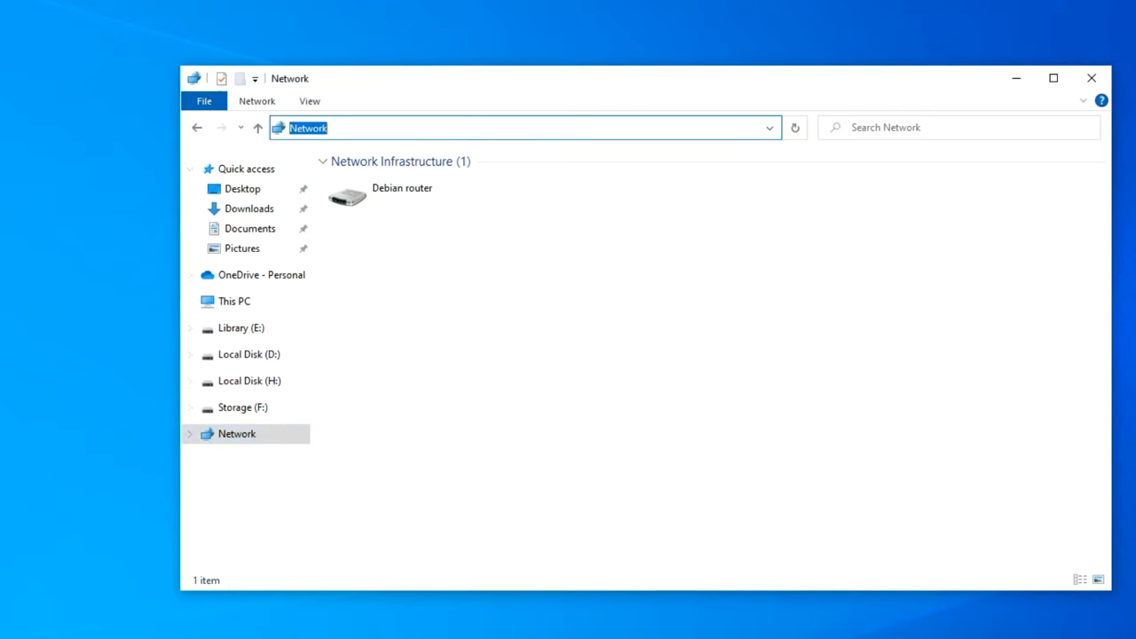
pyautogui.write('\\')
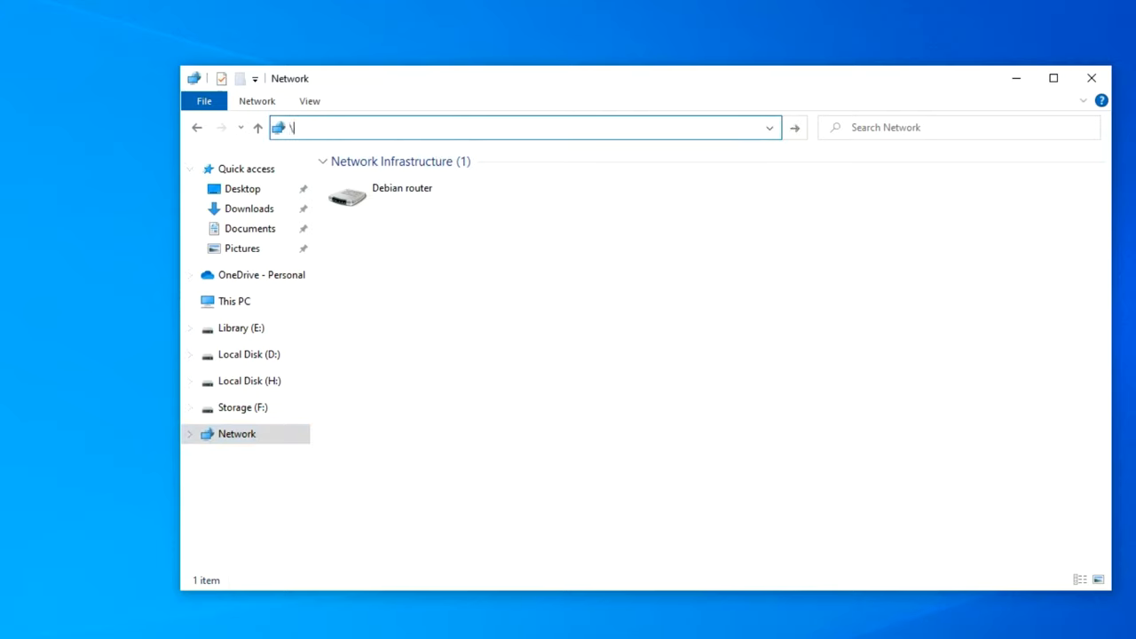
pyautogui.write('\\')
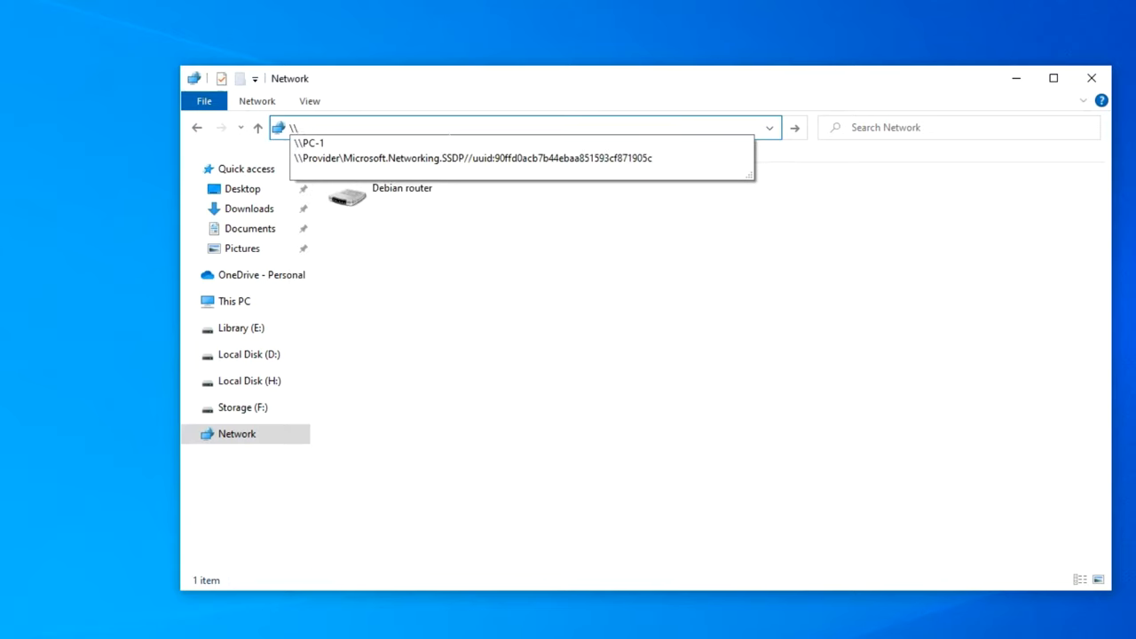
pyautogui.moveTo(390, 142)
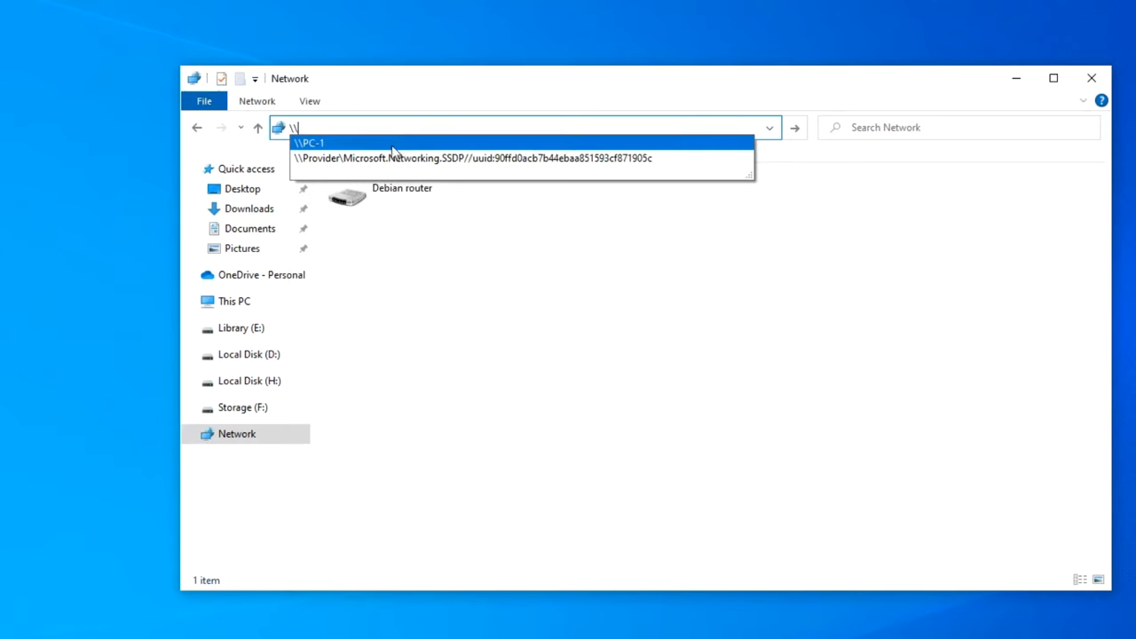
pyautogui.click(309, 142)
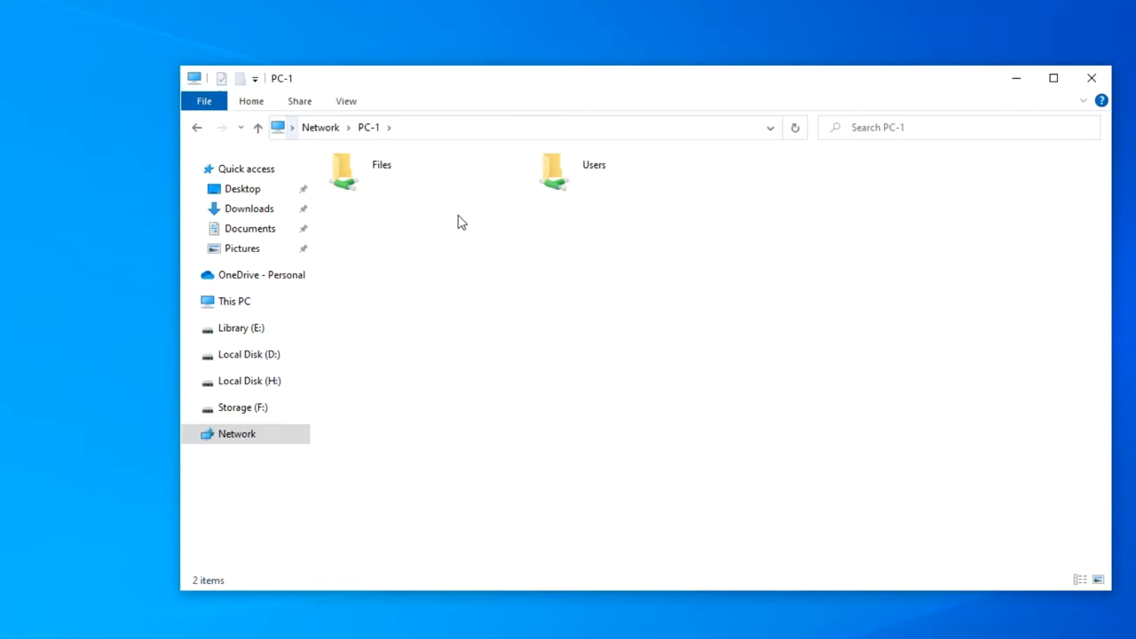
# View the picture inside PC-1's shared Files folder, then close the window
pyautogui.doubleClick(343, 170)
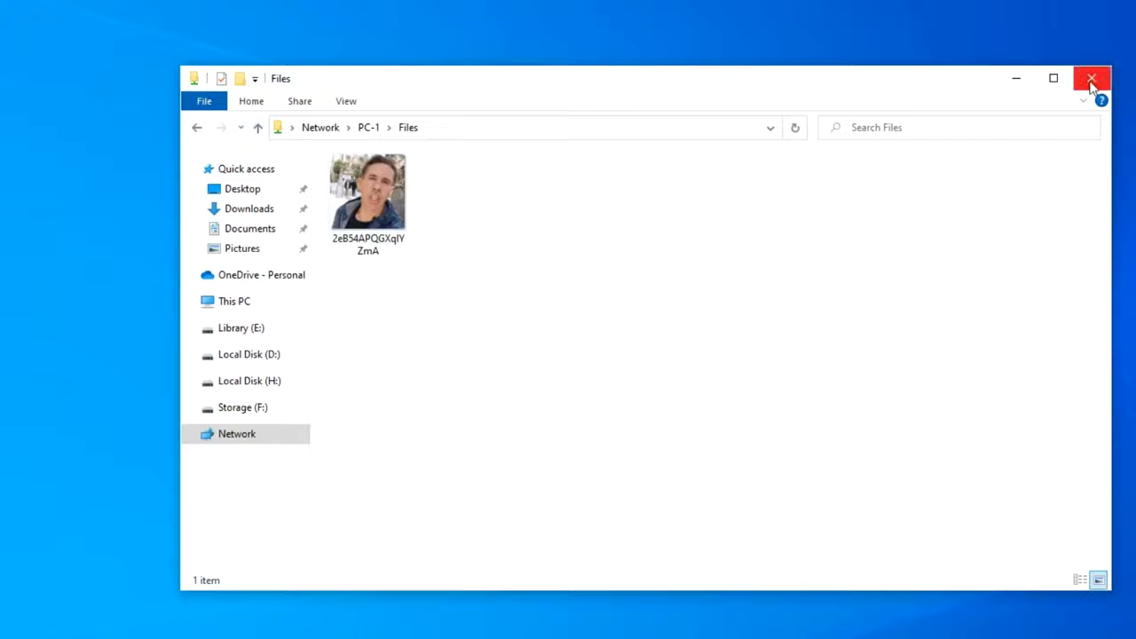
pyautogui.click(1091, 78)
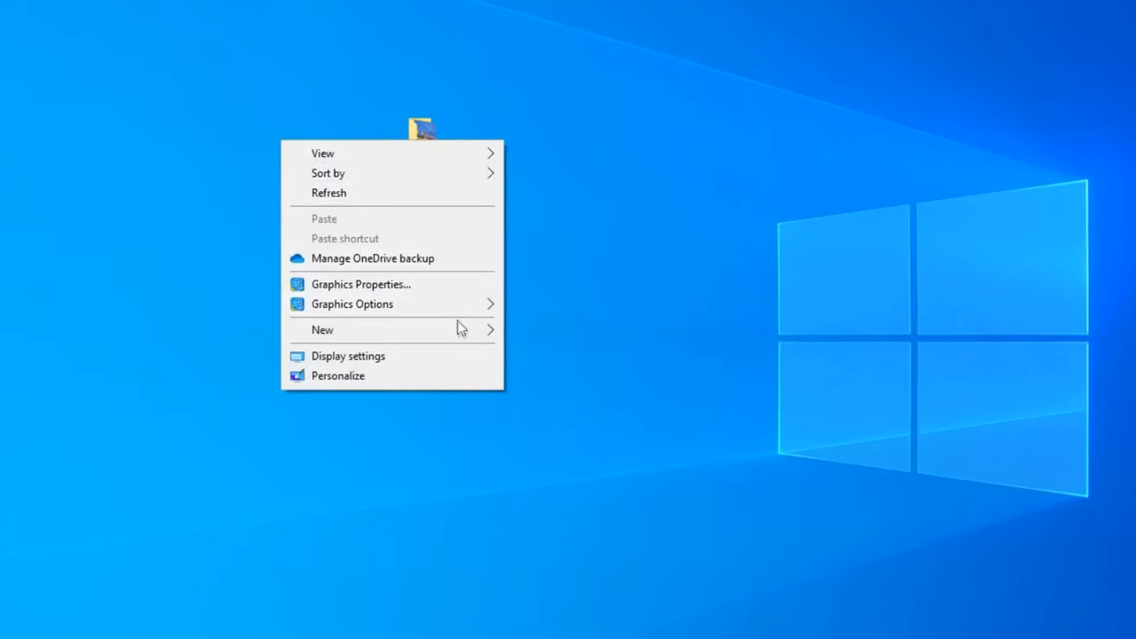
# Create a desktop shortcut named PC-1 targeting \\PC-1
pyautogui.click(322, 329)
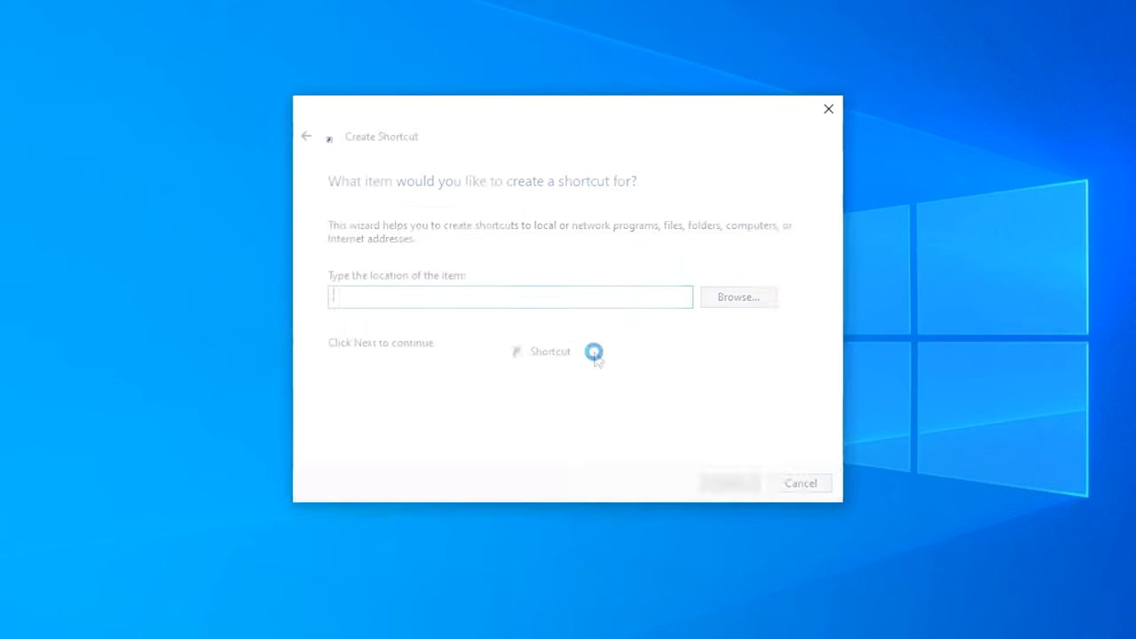
pyautogui.write('\\\\')
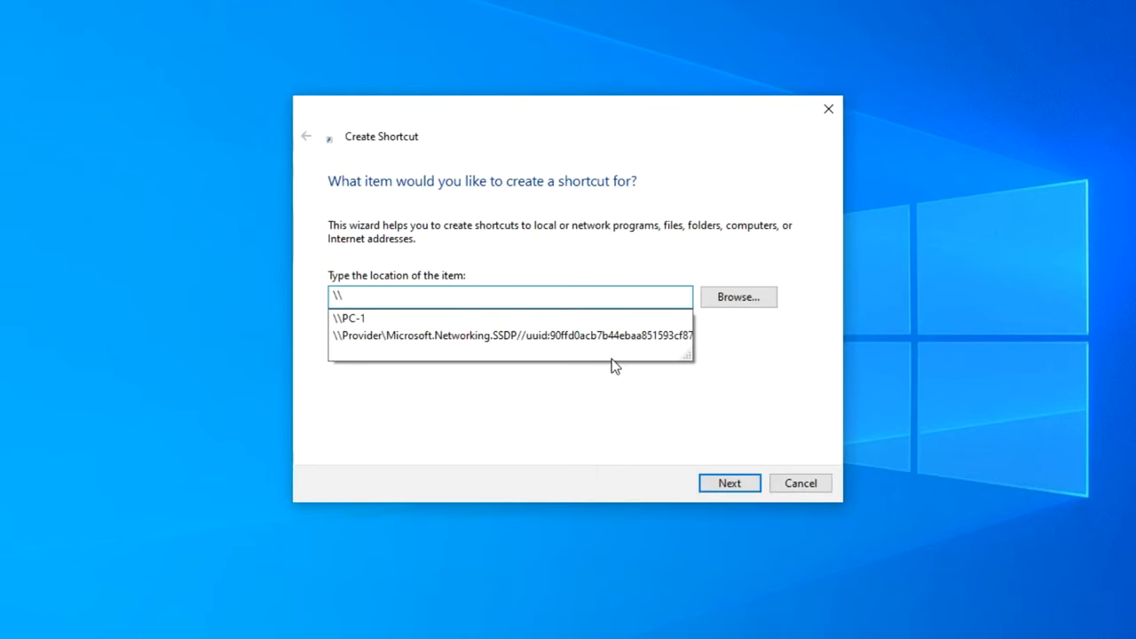
pyautogui.moveTo(479, 335)
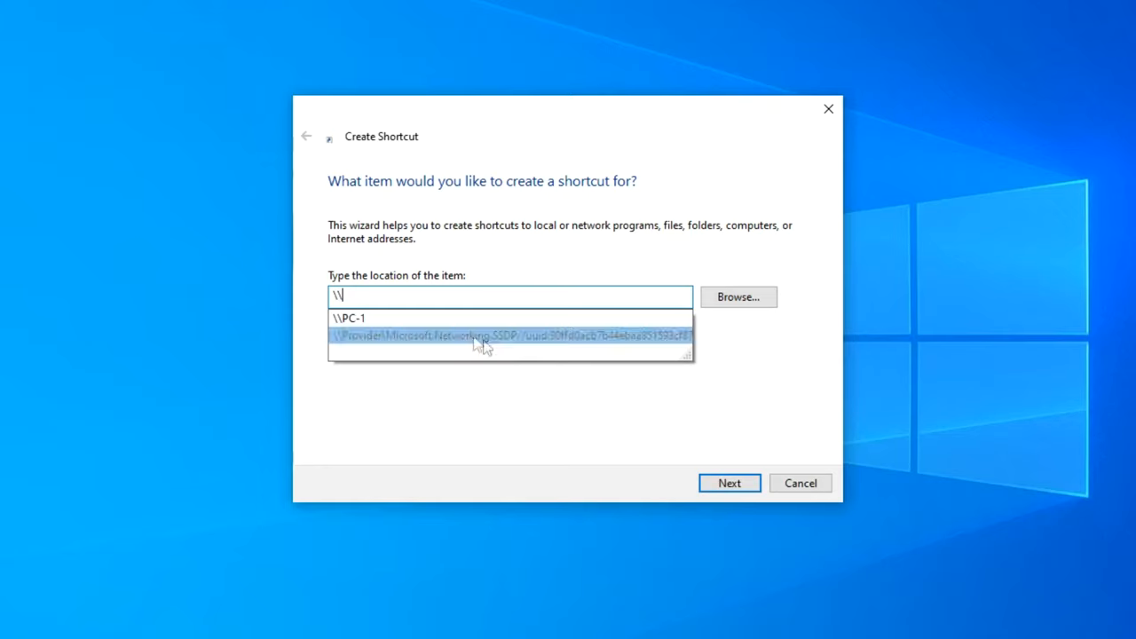
pyautogui.click(347, 317)
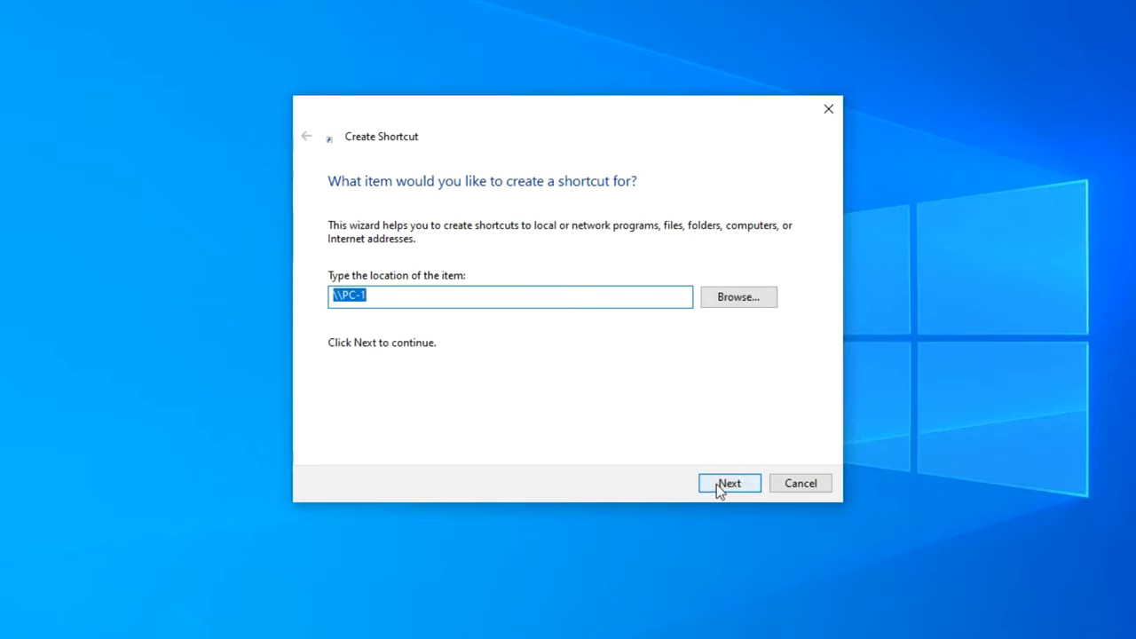
pyautogui.click(728, 483)
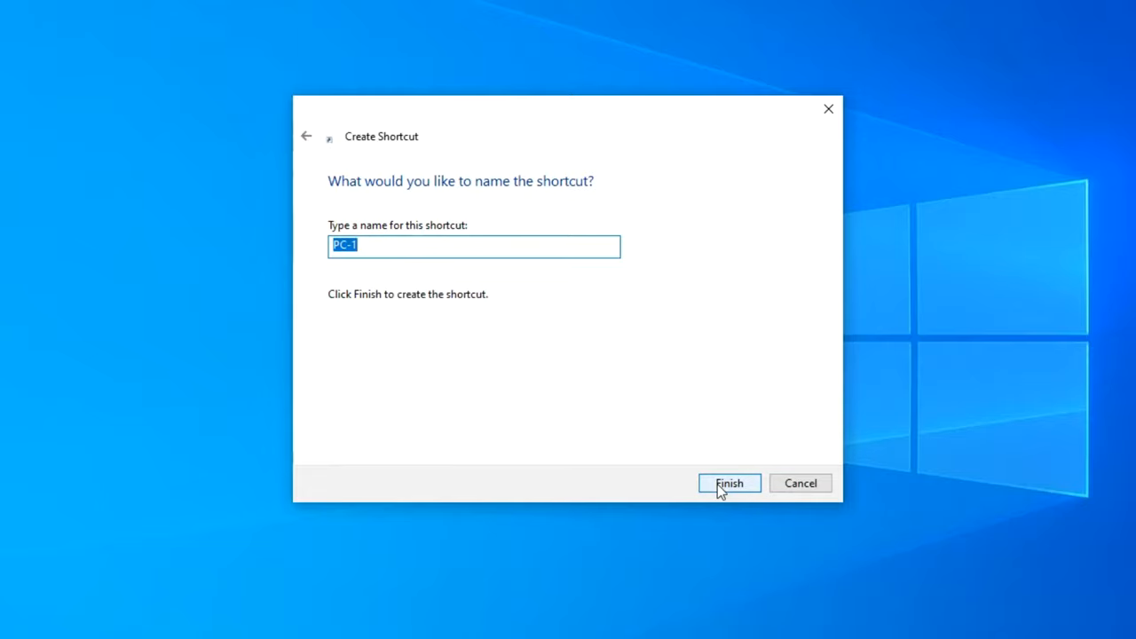
pyautogui.click(728, 483)
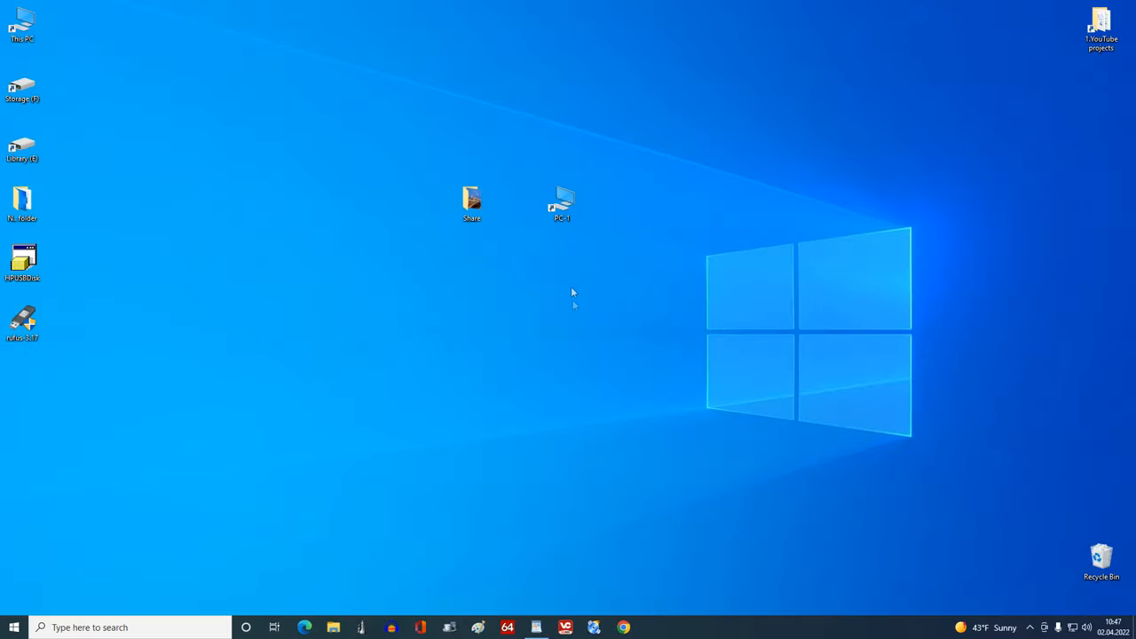
# Launch the PC-1 shortcut and reach the picture in its shared Files folder
pyautogui.click(561, 203)
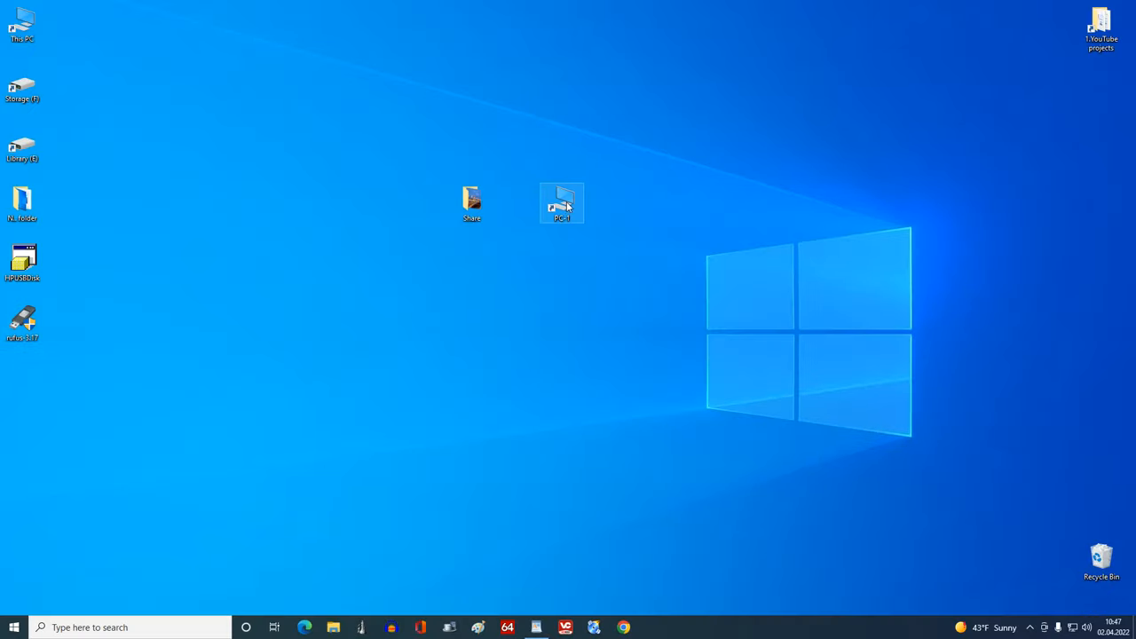
pyautogui.doubleClick(561, 203)
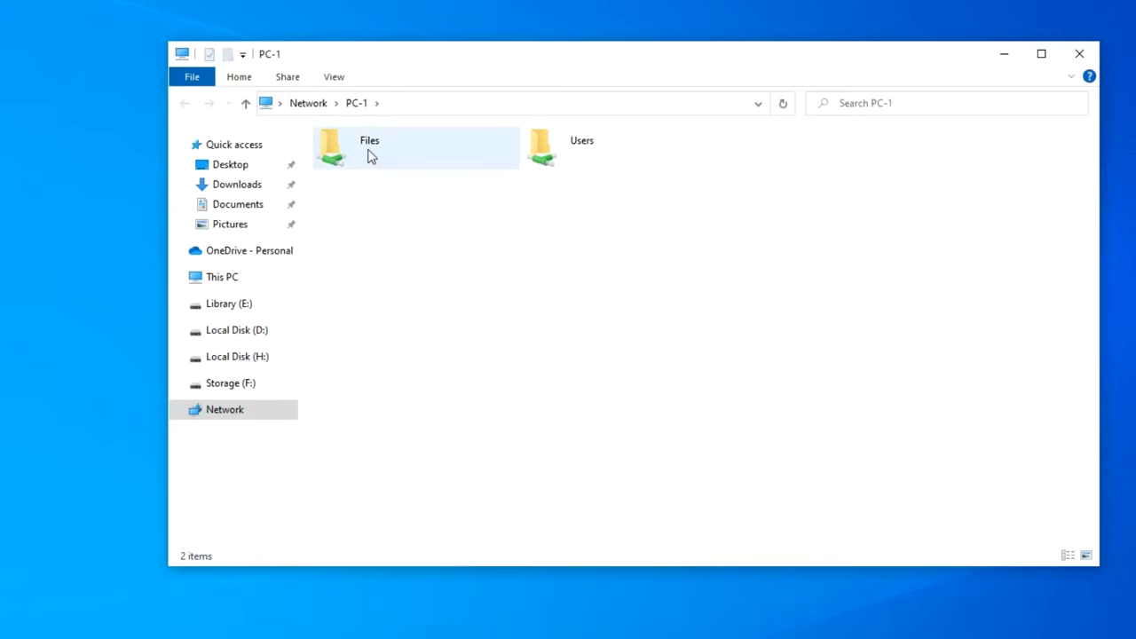
pyautogui.doubleClick(355, 149)
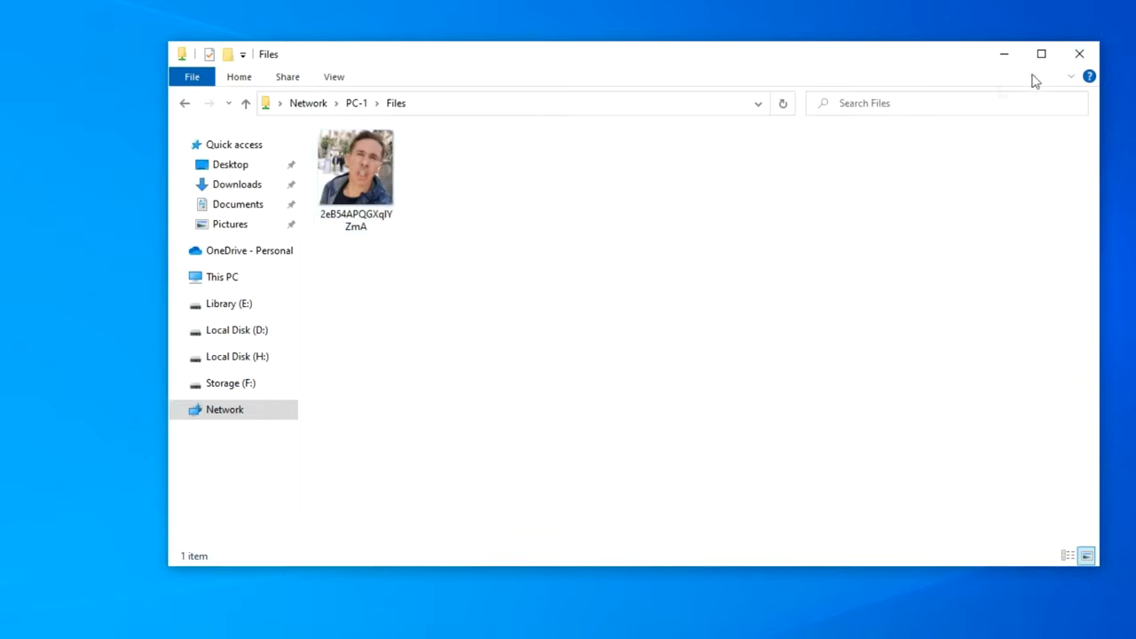